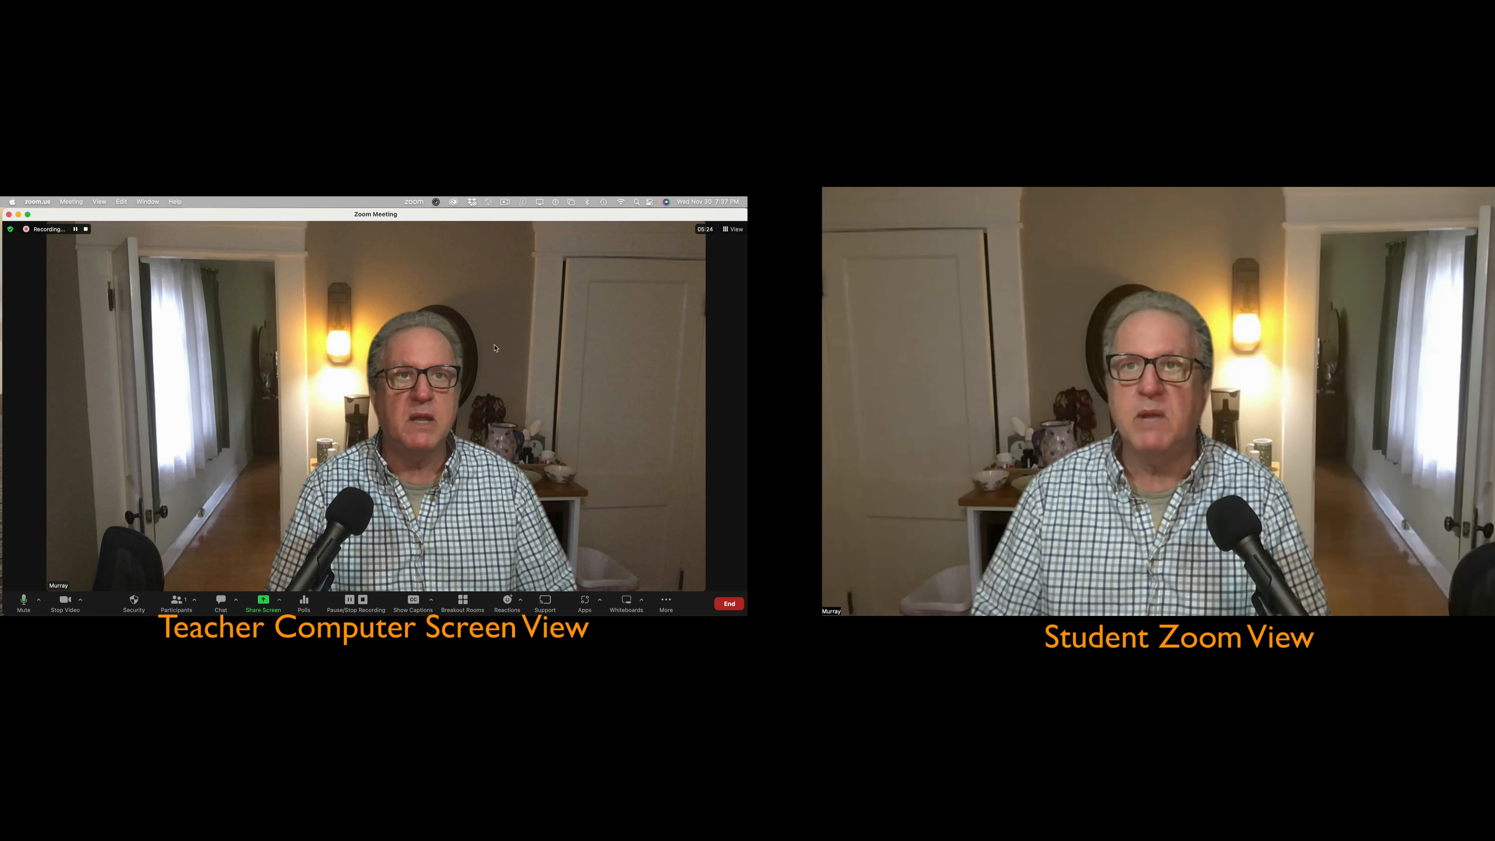
pyautogui.moveTo(264, 603)
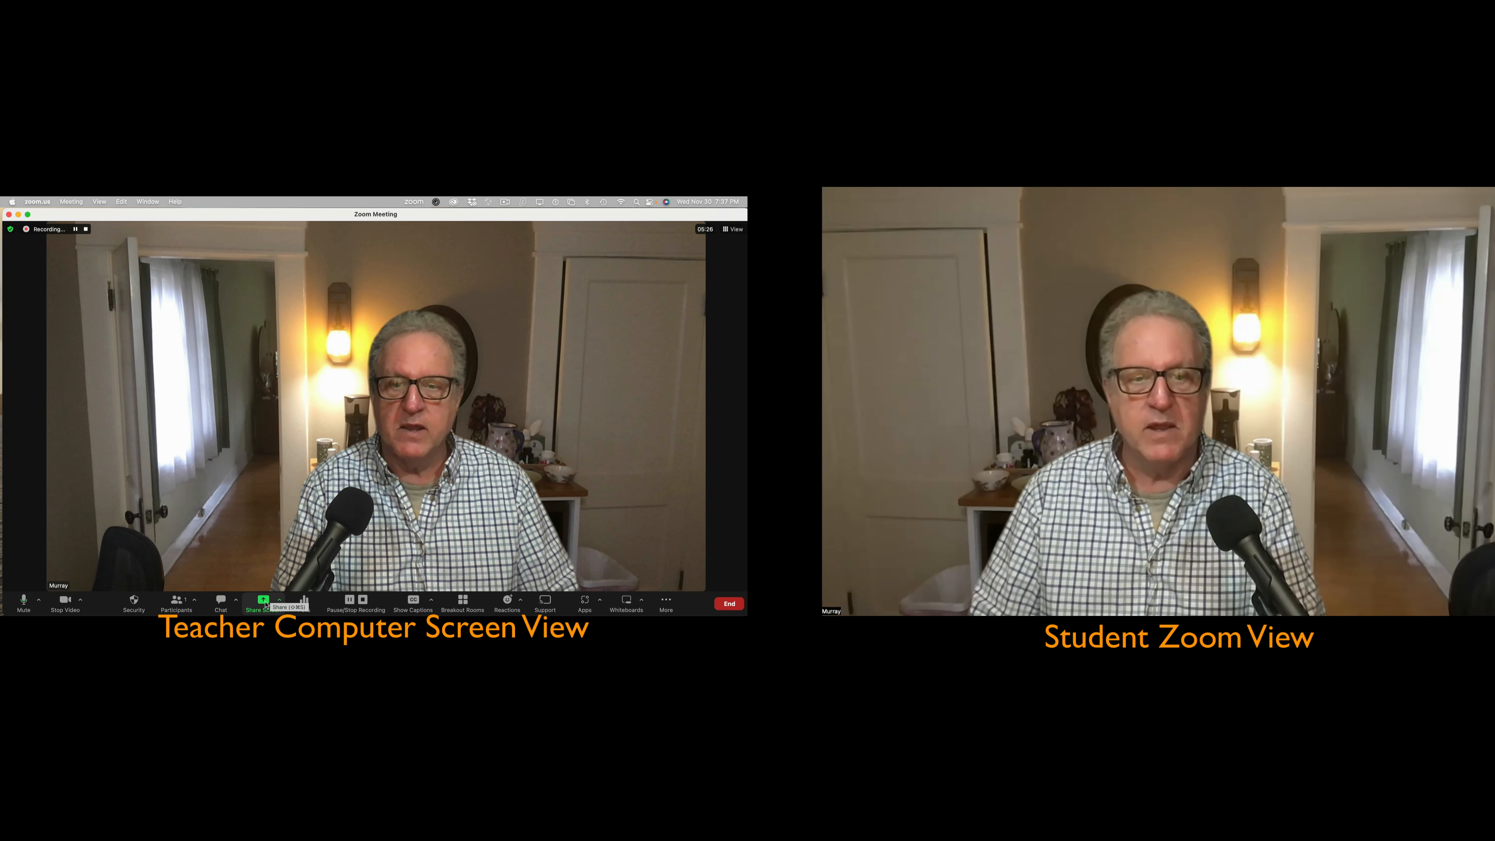
# - Show the Basic sharing choices with the first desktop selected and computer audio enabled
pyautogui.click(264, 602)
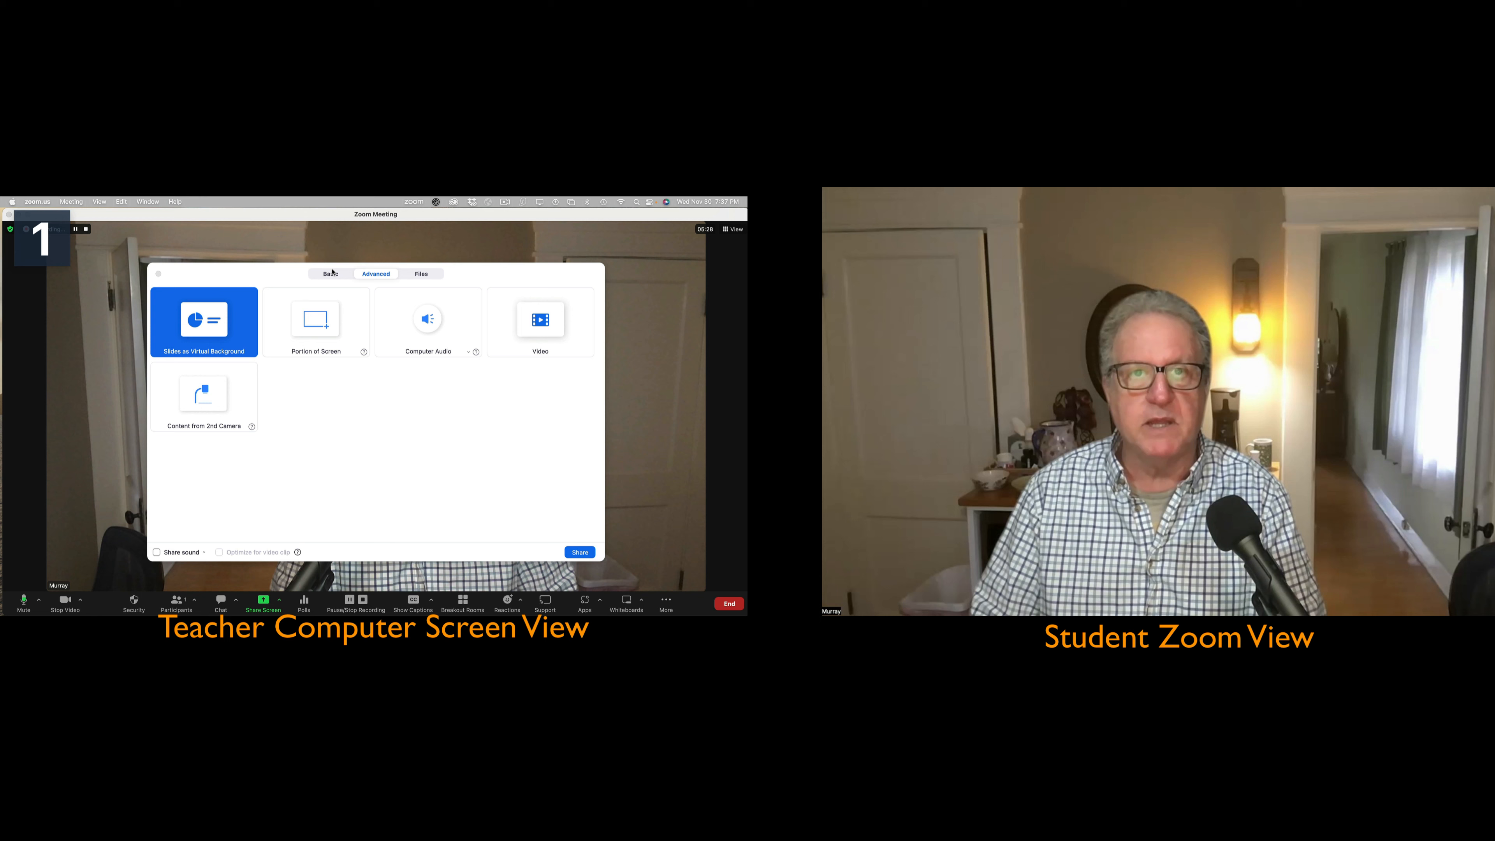
pyautogui.click(329, 273)
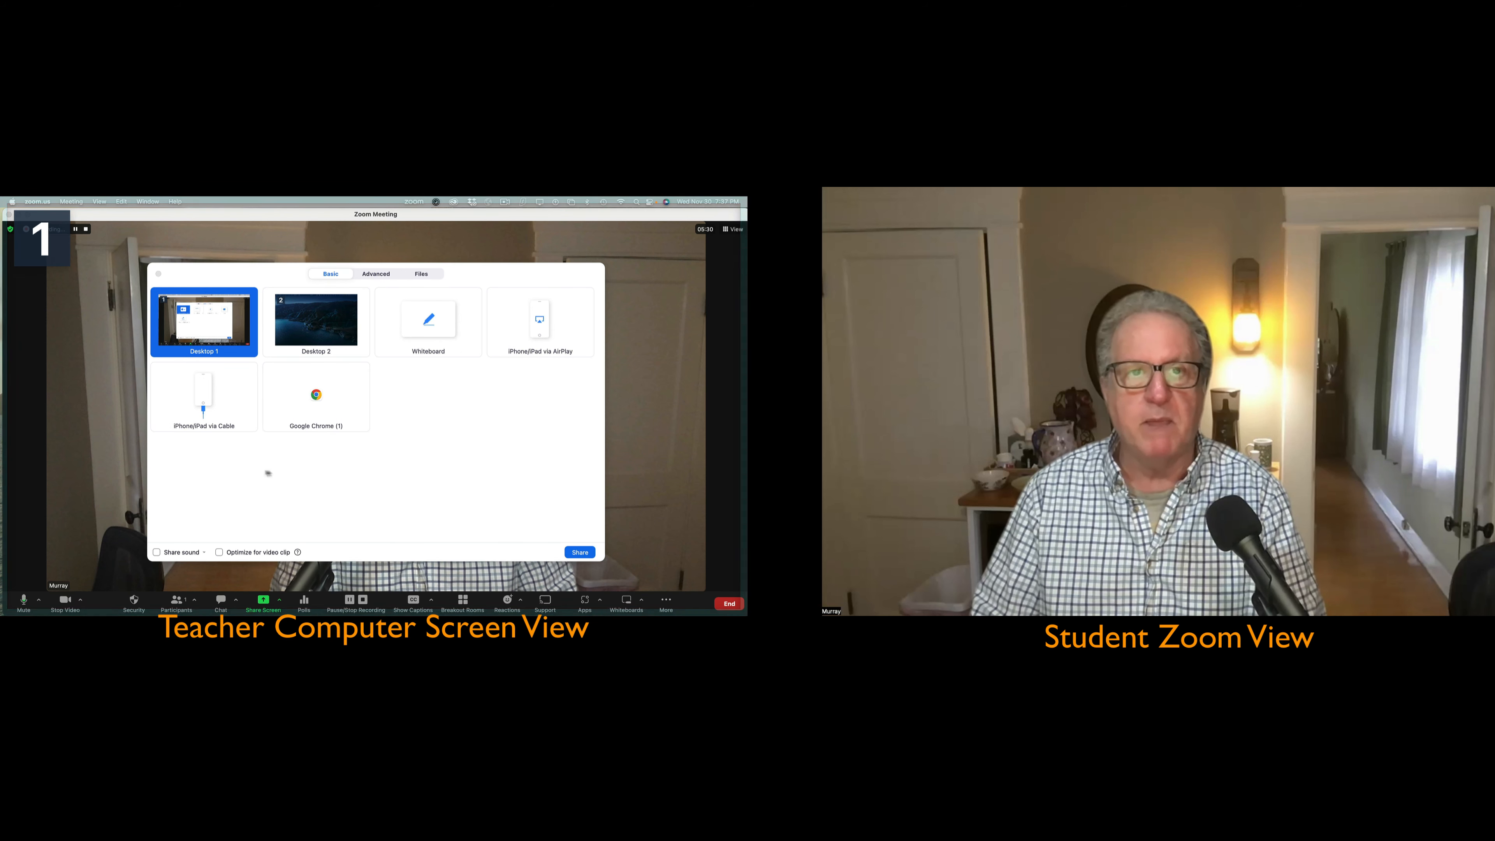
pyautogui.click(315, 319)
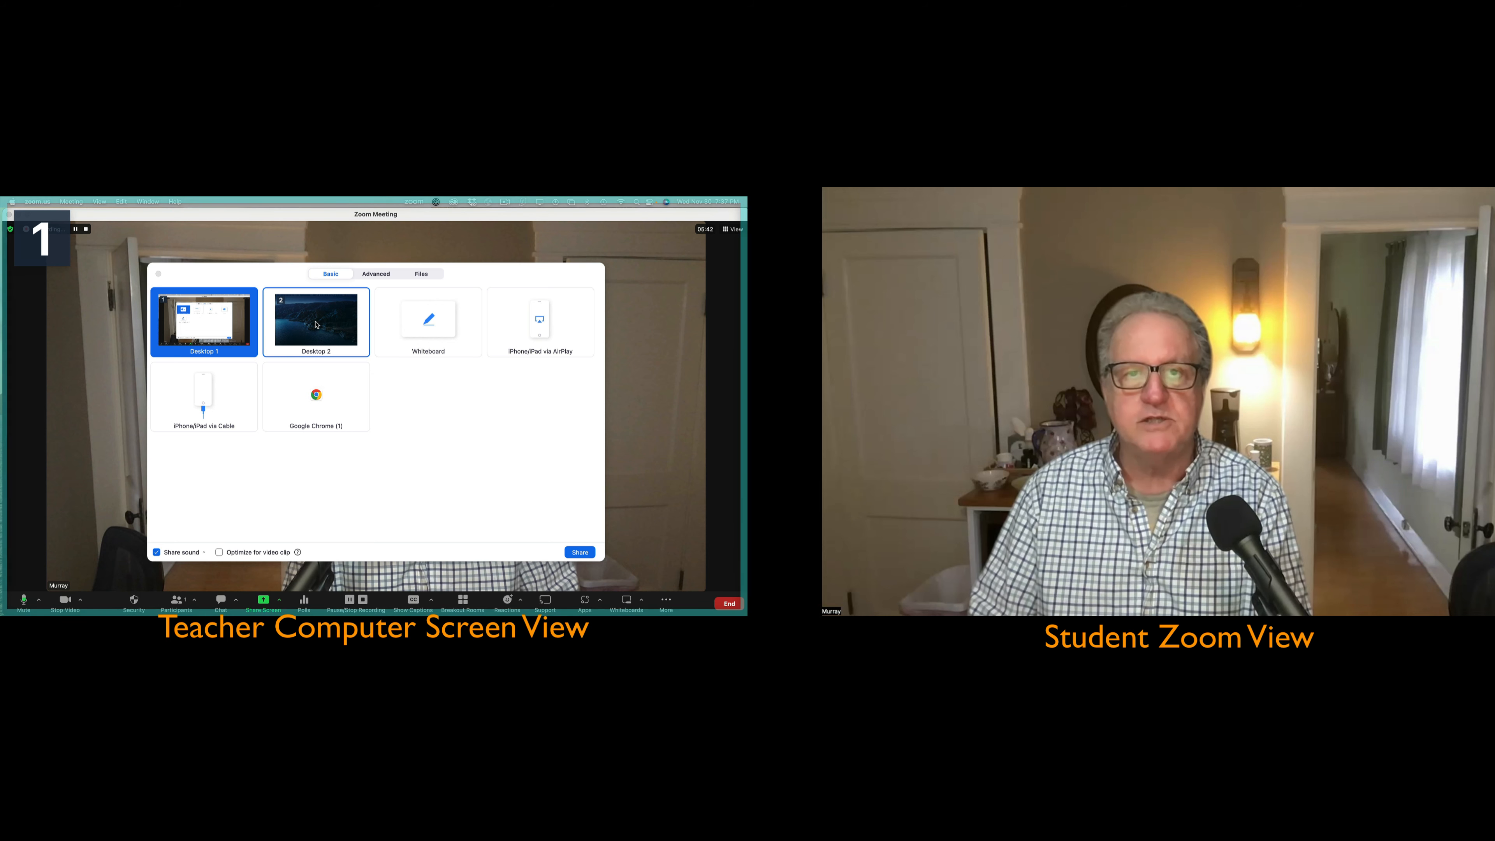
pyautogui.moveTo(370, 276)
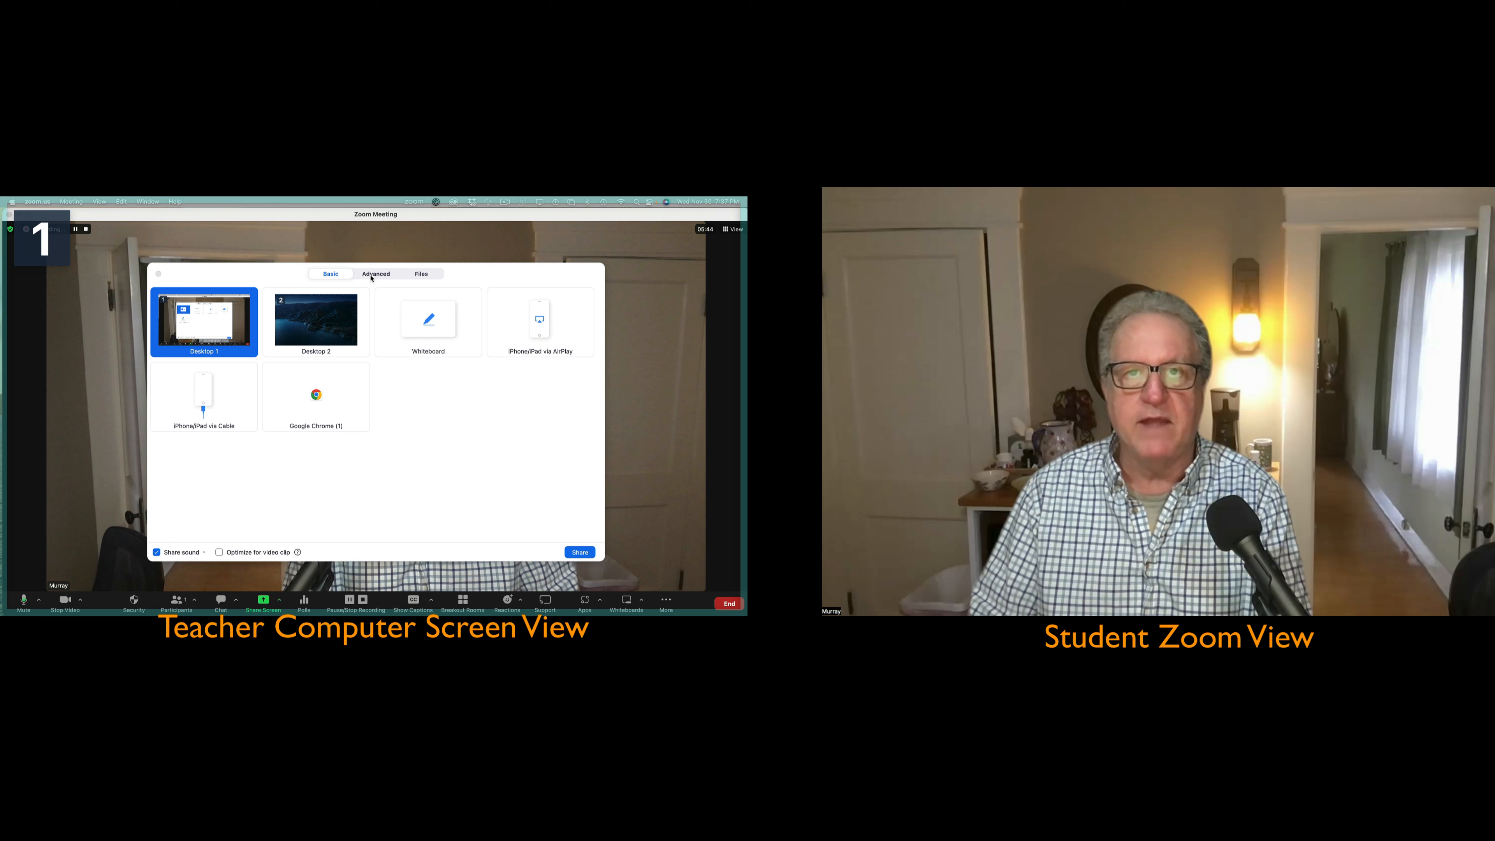
# - Select Portion of Screen from the Advanced sharing options
pyautogui.click(376, 275)
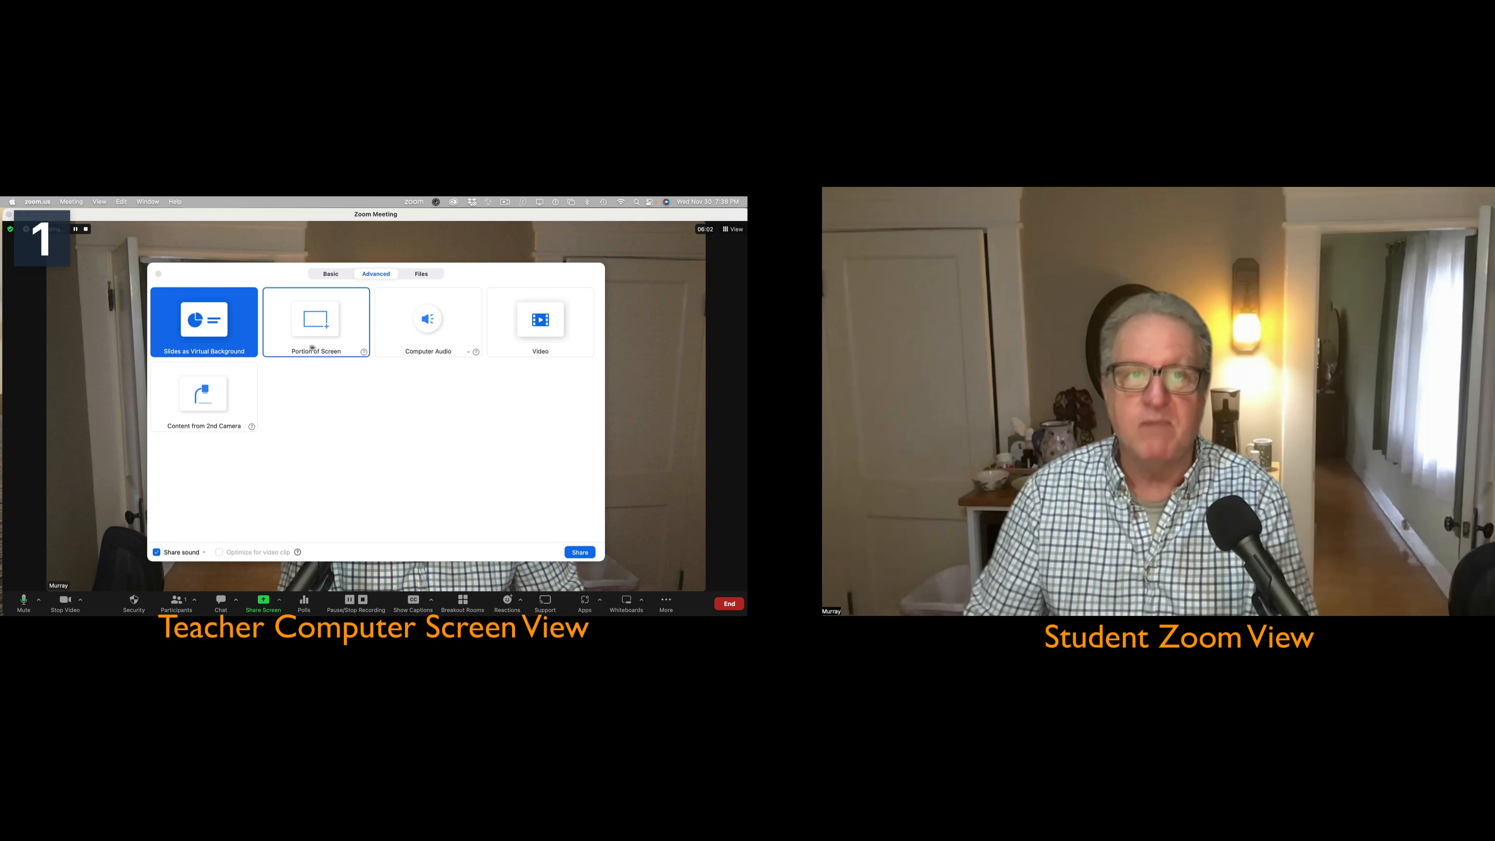
pyautogui.moveTo(195, 352)
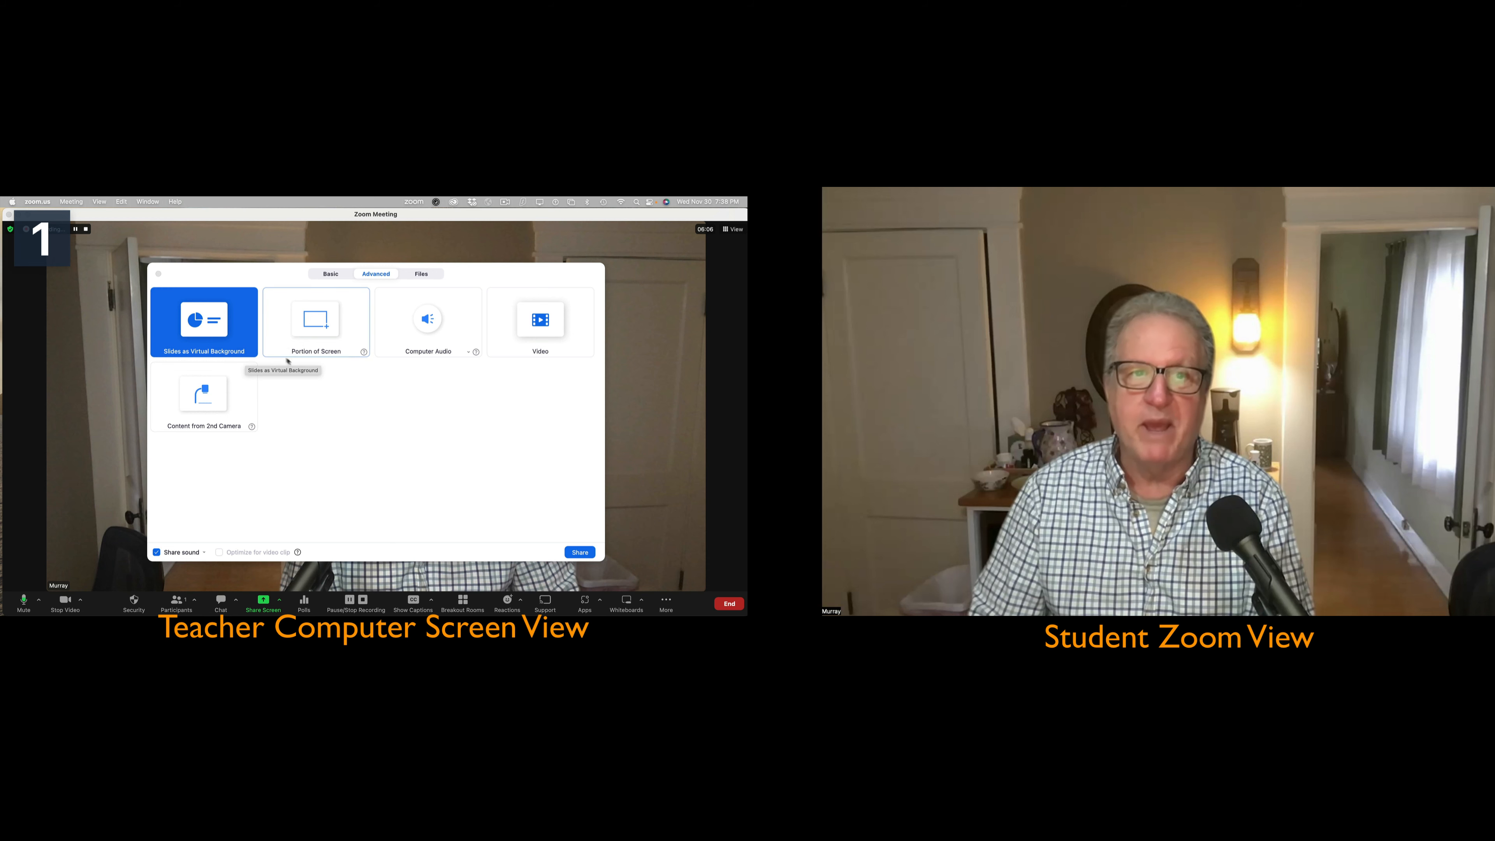
pyautogui.moveTo(292, 366)
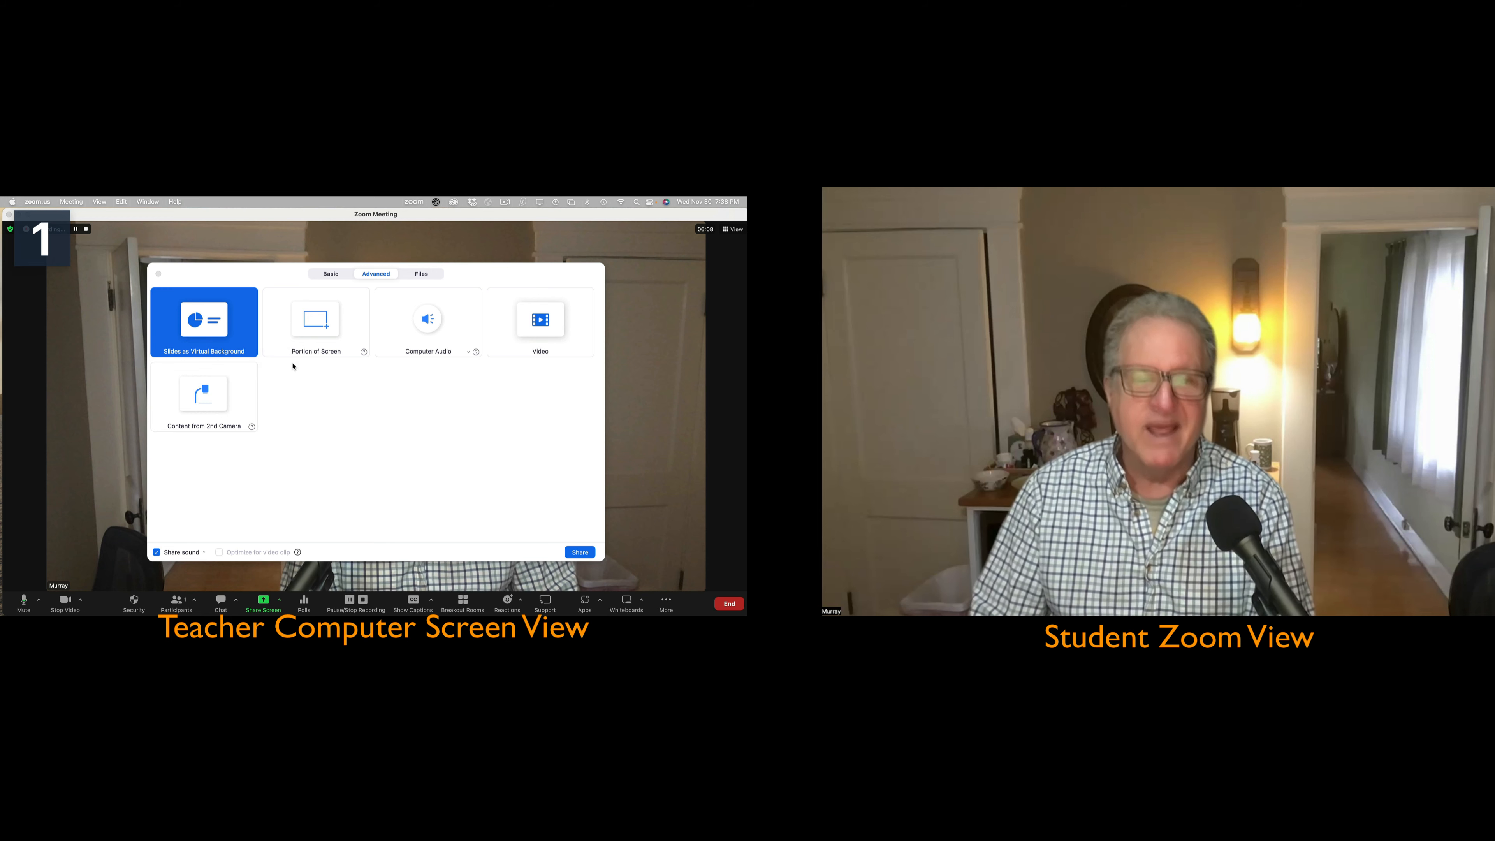
pyautogui.click(315, 319)
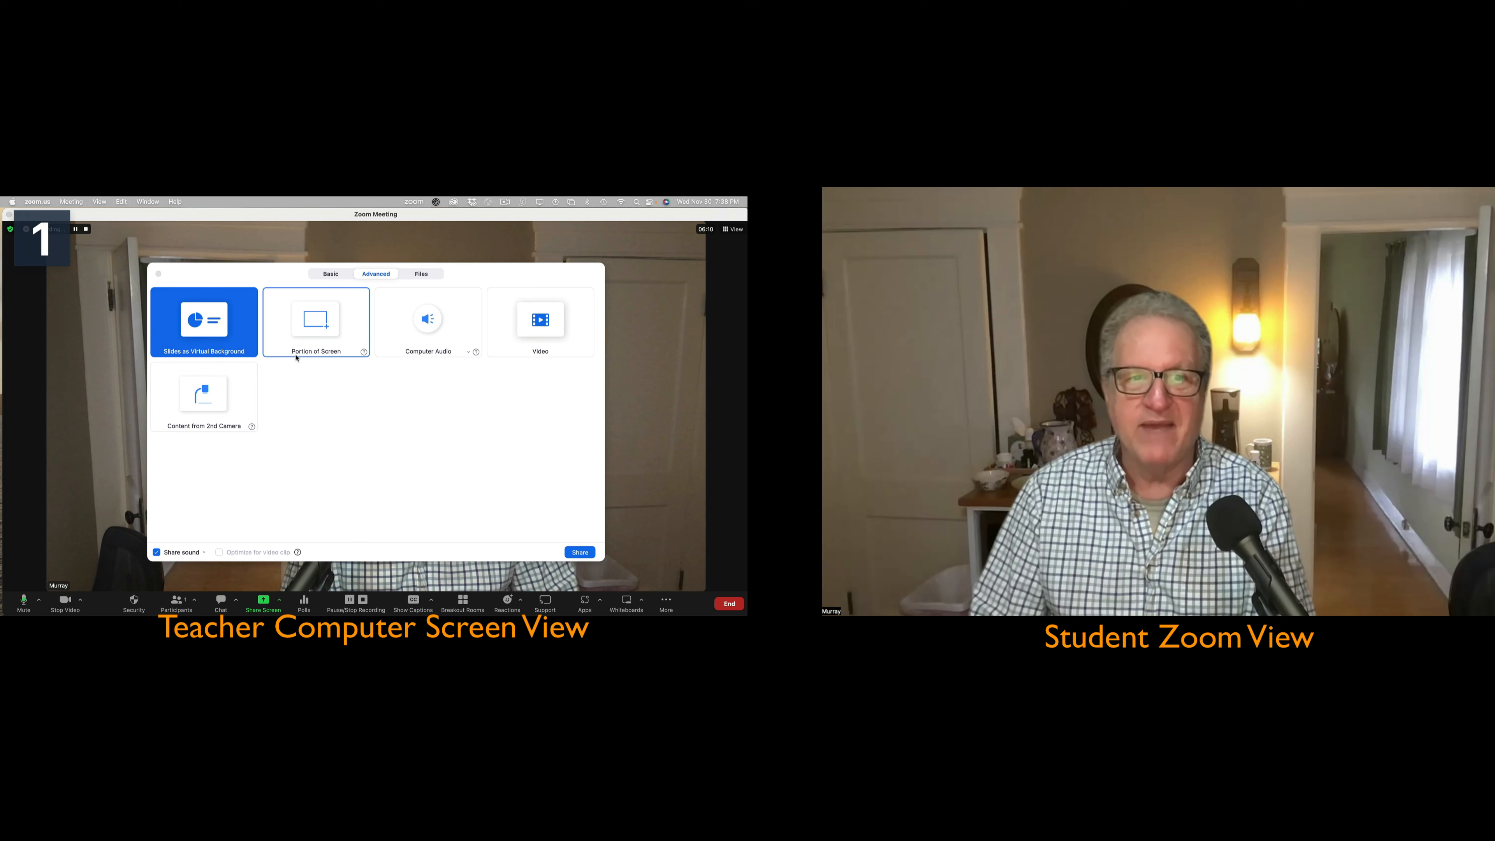
pyautogui.click(316, 319)
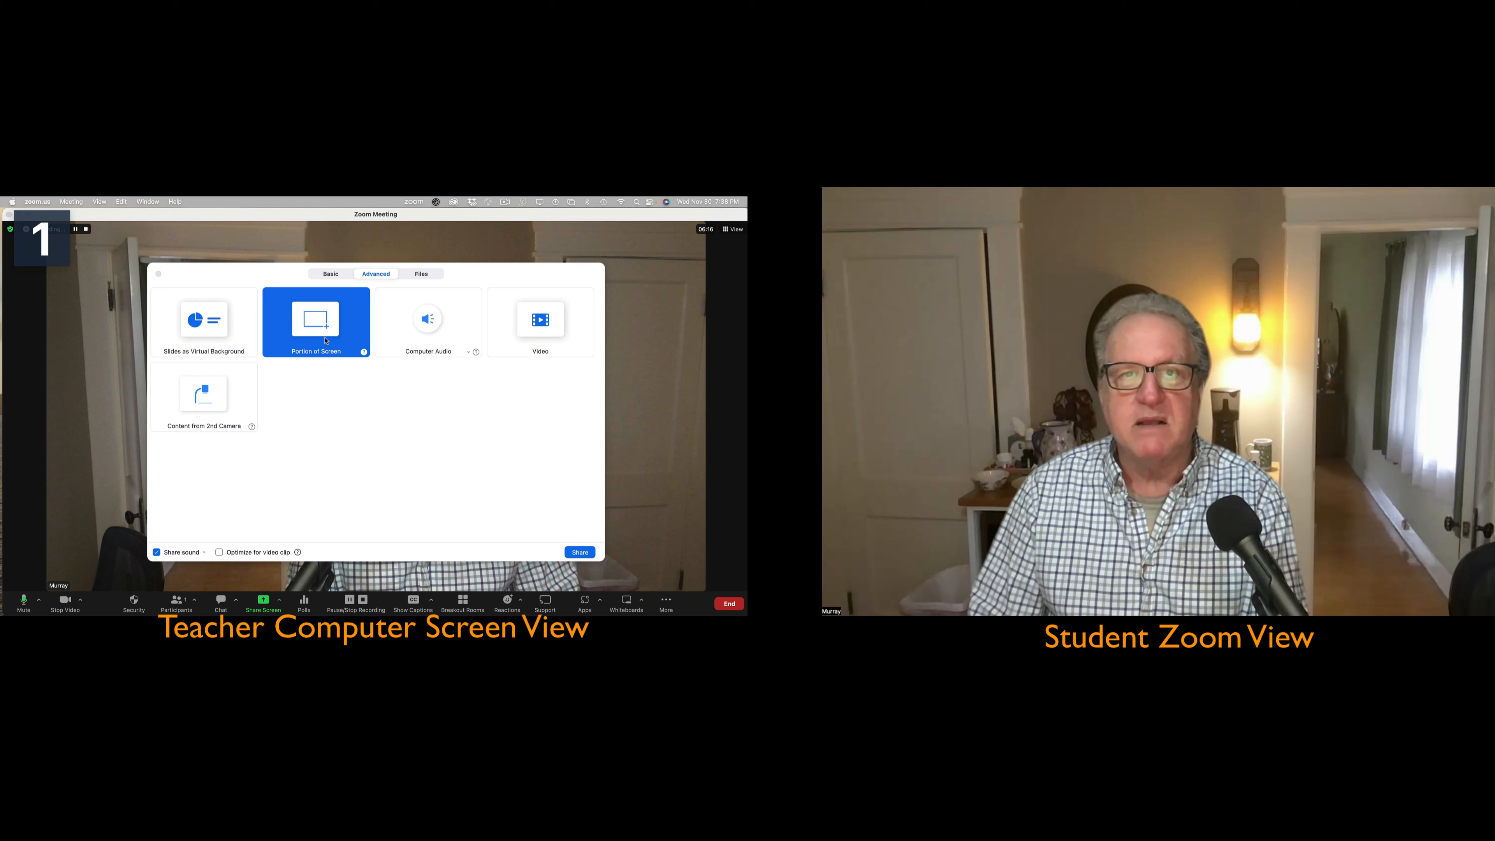
# - Begin sharing the portion-of-screen frame and stretch it over the whole Chrome window
pyautogui.click(578, 552)
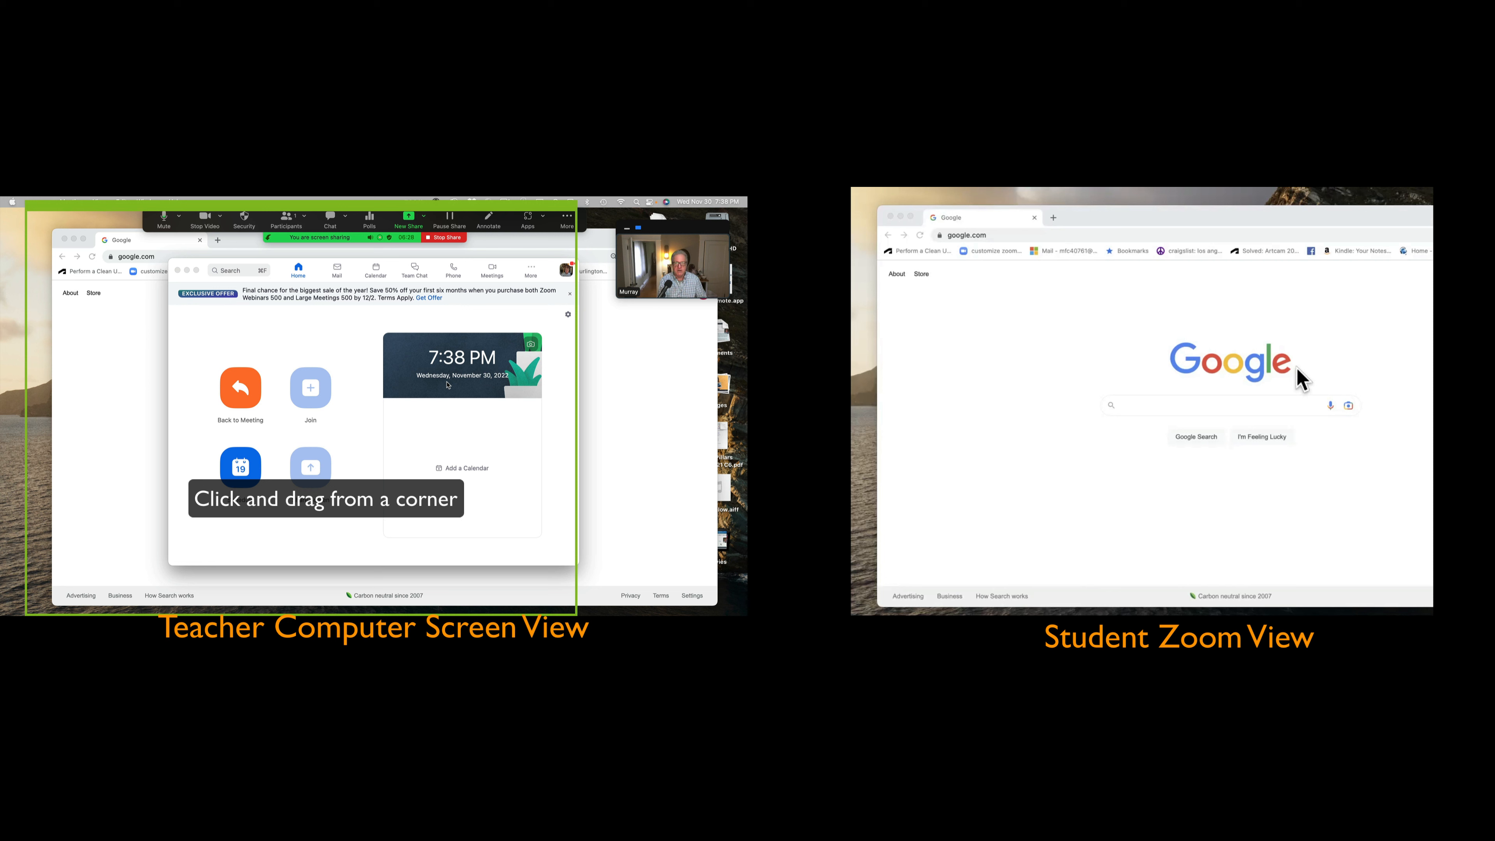
pyautogui.moveTo(1260, 264)
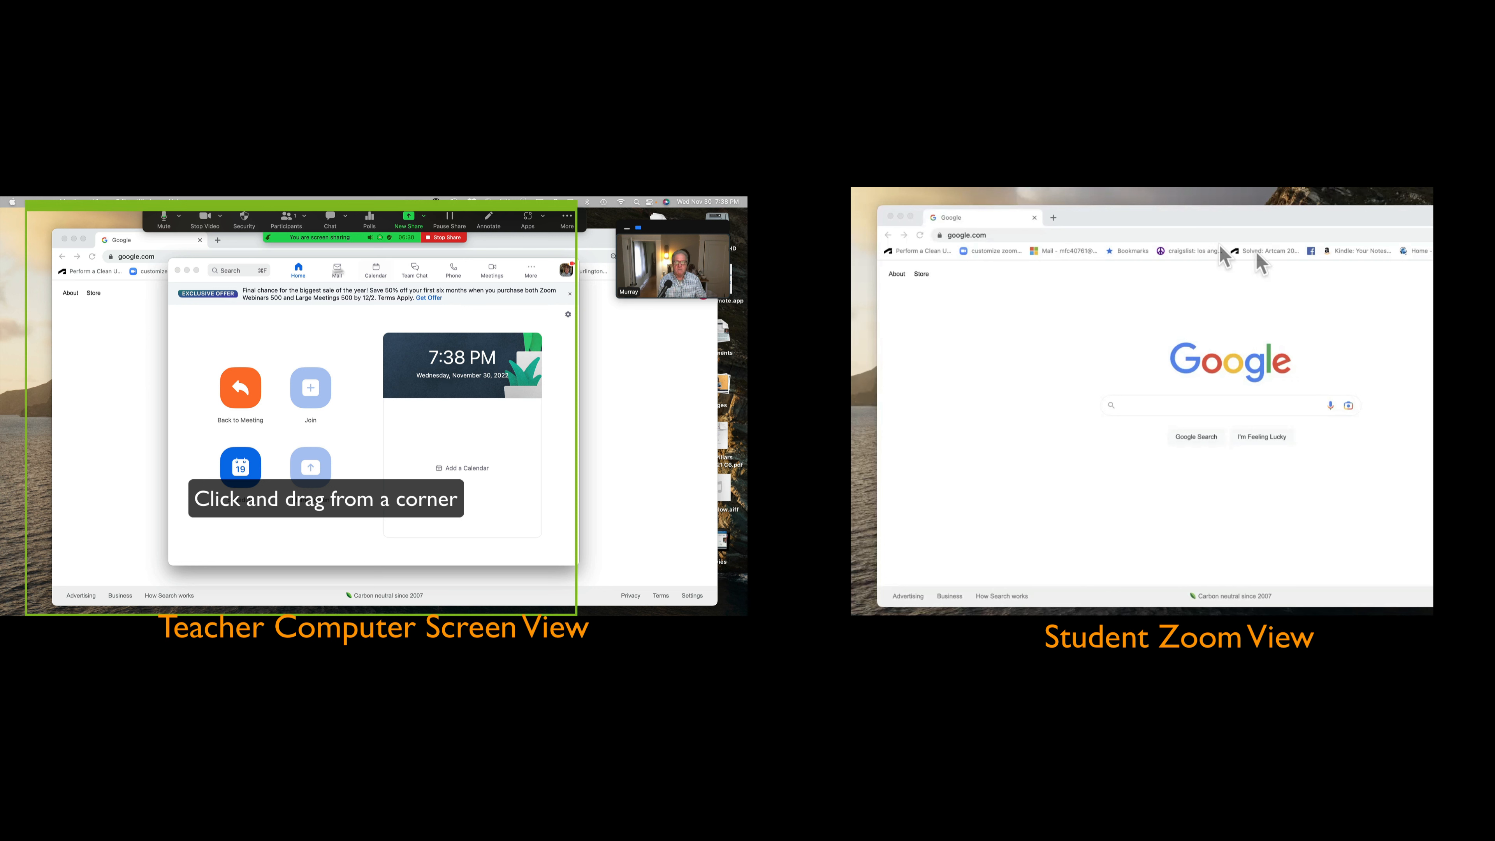
pyautogui.click(449, 221)
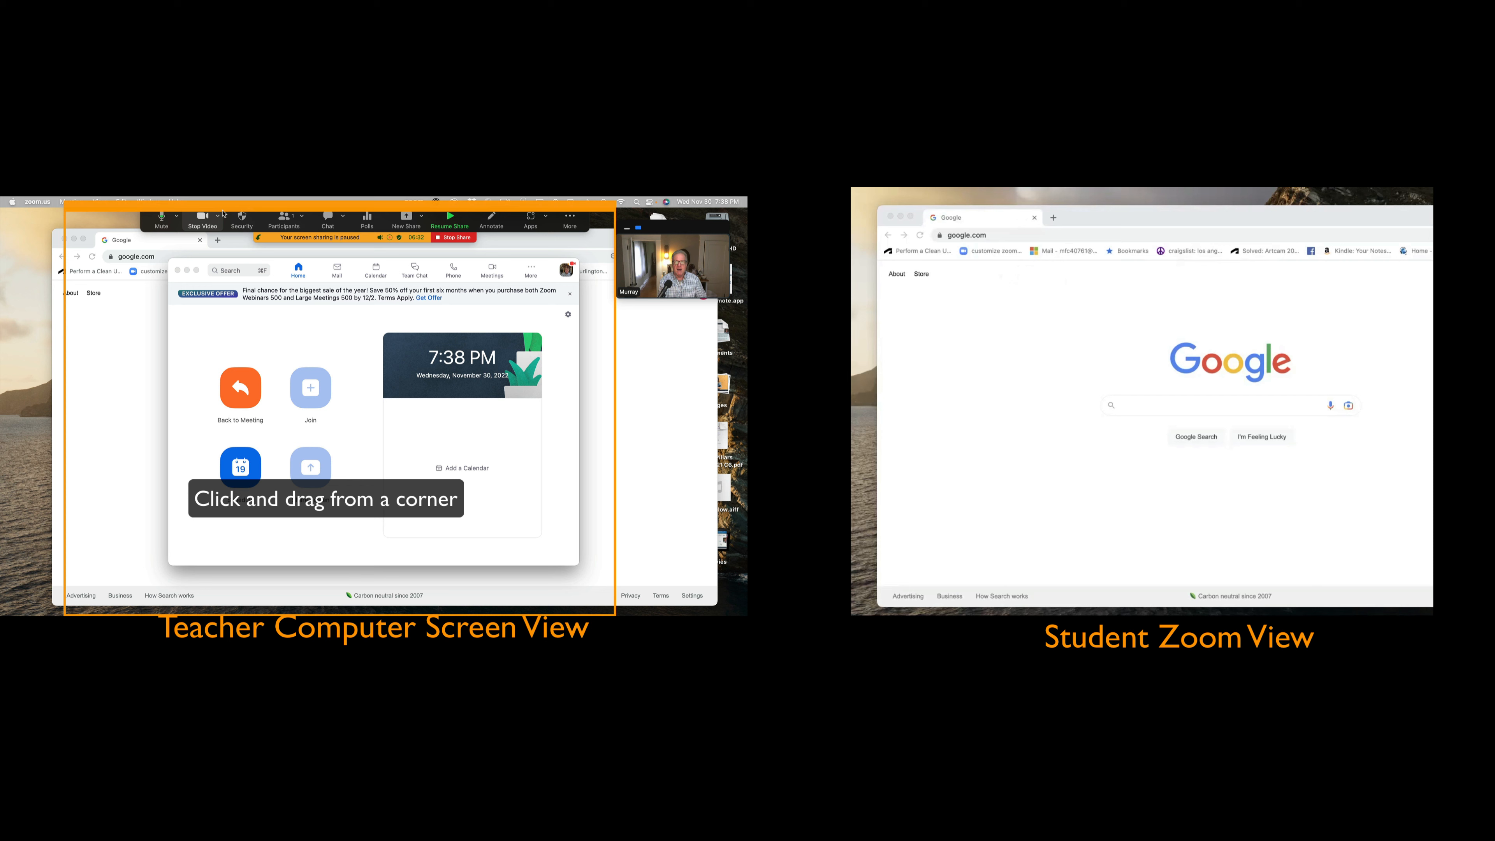
pyautogui.click(449, 226)
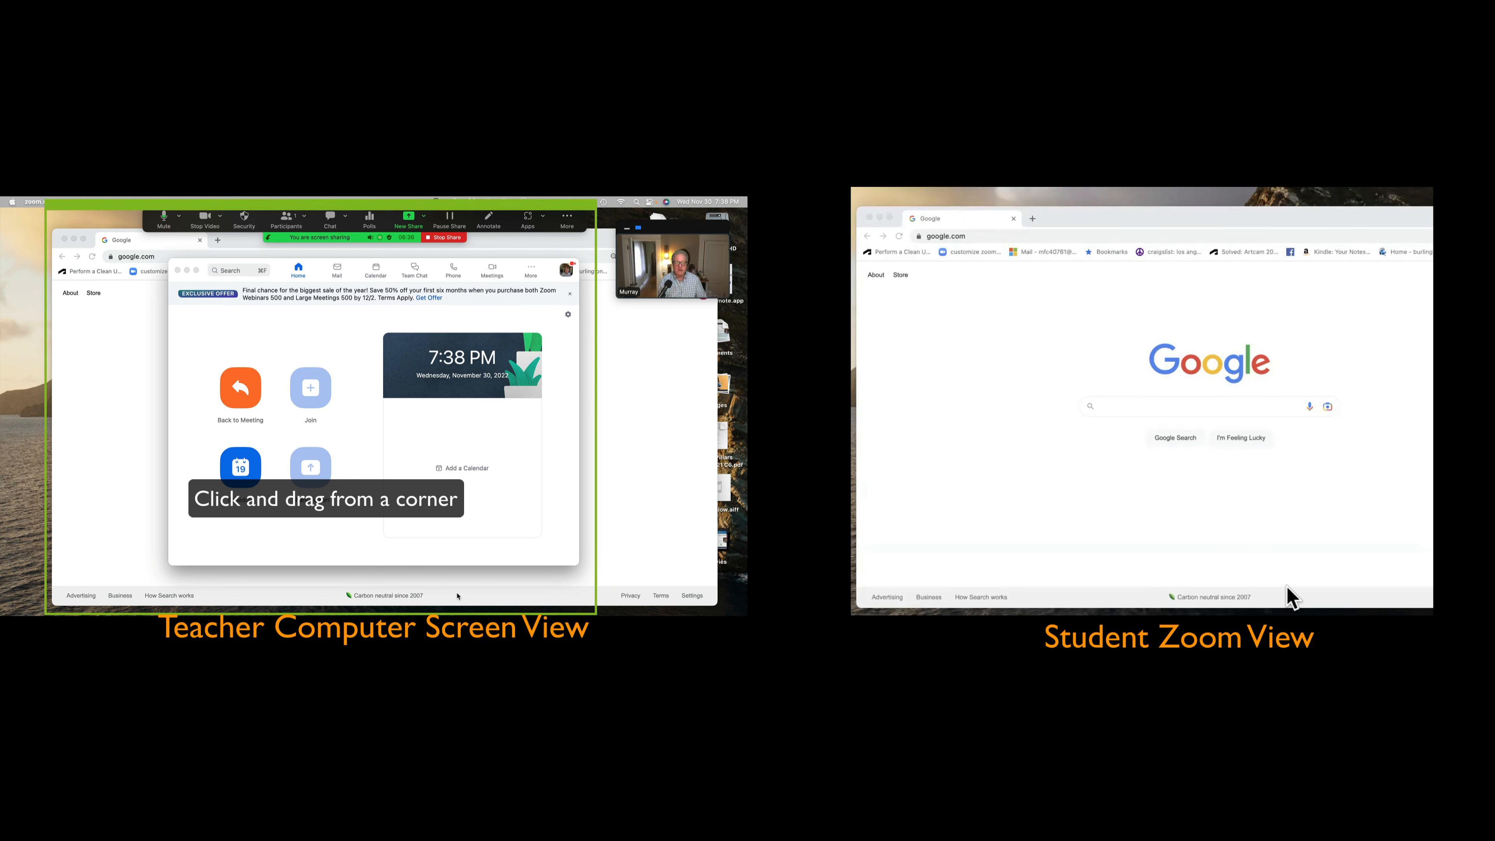
pyautogui.moveTo(1316, 420)
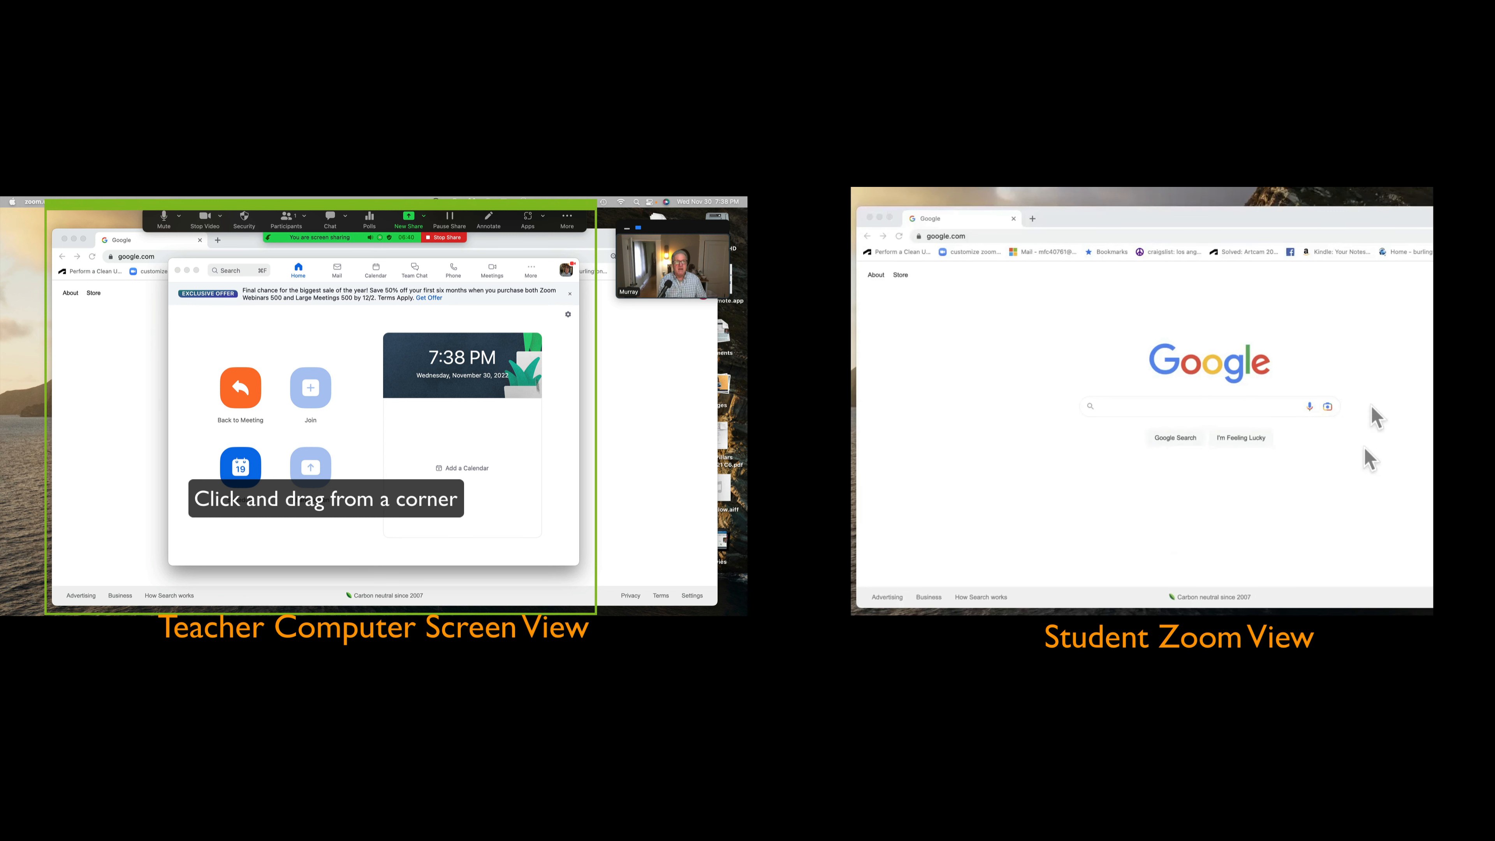
pyautogui.moveTo(1227, 539)
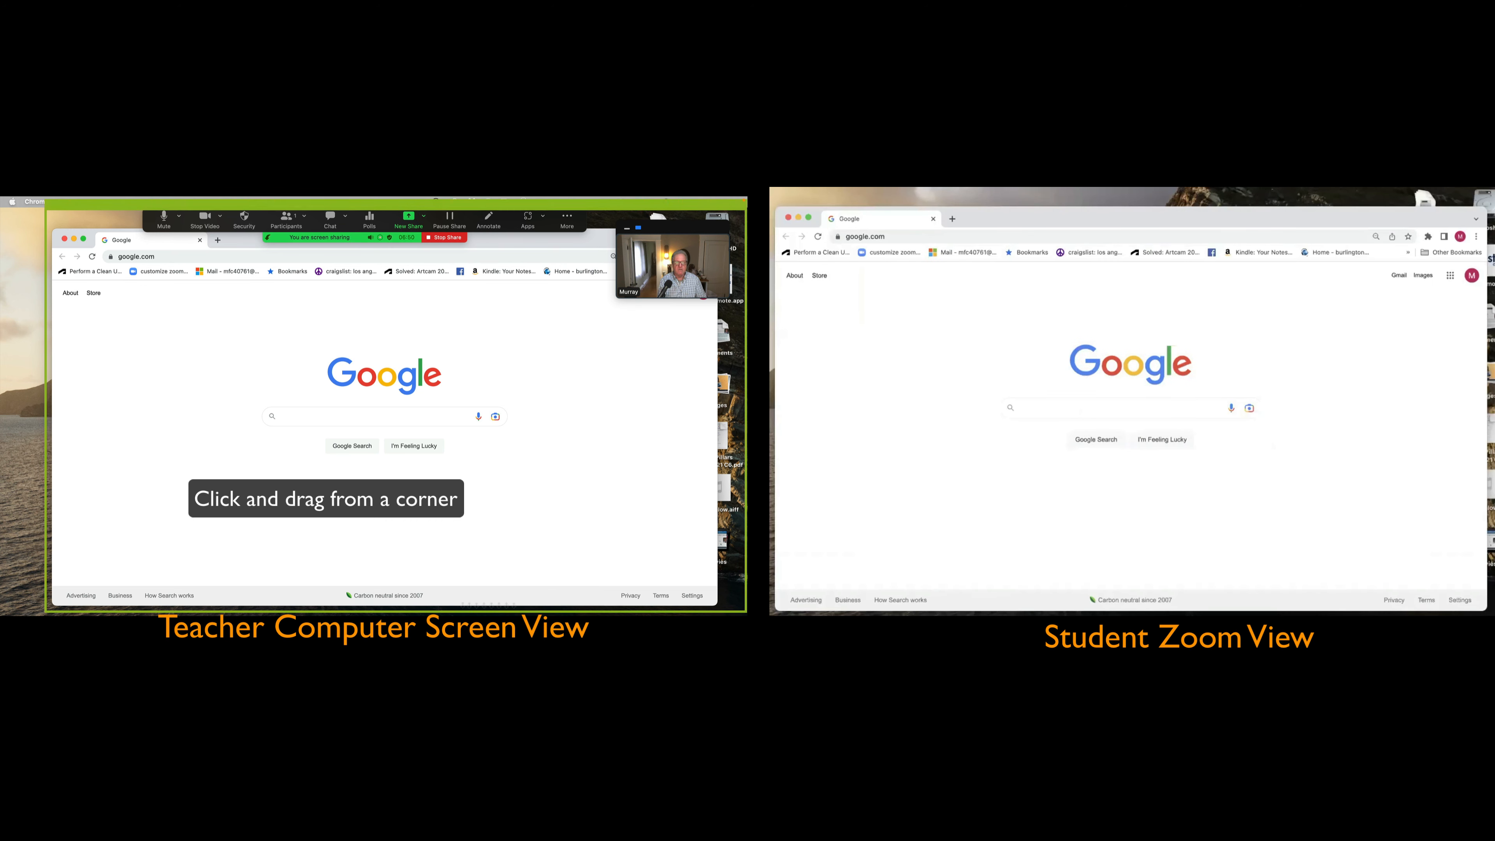
# - Resize the share frame tightly around the Google logo so it appears magnified
pyautogui.click(450, 219)
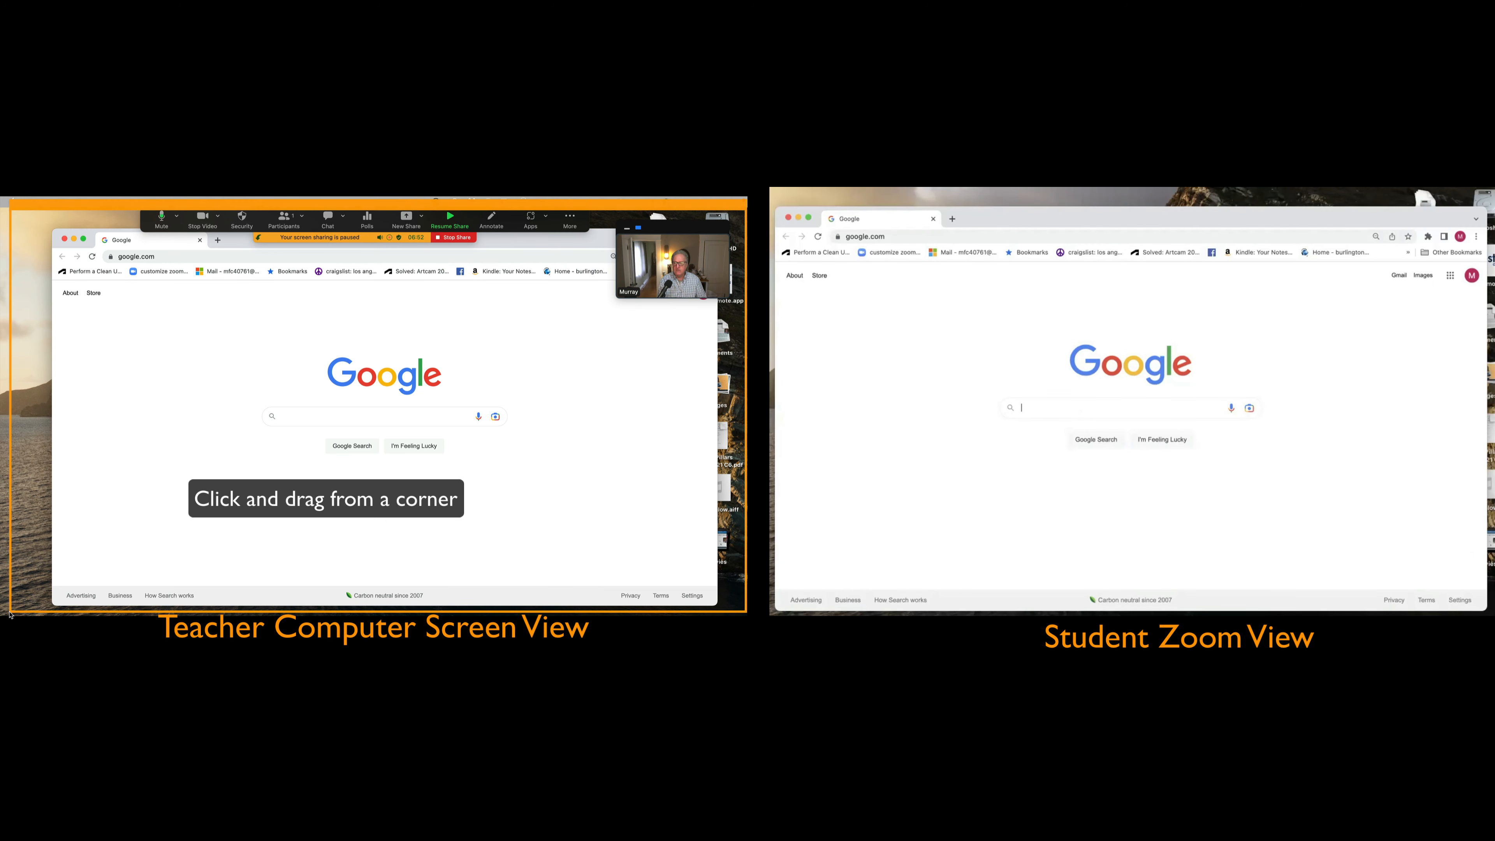
pyautogui.click(449, 220)
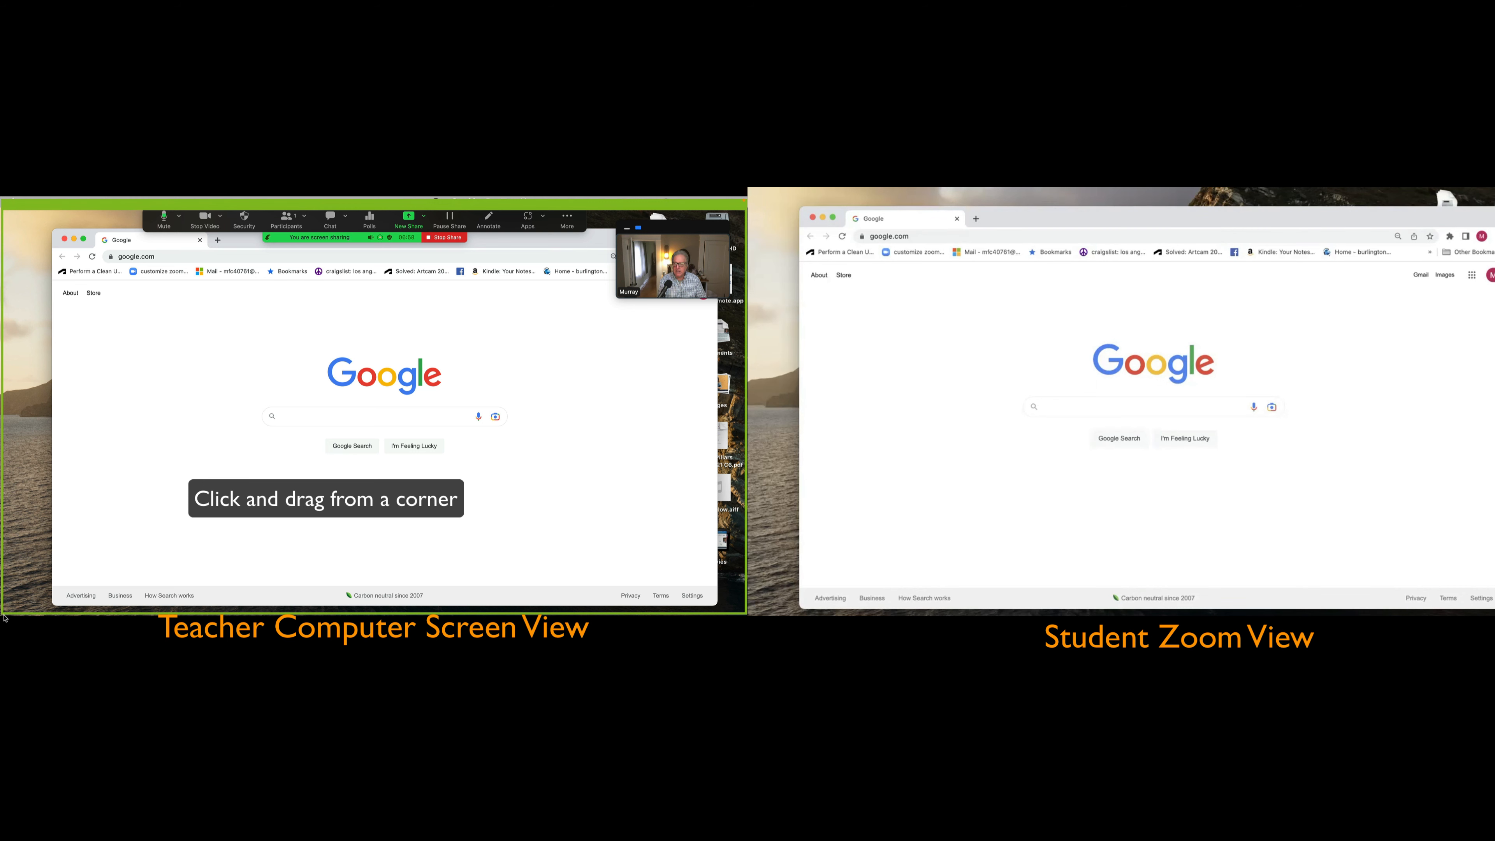
pyautogui.moveTo(763, 596)
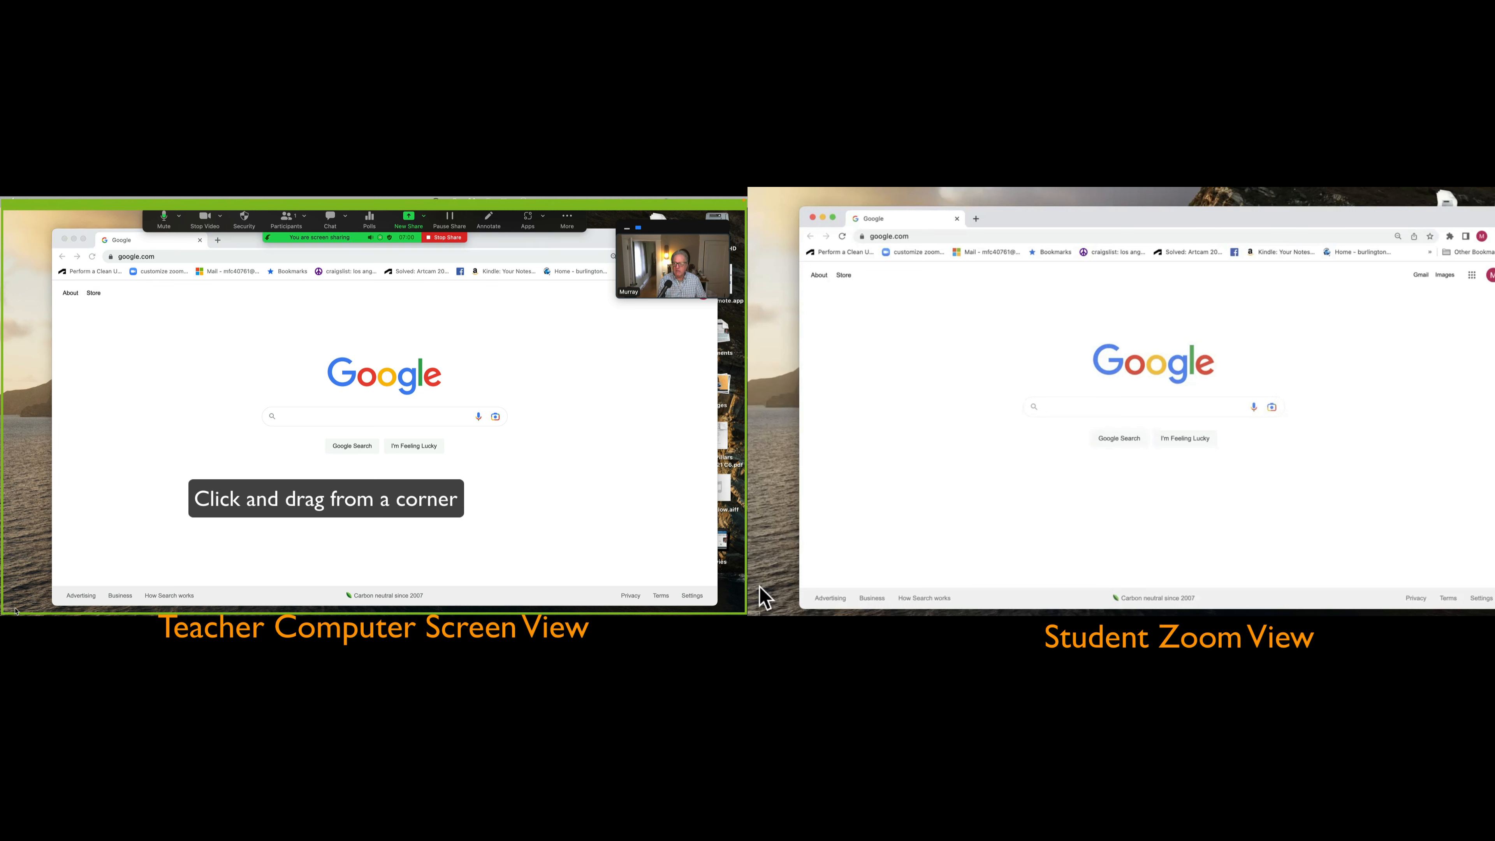
pyautogui.click(449, 222)
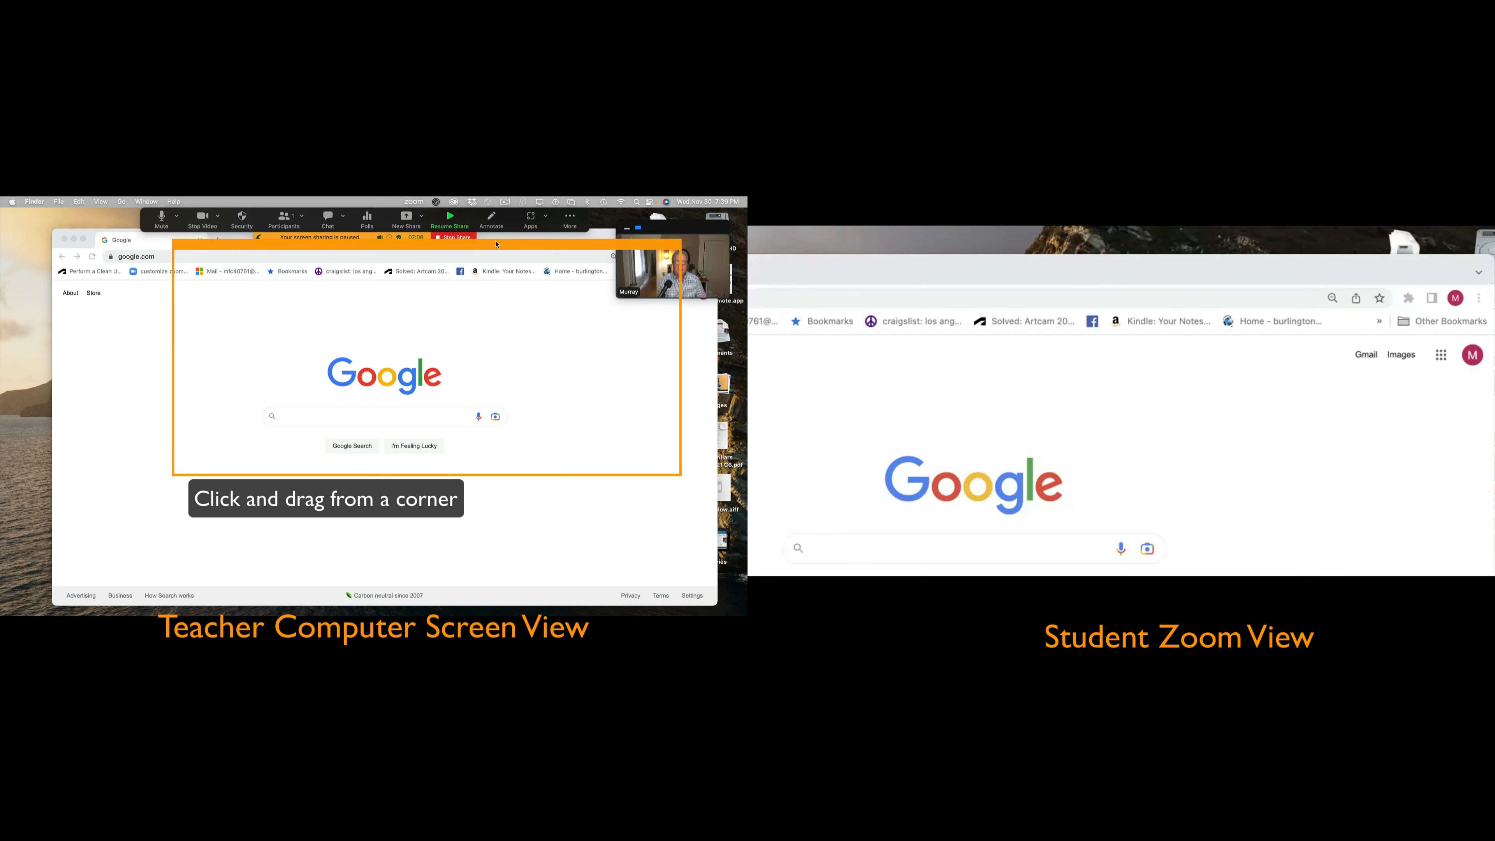
pyautogui.click(450, 222)
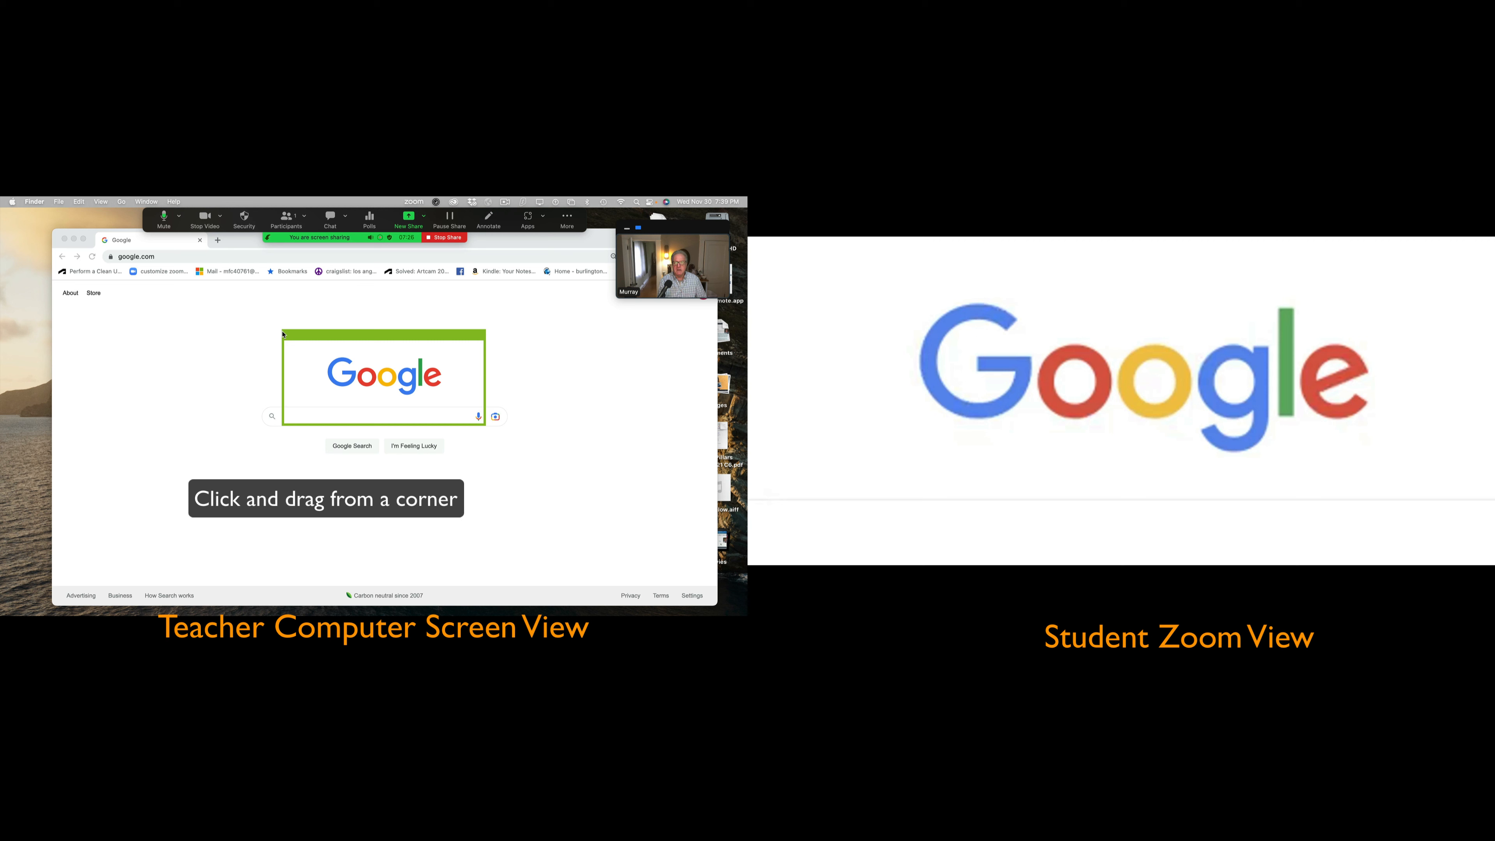
# - Position the share frame over the voice and camera search icons
pyautogui.click(448, 221)
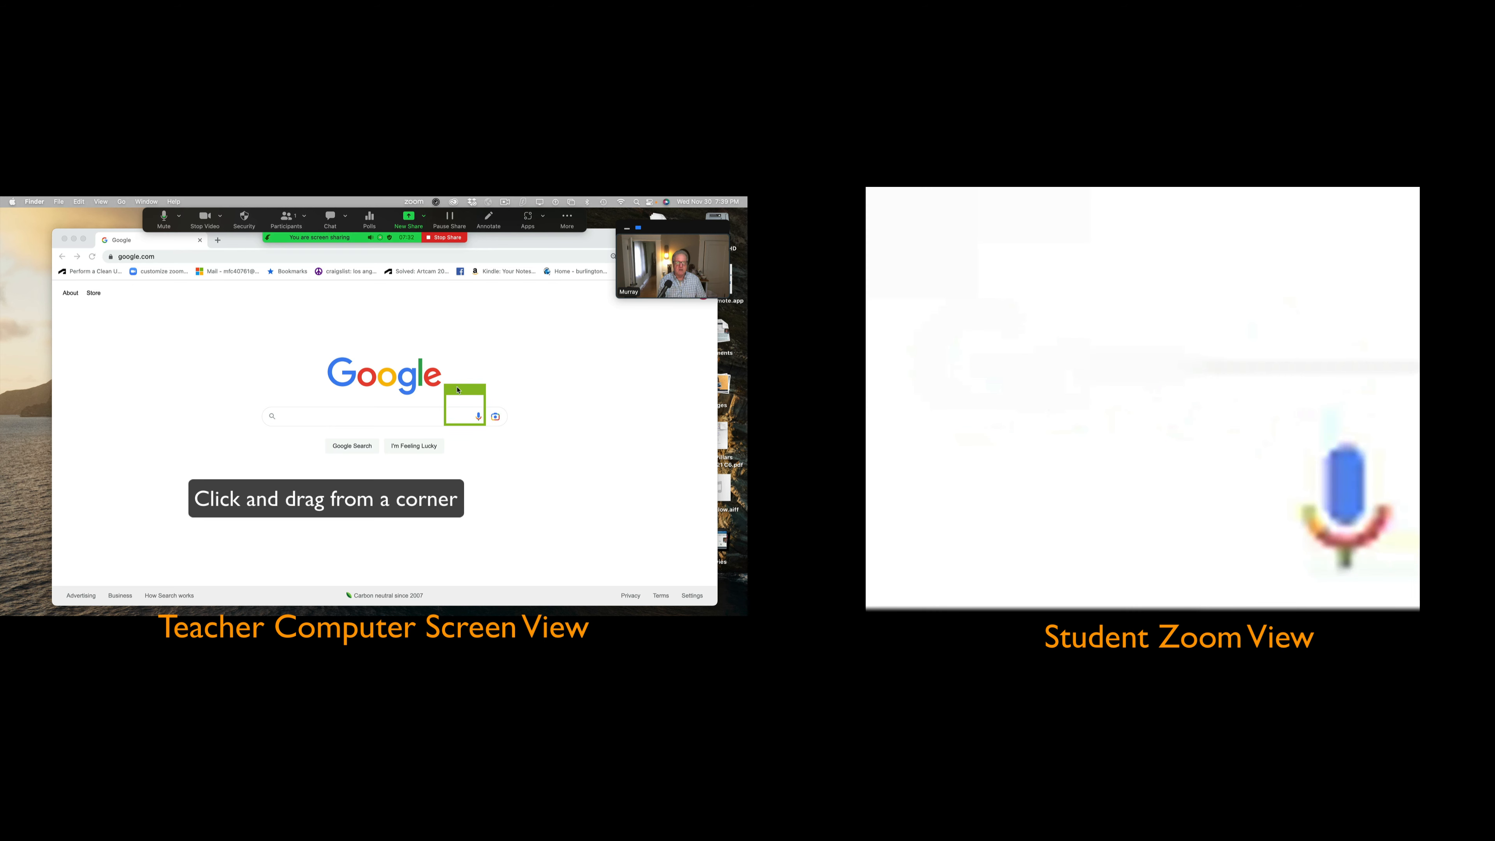
pyautogui.click(449, 217)
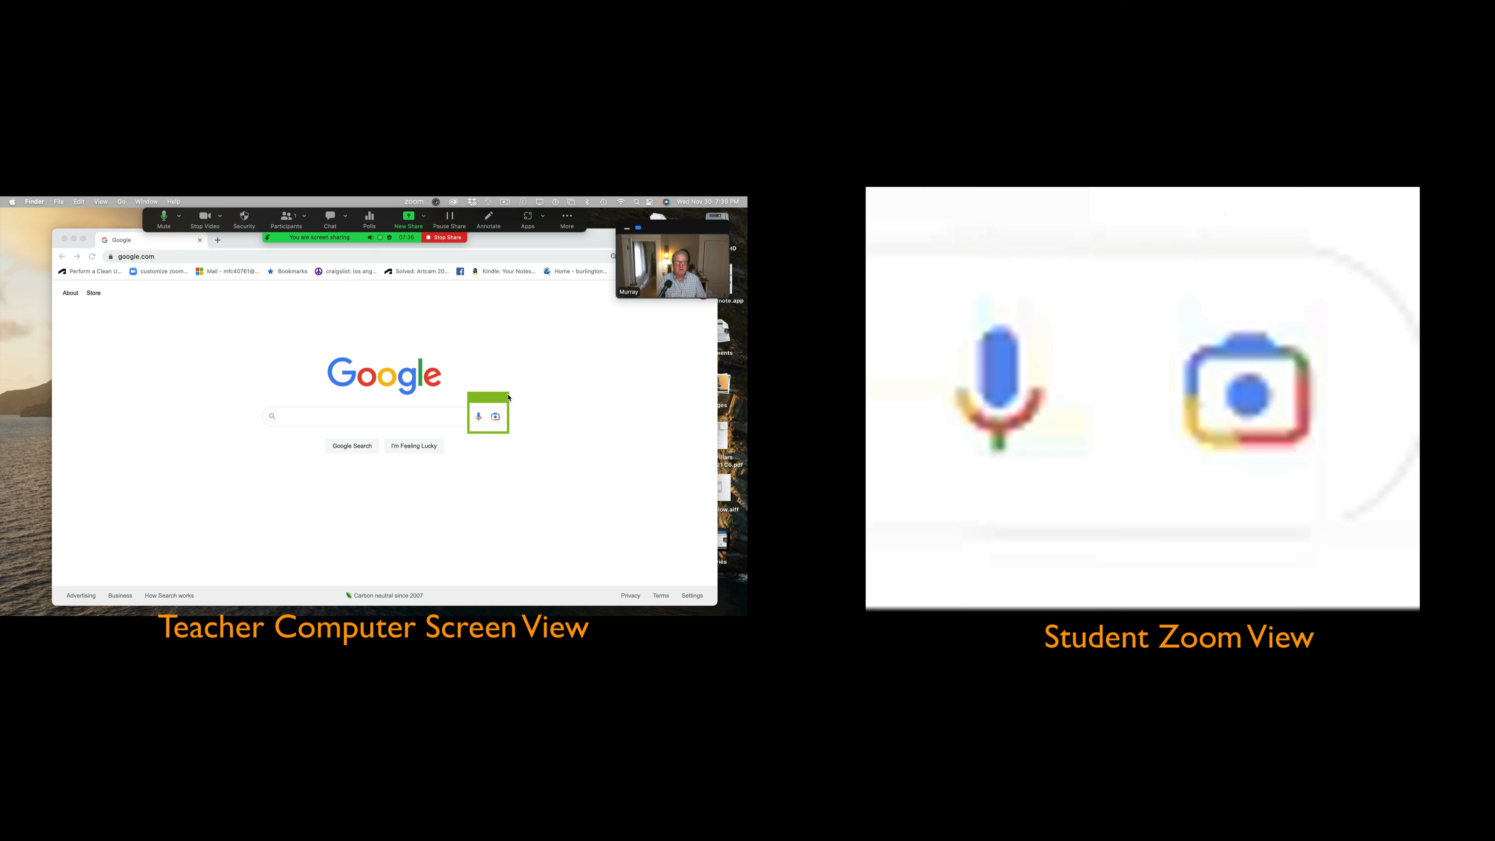
pyautogui.click(449, 218)
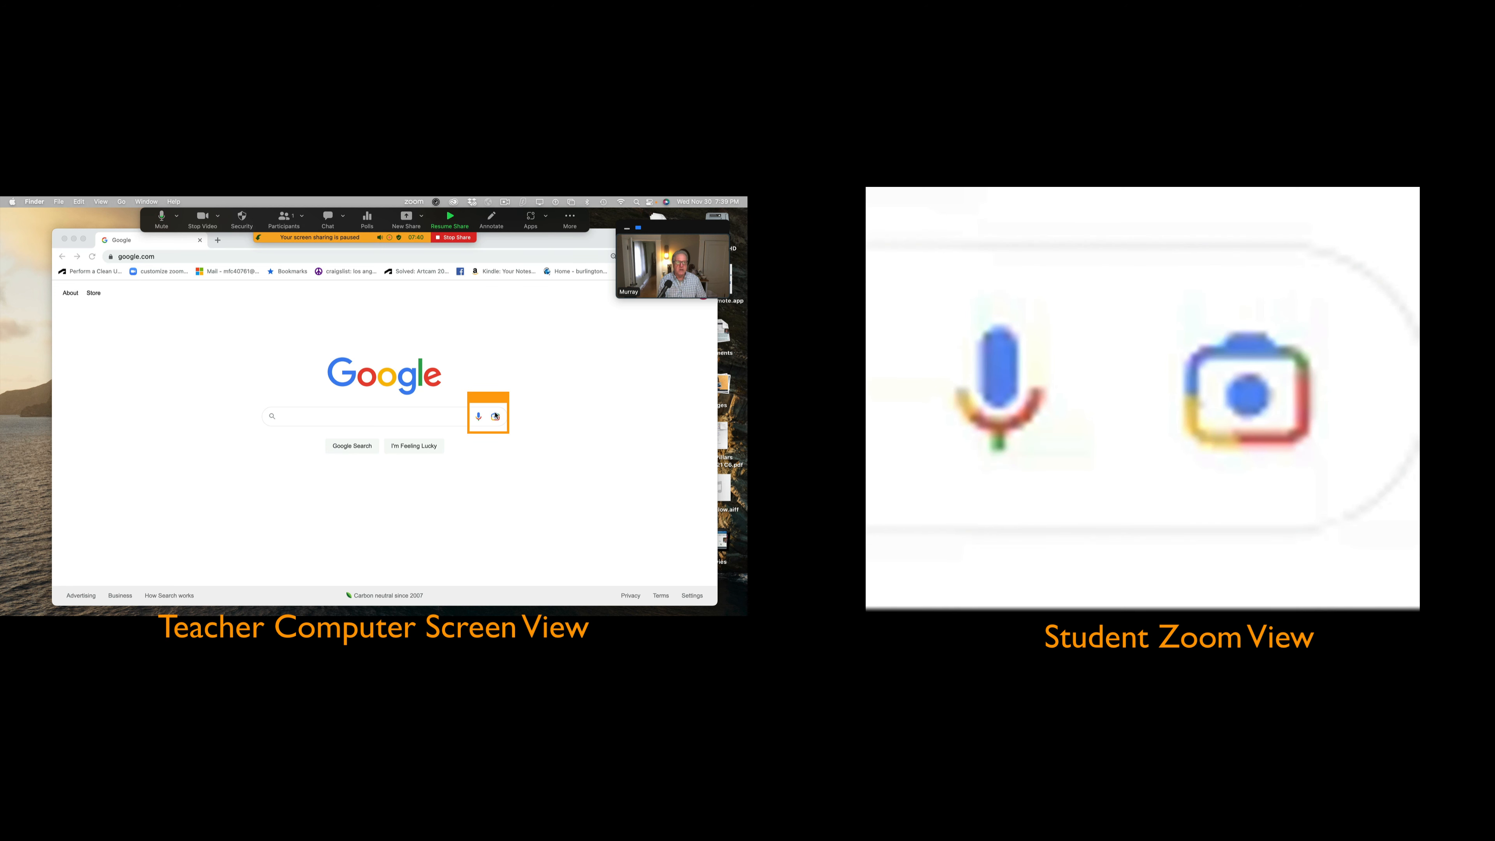
# - Enlarge the frame to cover the tab, address bar and Google logo
pyautogui.click(449, 222)
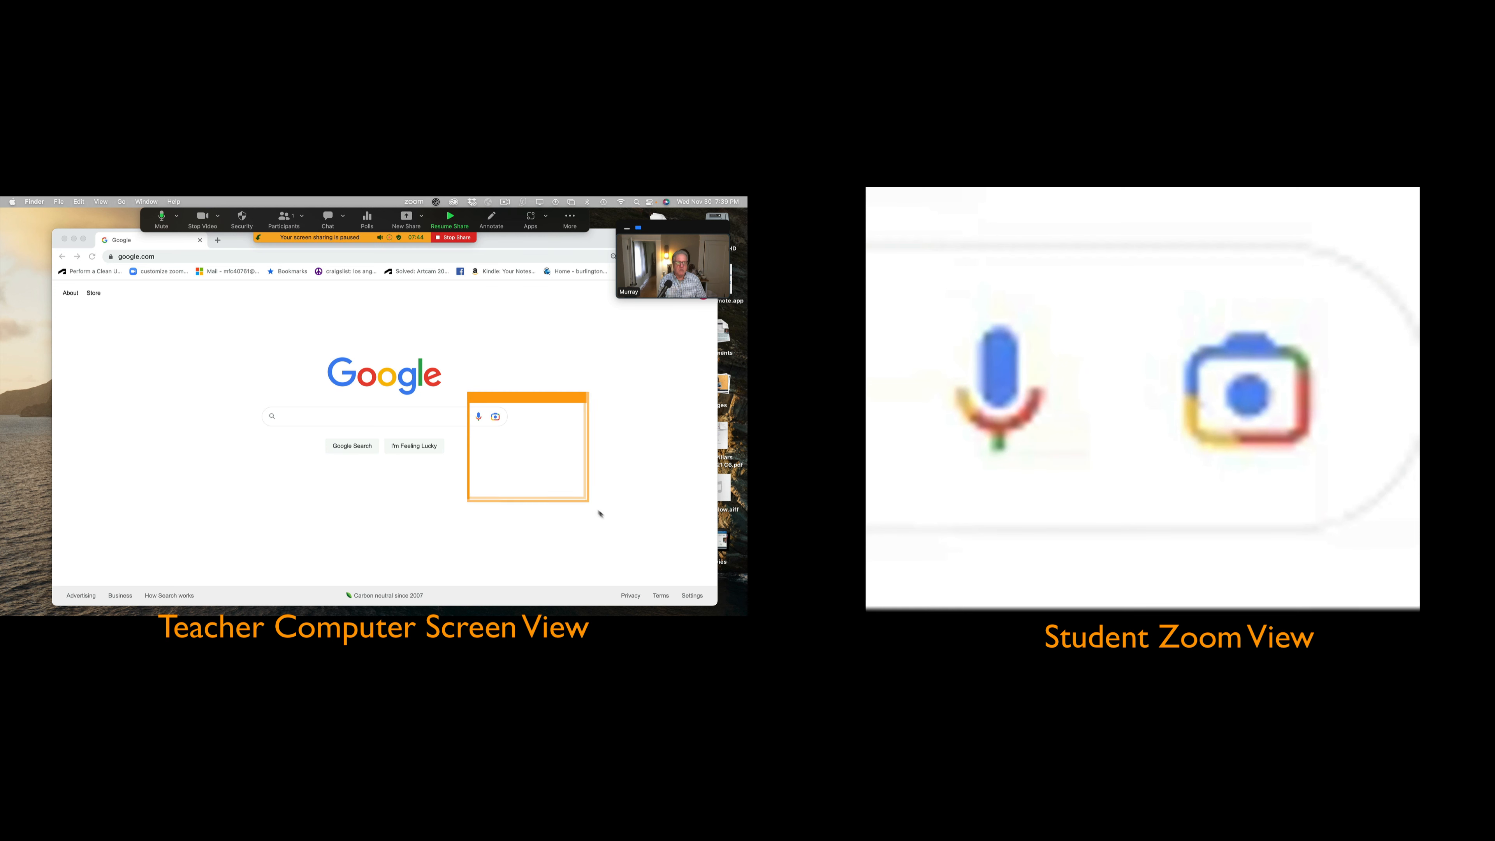
pyautogui.click(450, 221)
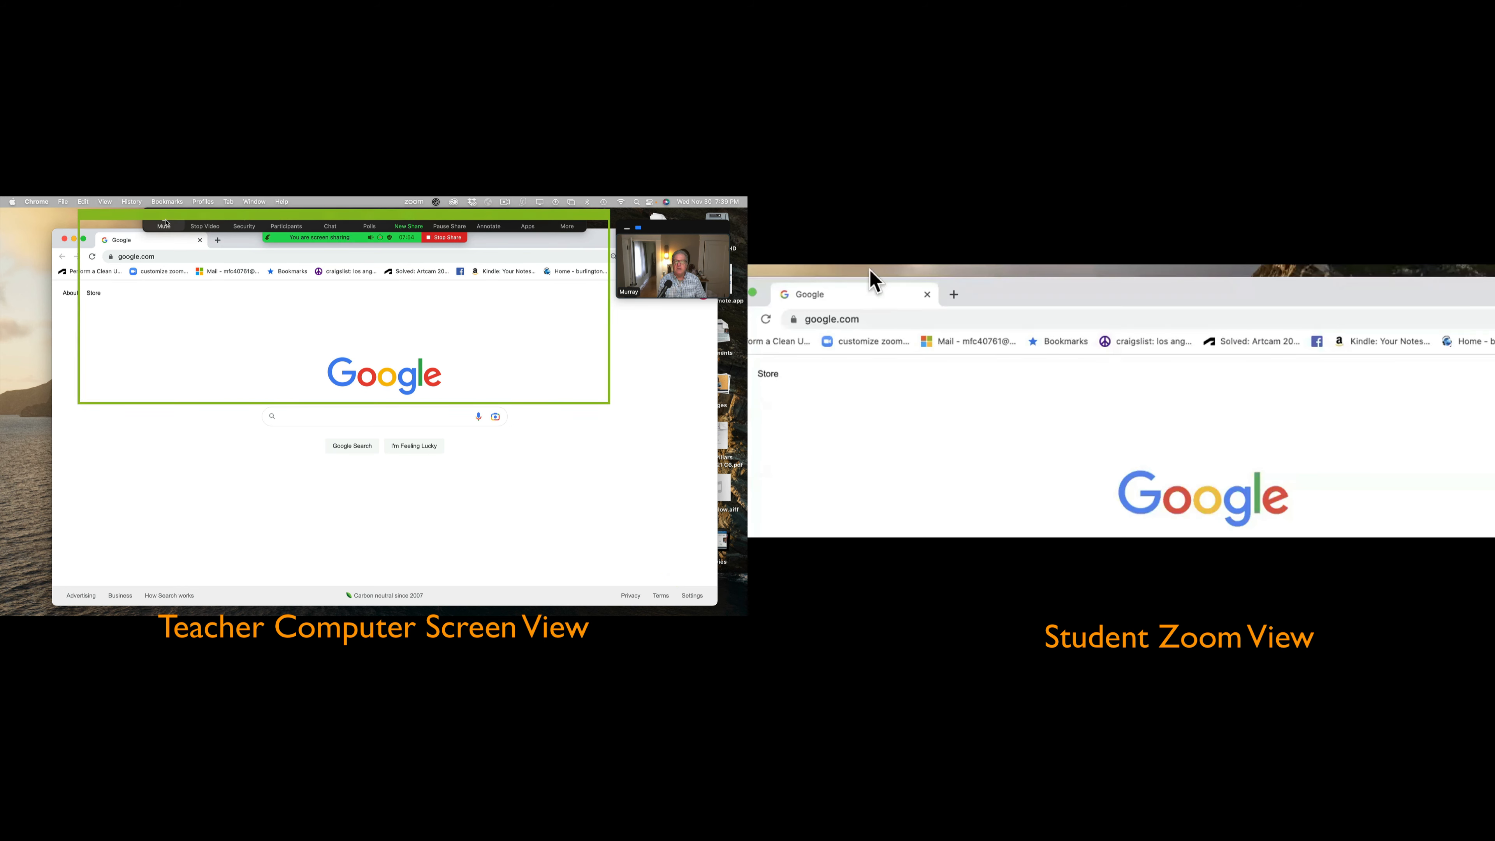
# - Widen the frame over the whole browser and log in to the BurlingtonEnglish courses page
pyautogui.click(448, 225)
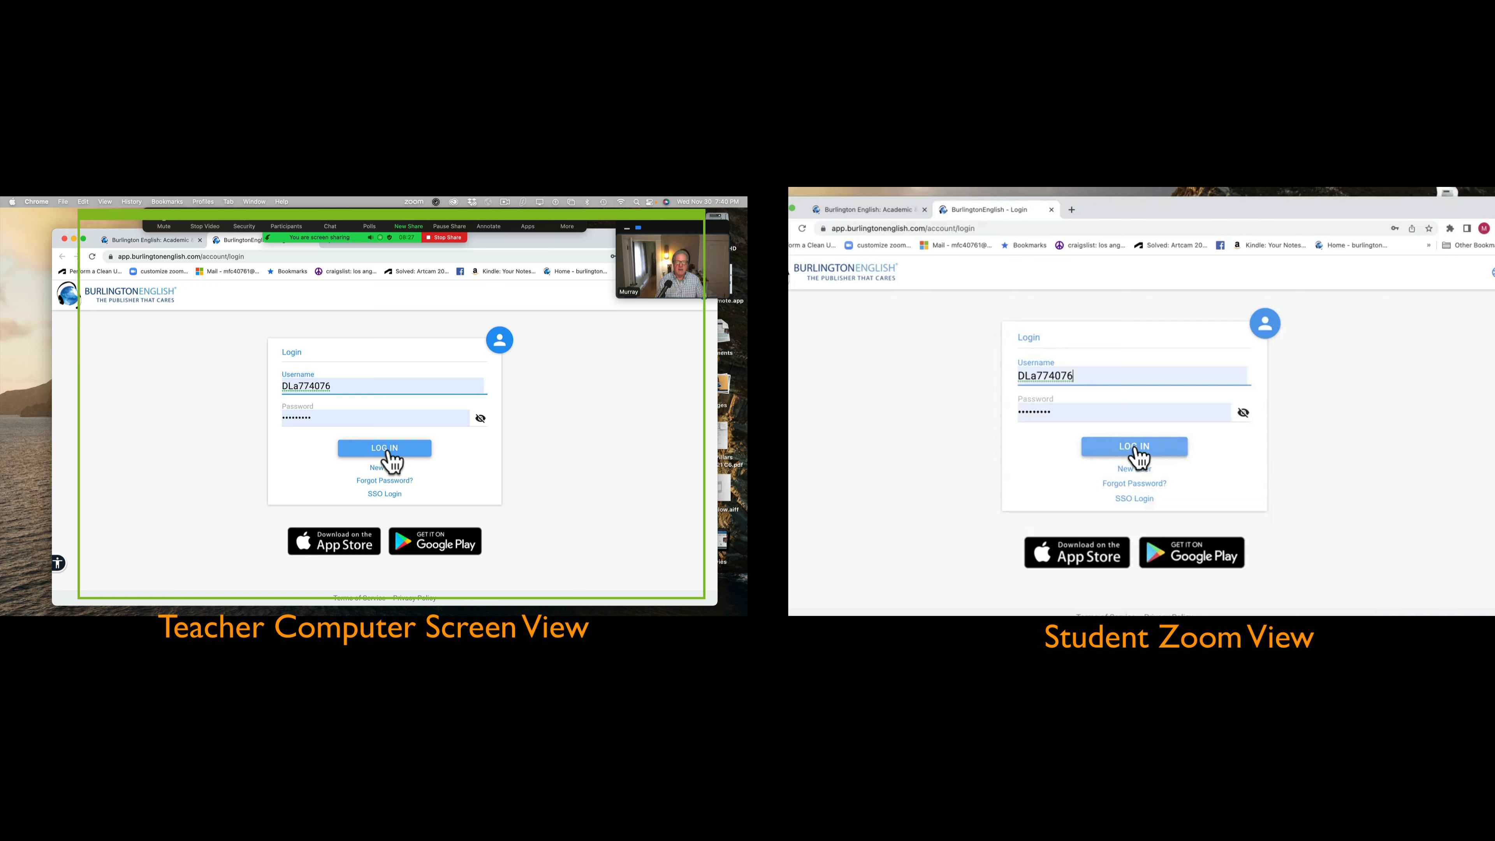
pyautogui.click(384, 447)
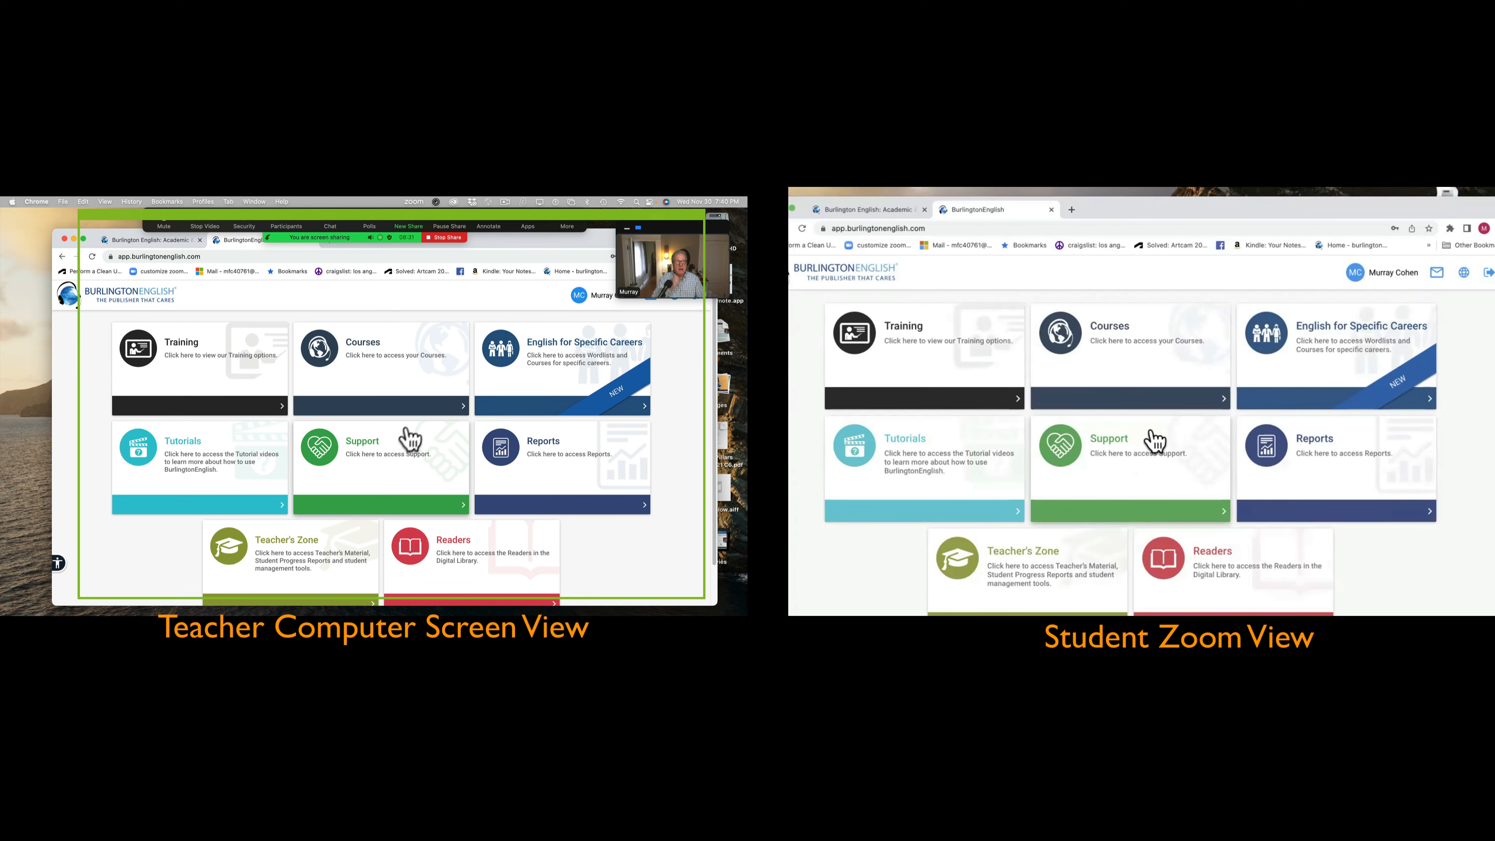
pyautogui.click(380, 362)
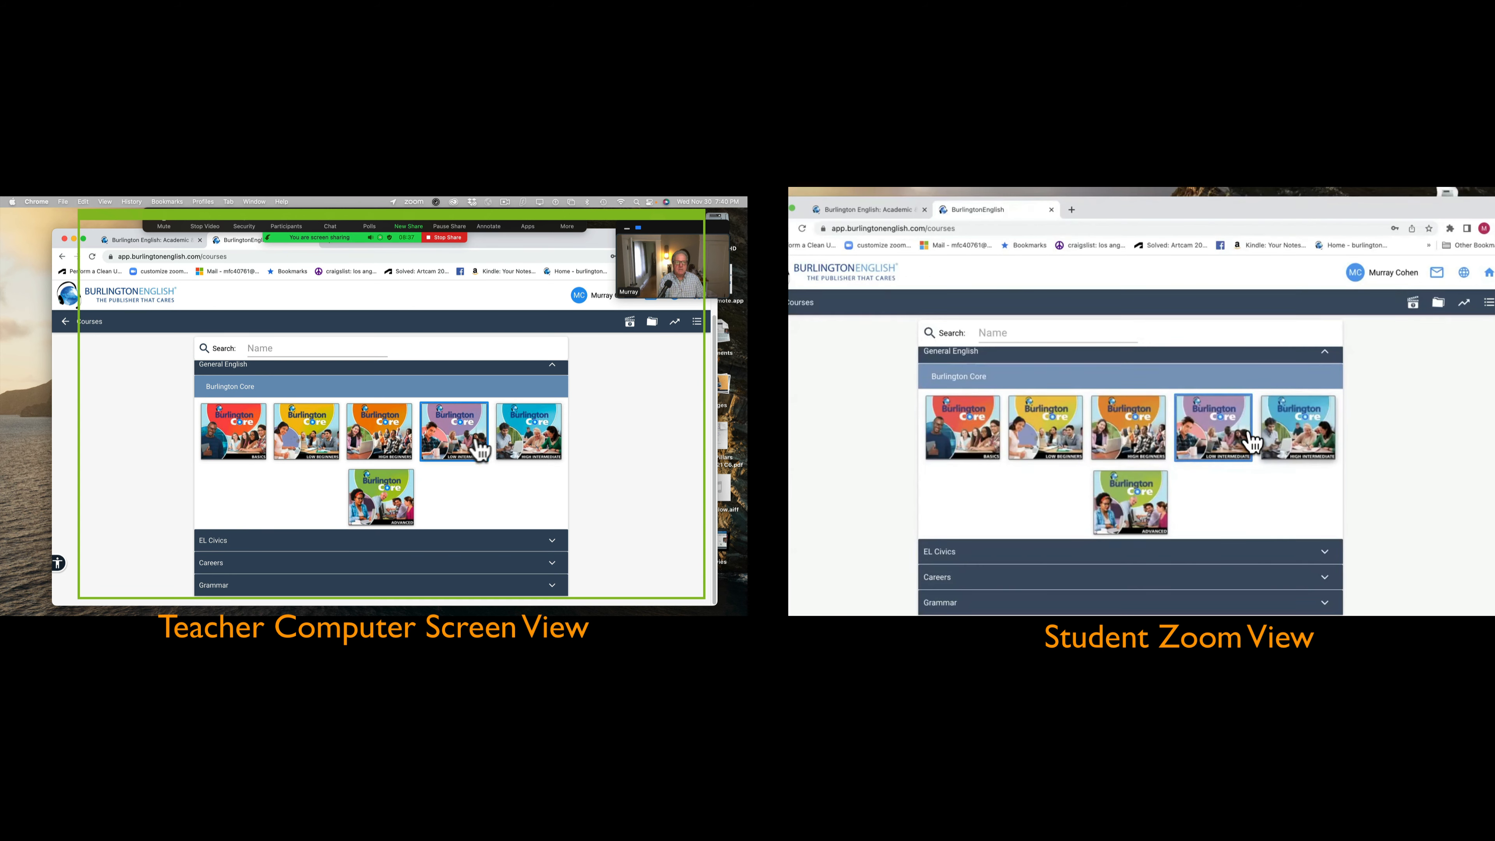
# - Go to Burlington Core Low Intermediate's In-Class Lessons and start '3. Read: Immigrant Success Stories'
pyautogui.click(455, 430)
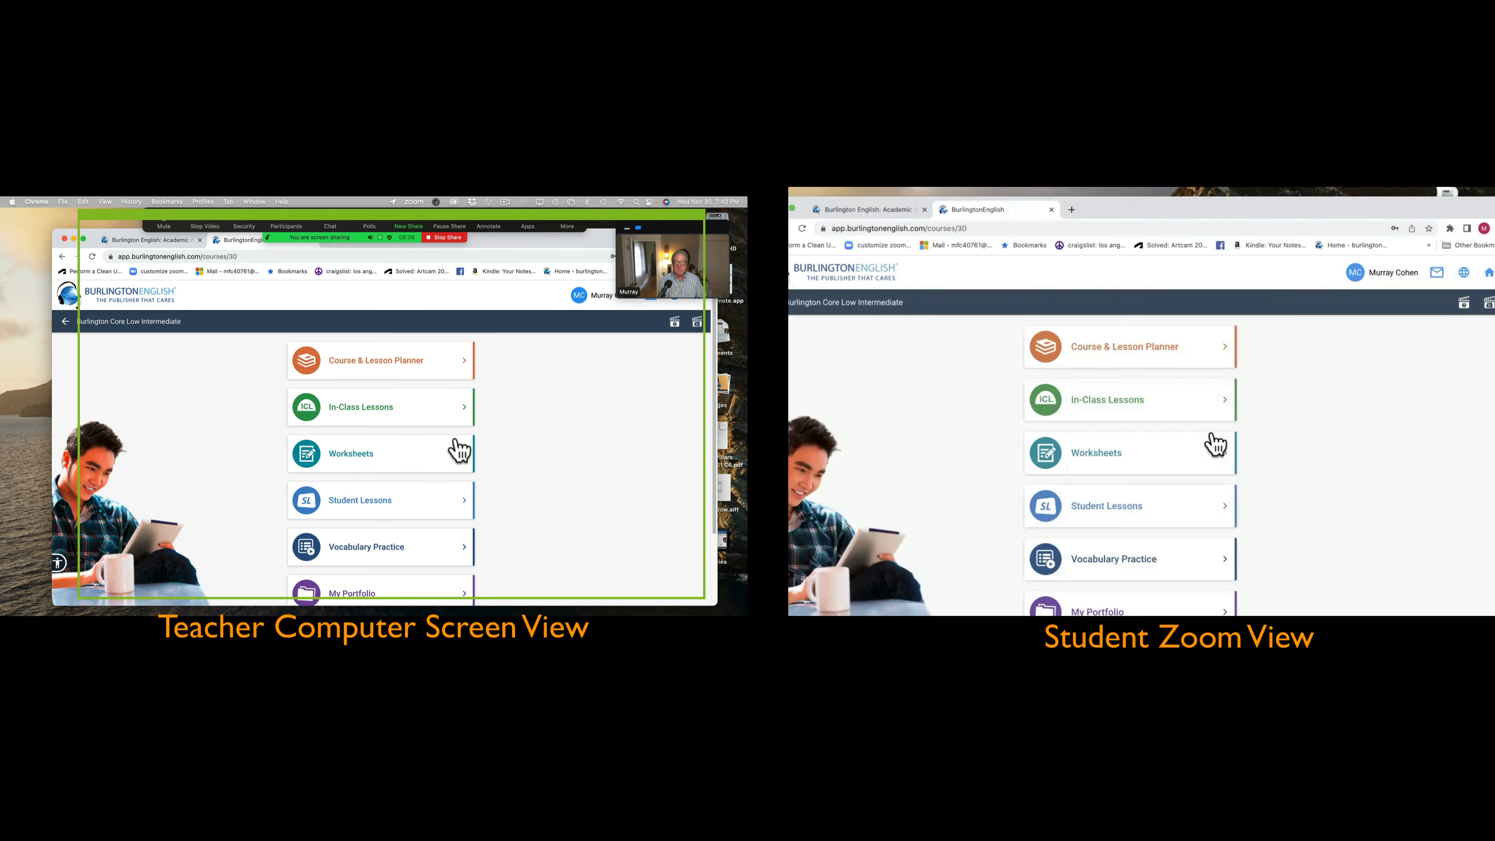
pyautogui.moveTo(381, 417)
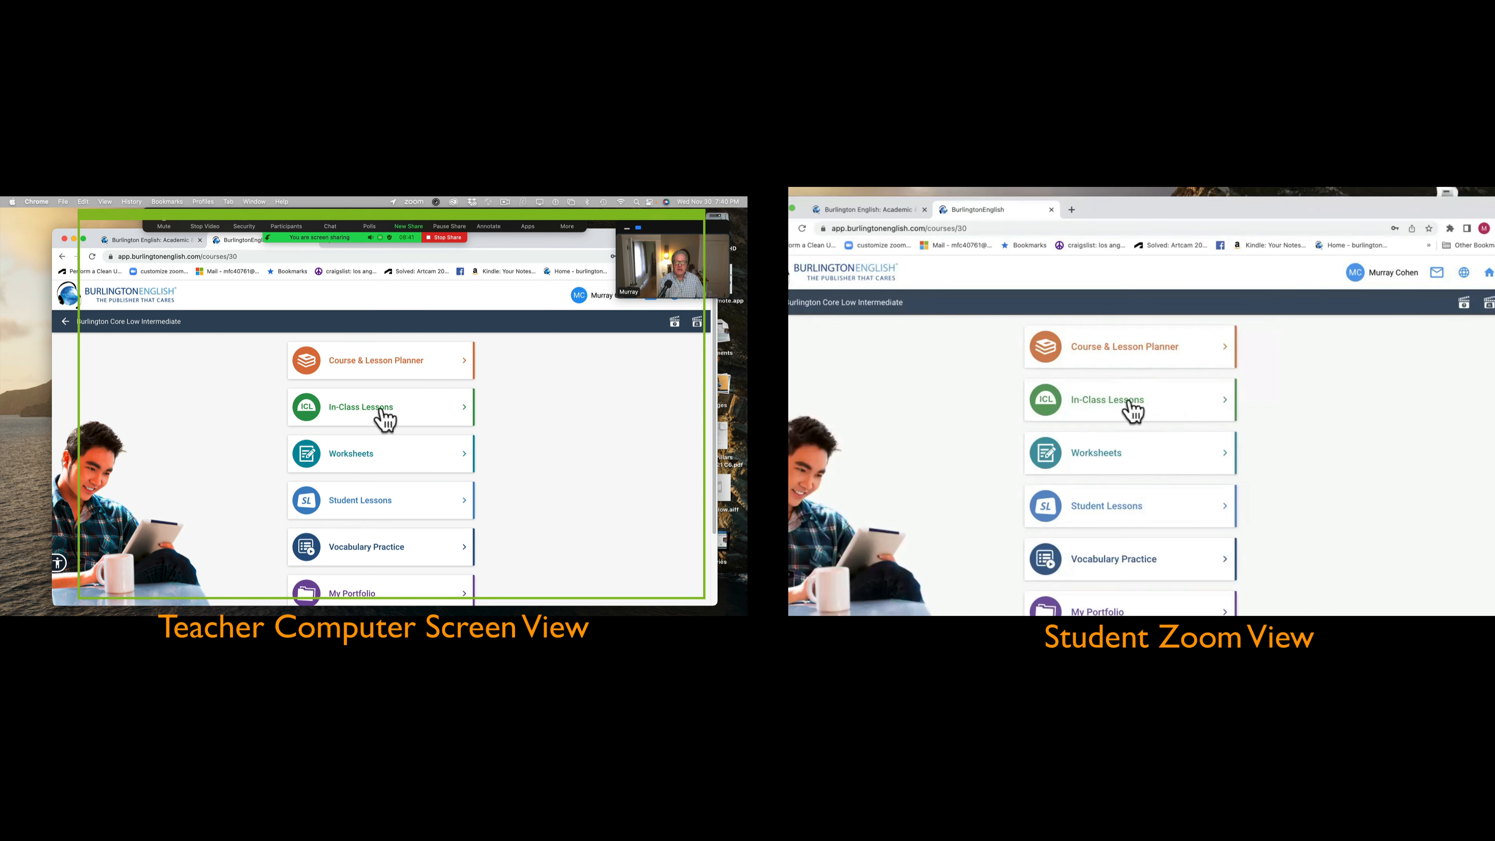
pyautogui.click(379, 407)
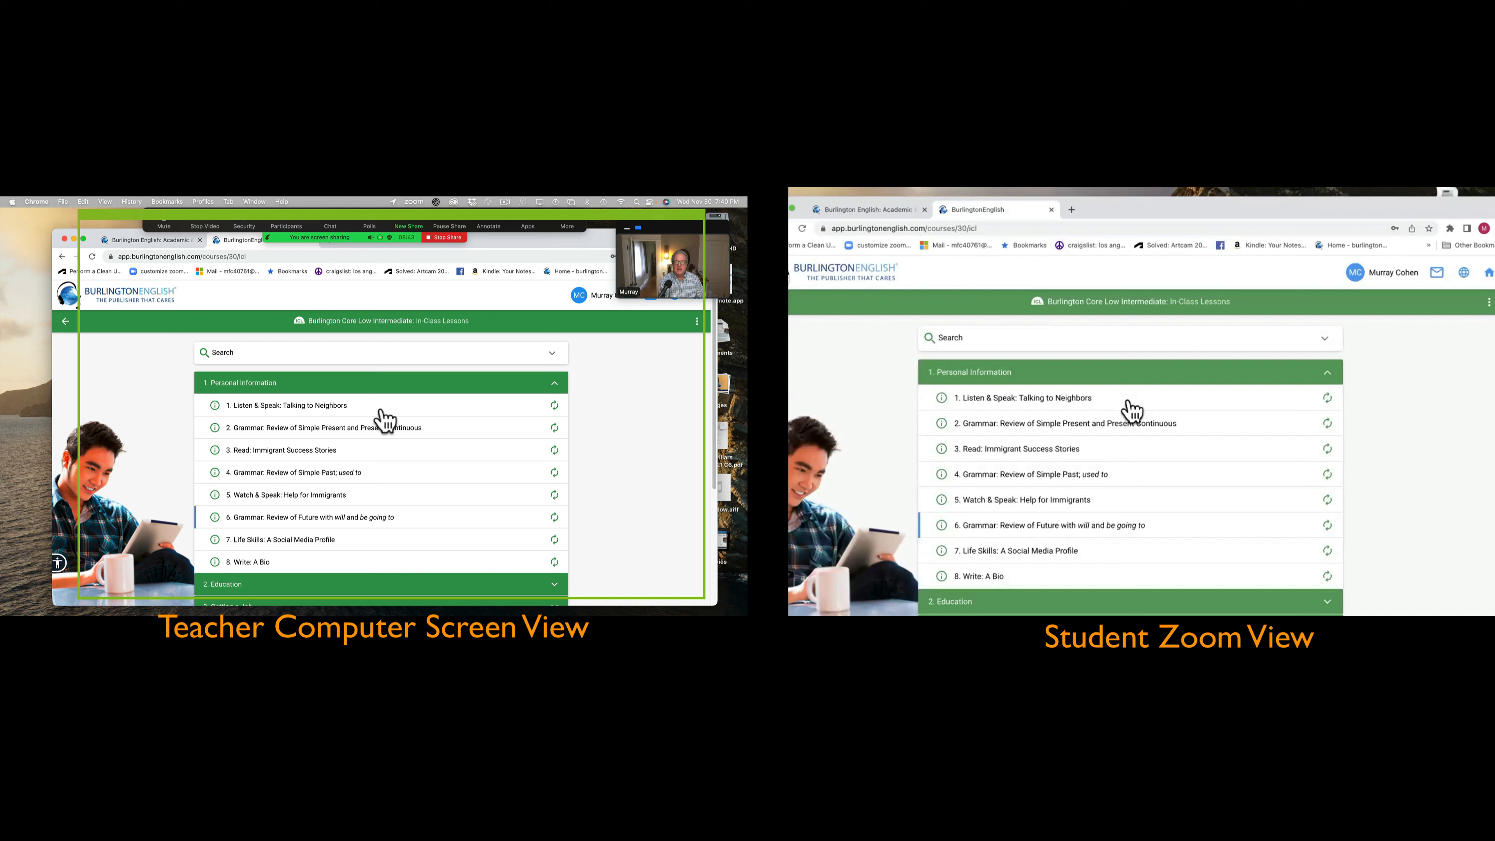
pyautogui.moveTo(319, 443)
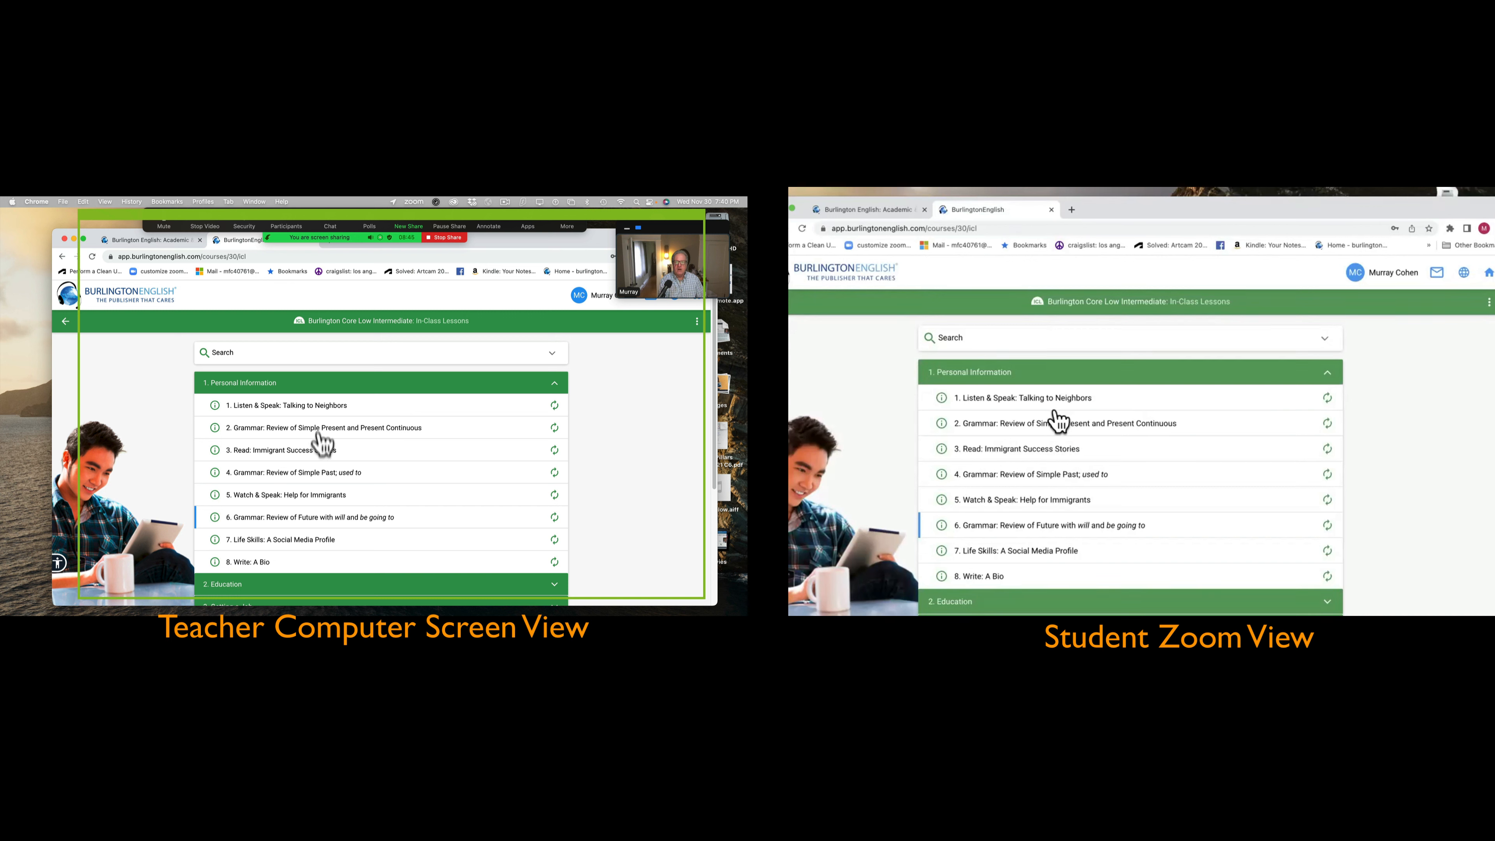
pyautogui.click(270, 449)
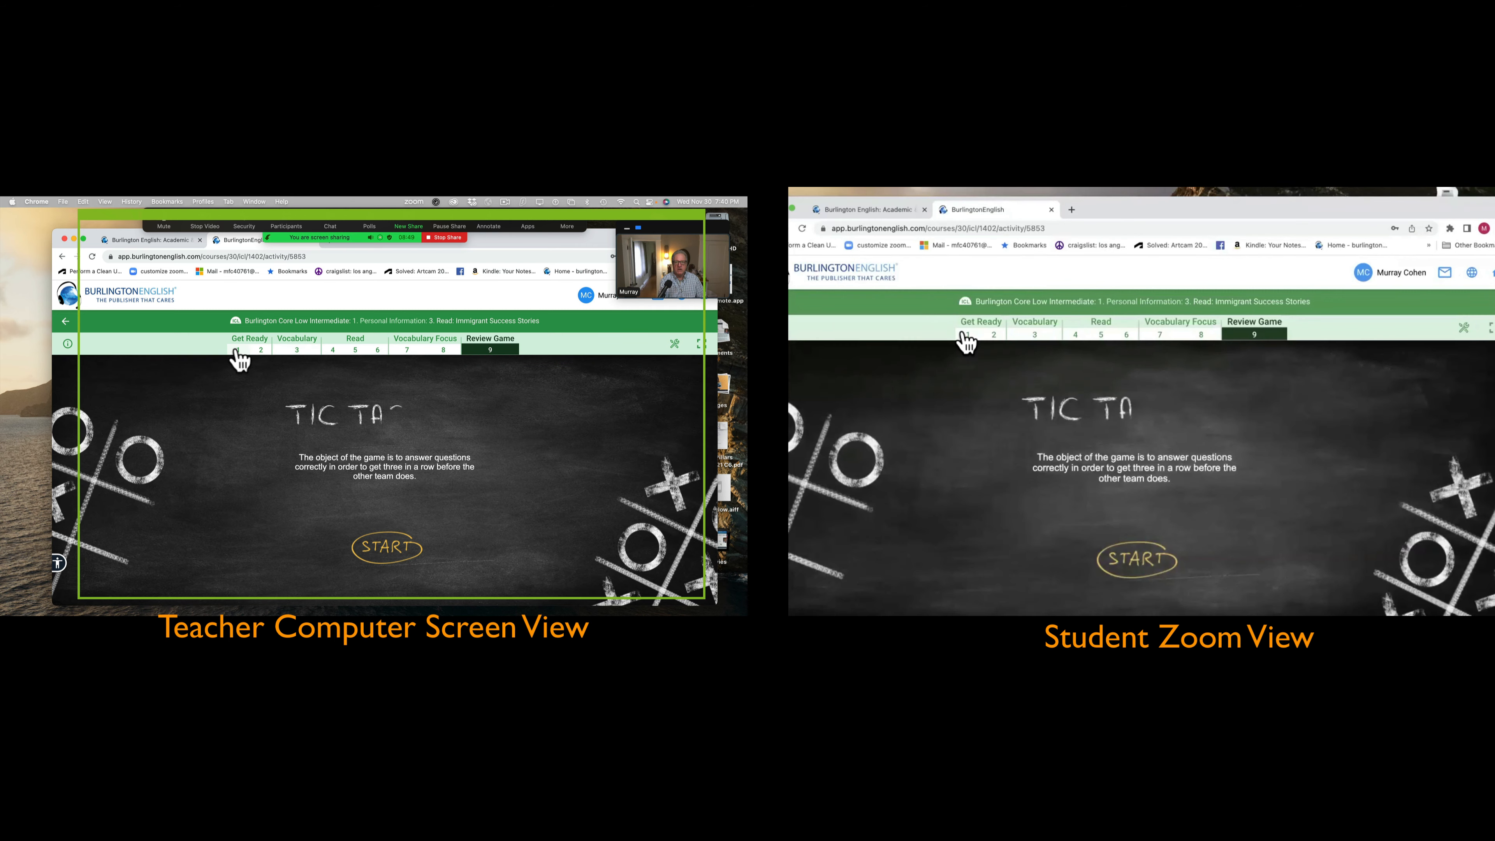
# - Preview Review Game 9, then return the lesson to its Get Ready 1 introduction
pyautogui.click(249, 339)
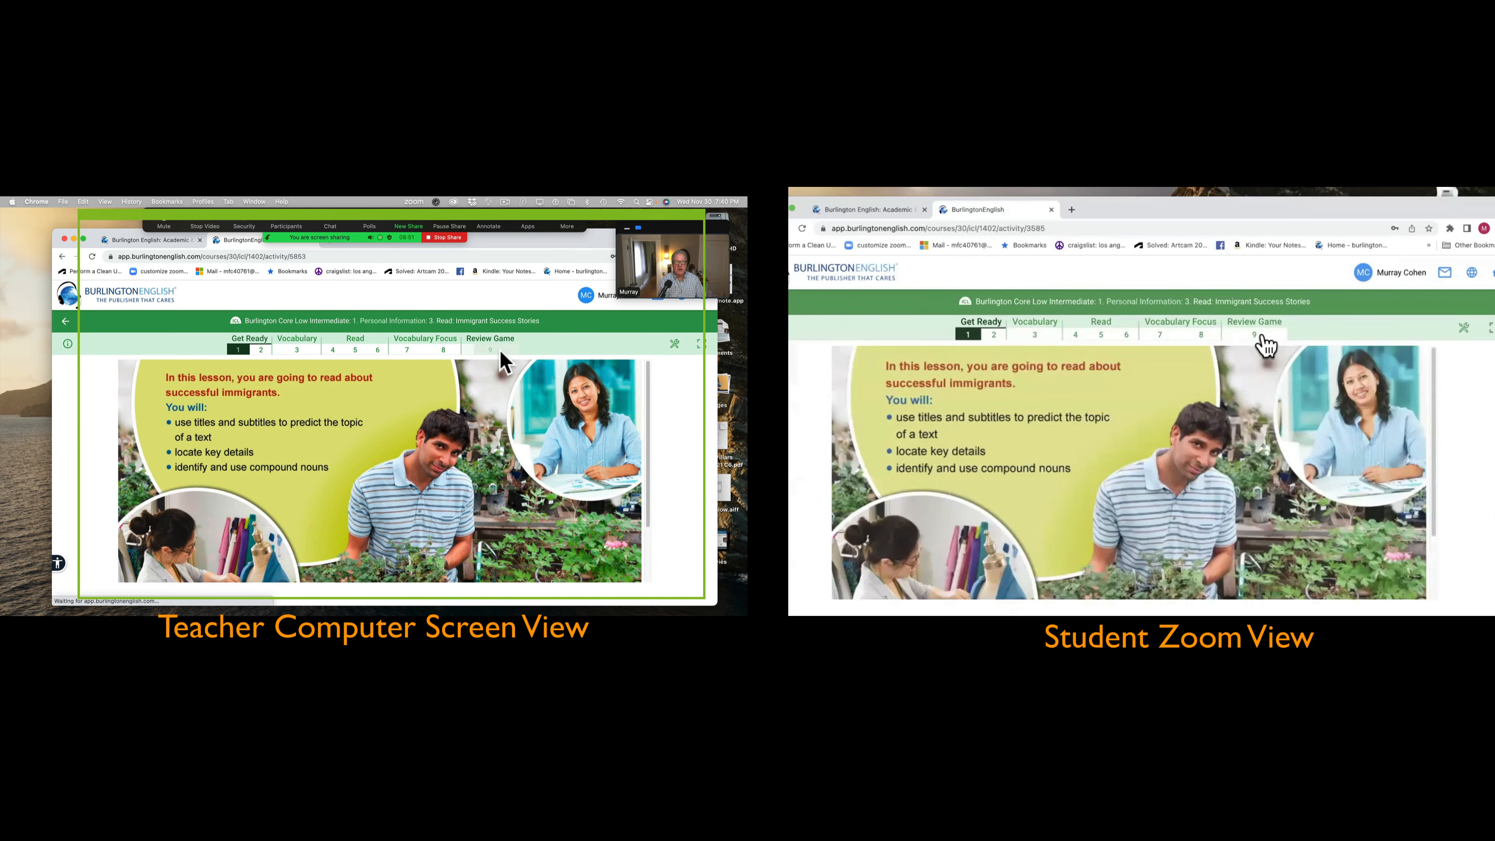
pyautogui.click(489, 348)
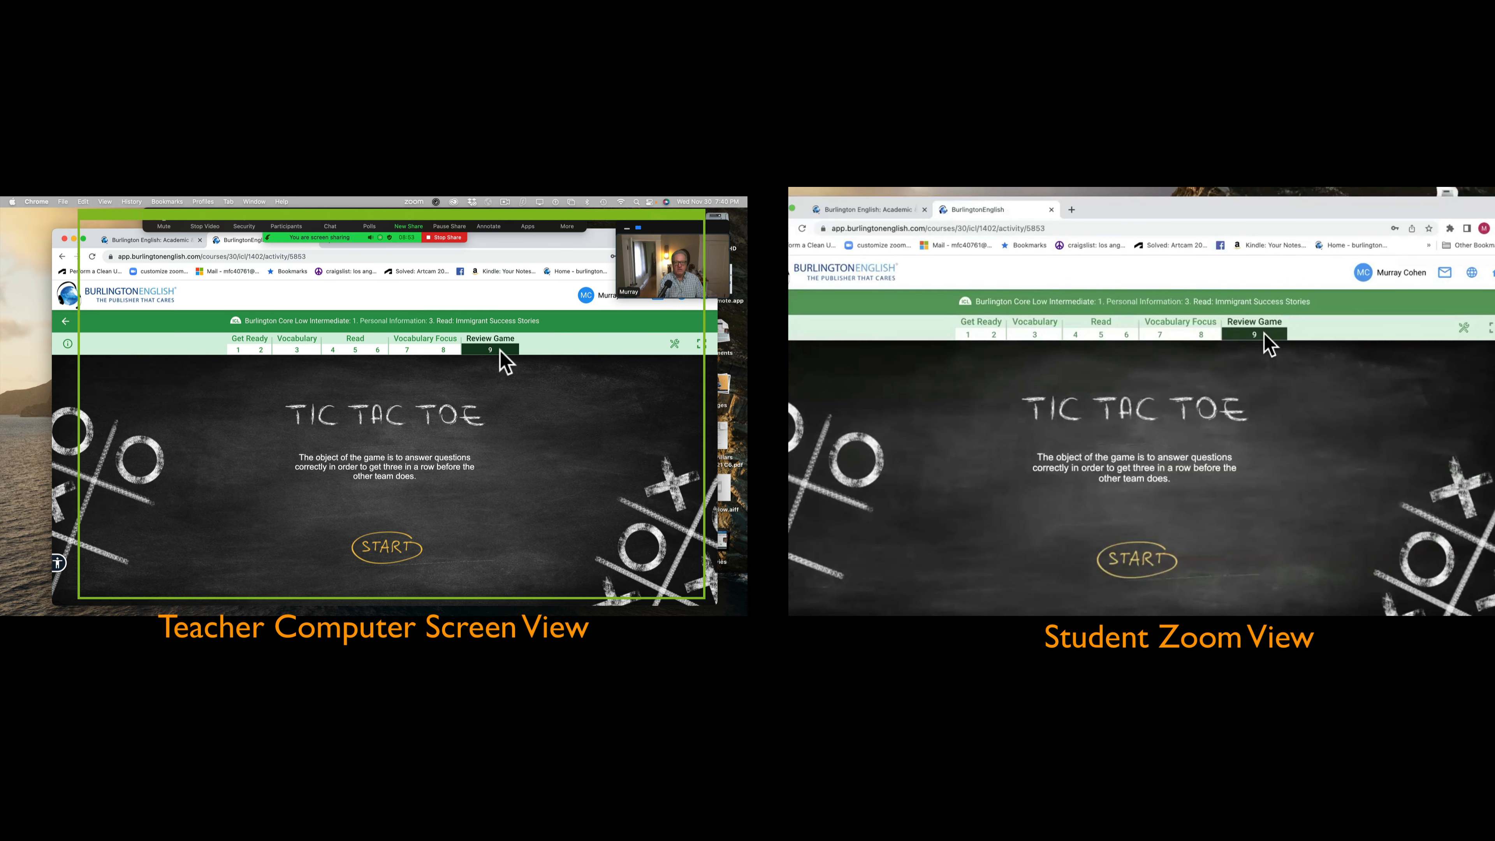
pyautogui.moveTo(250, 367)
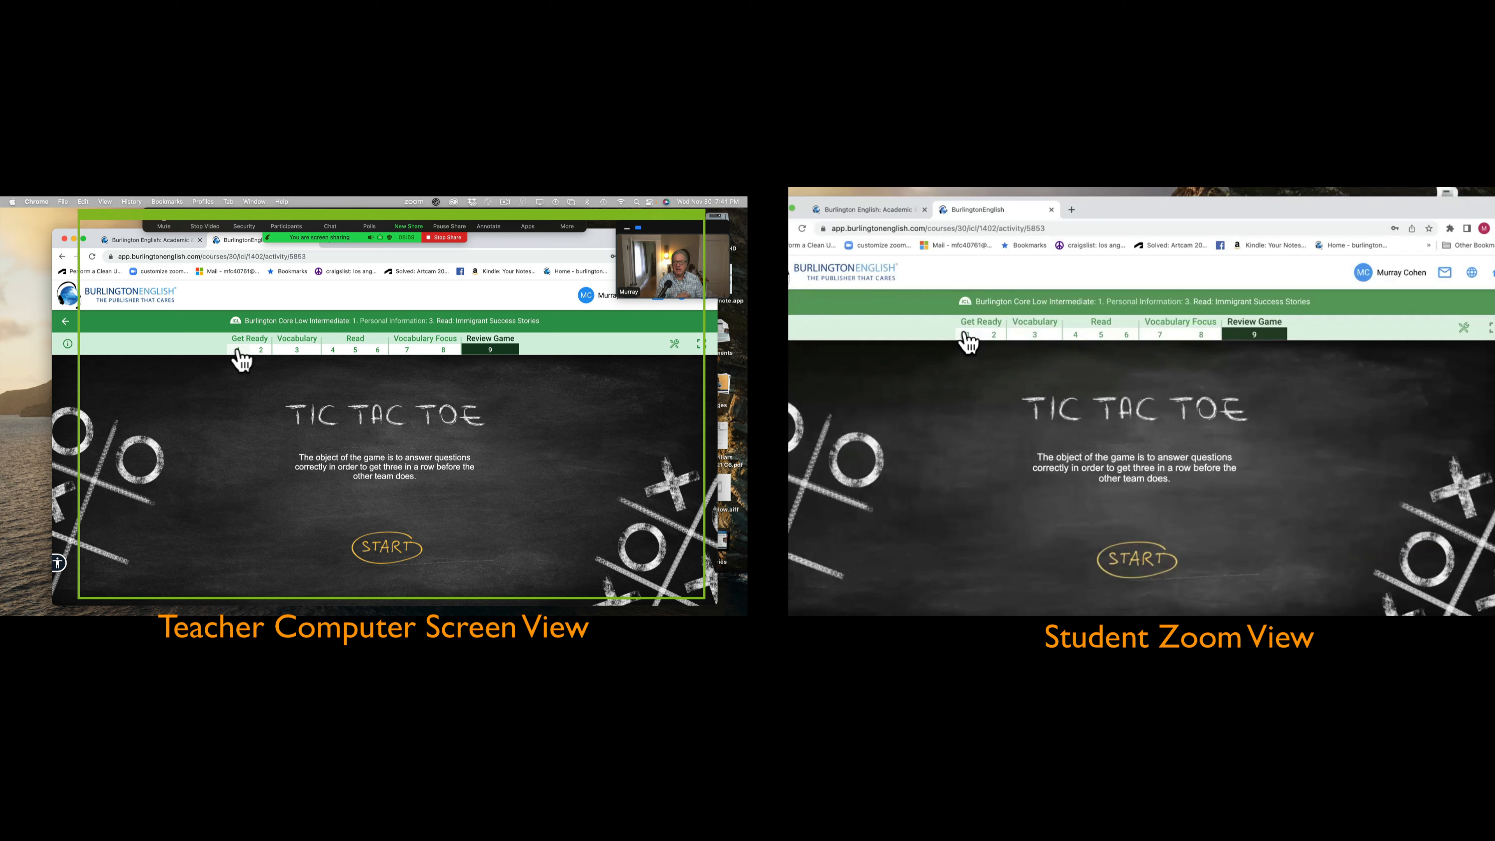
pyautogui.click(249, 339)
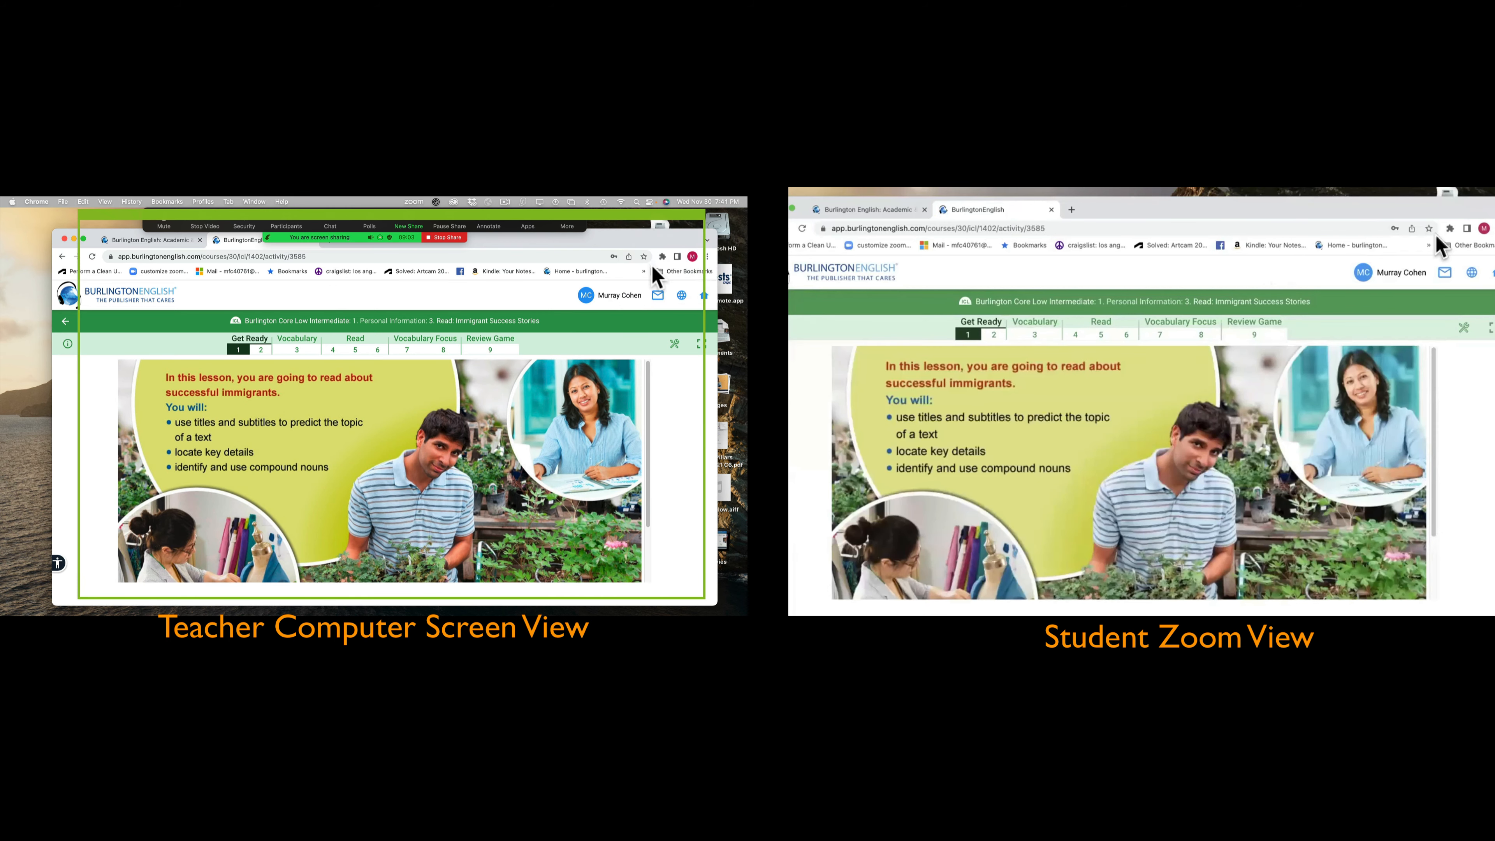
pyautogui.click(448, 226)
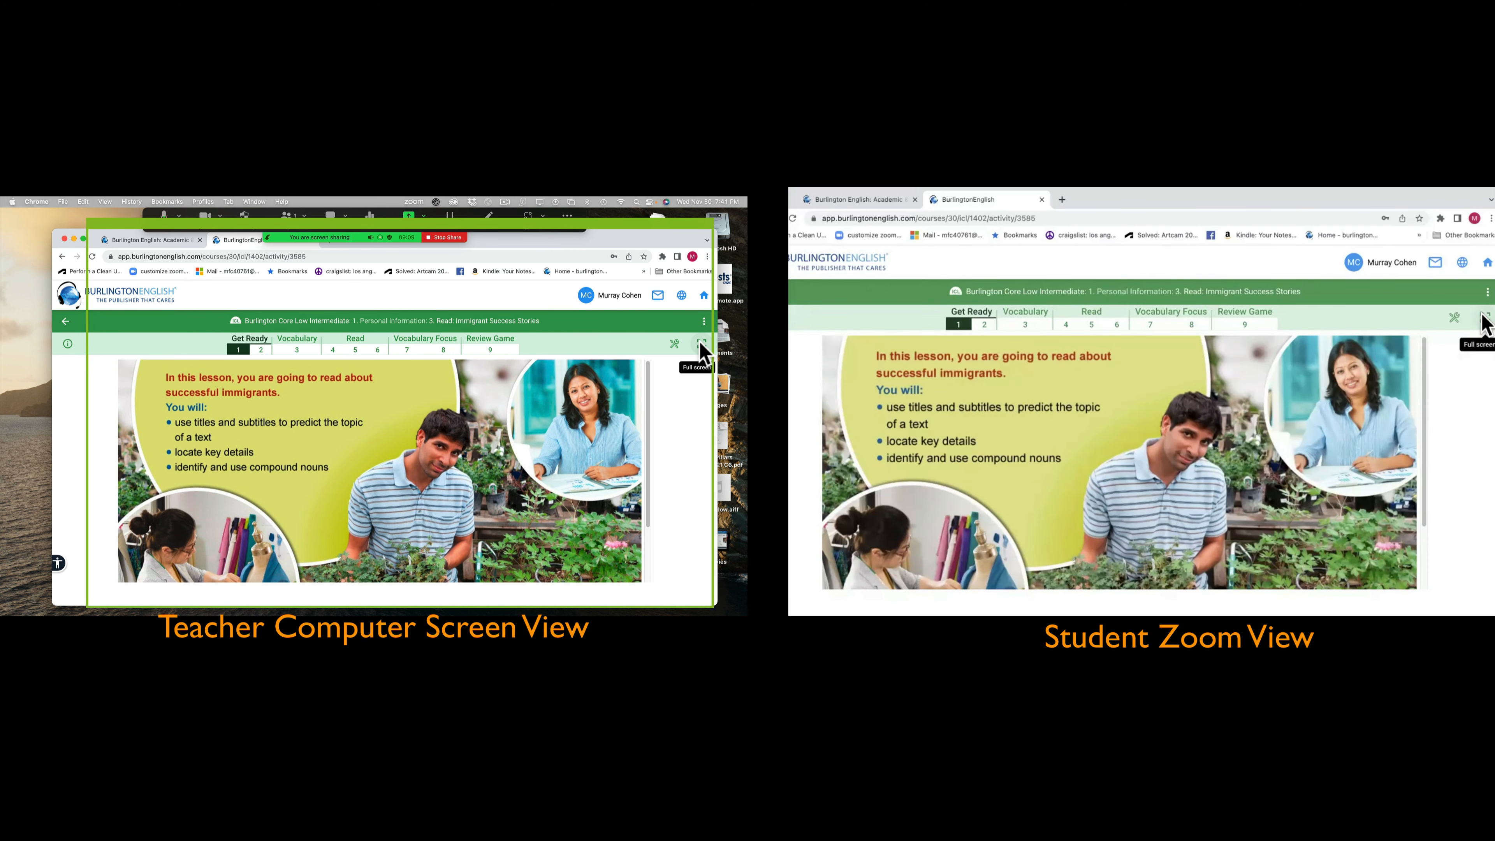
pyautogui.click(701, 344)
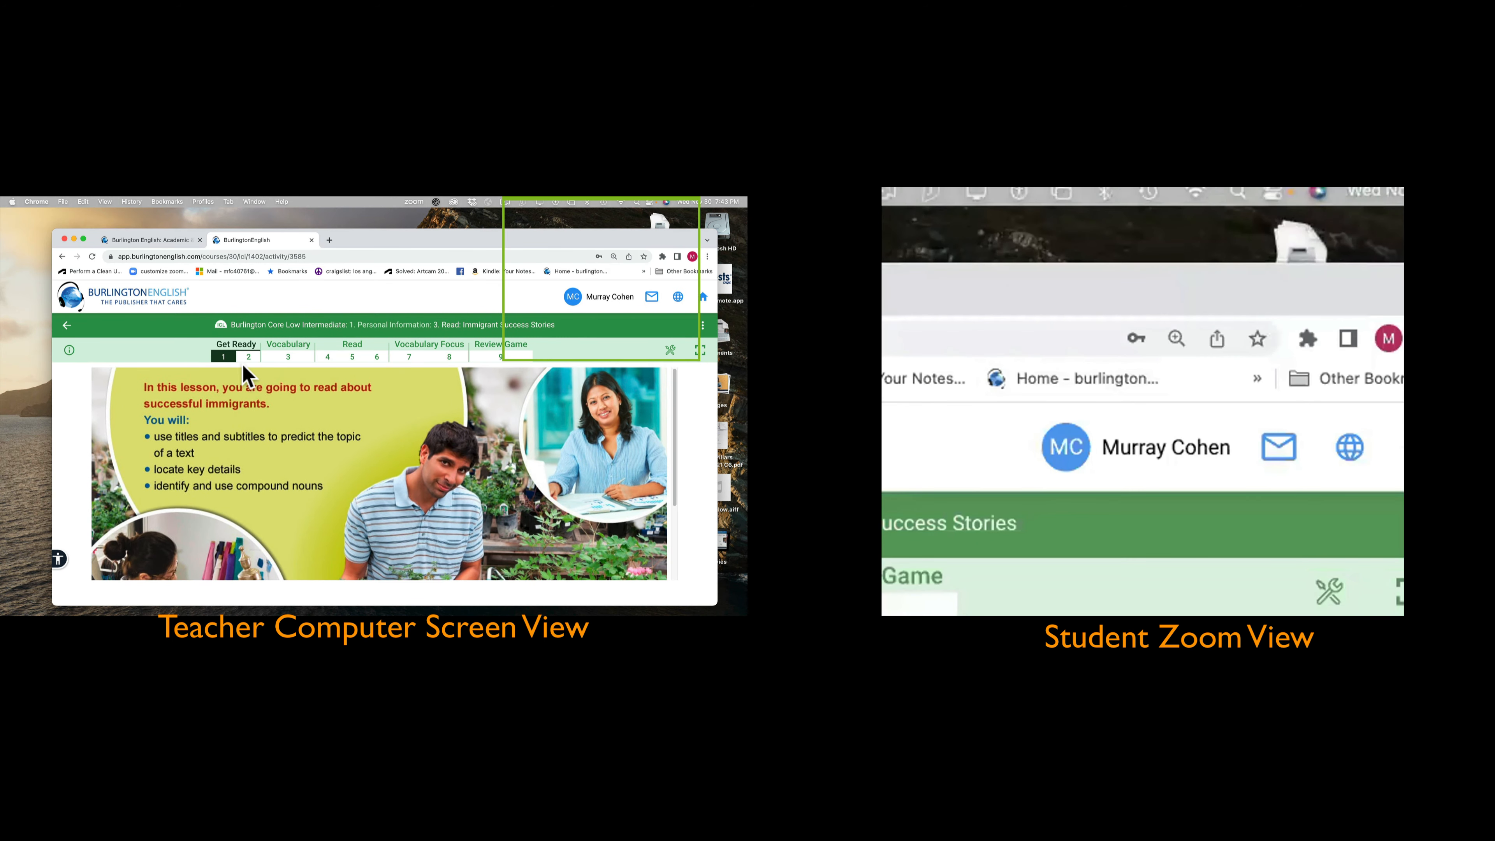
# - Visit Vocabulary 3, then show Get Ready 2's small-business pictures full screen
pyautogui.click(287, 356)
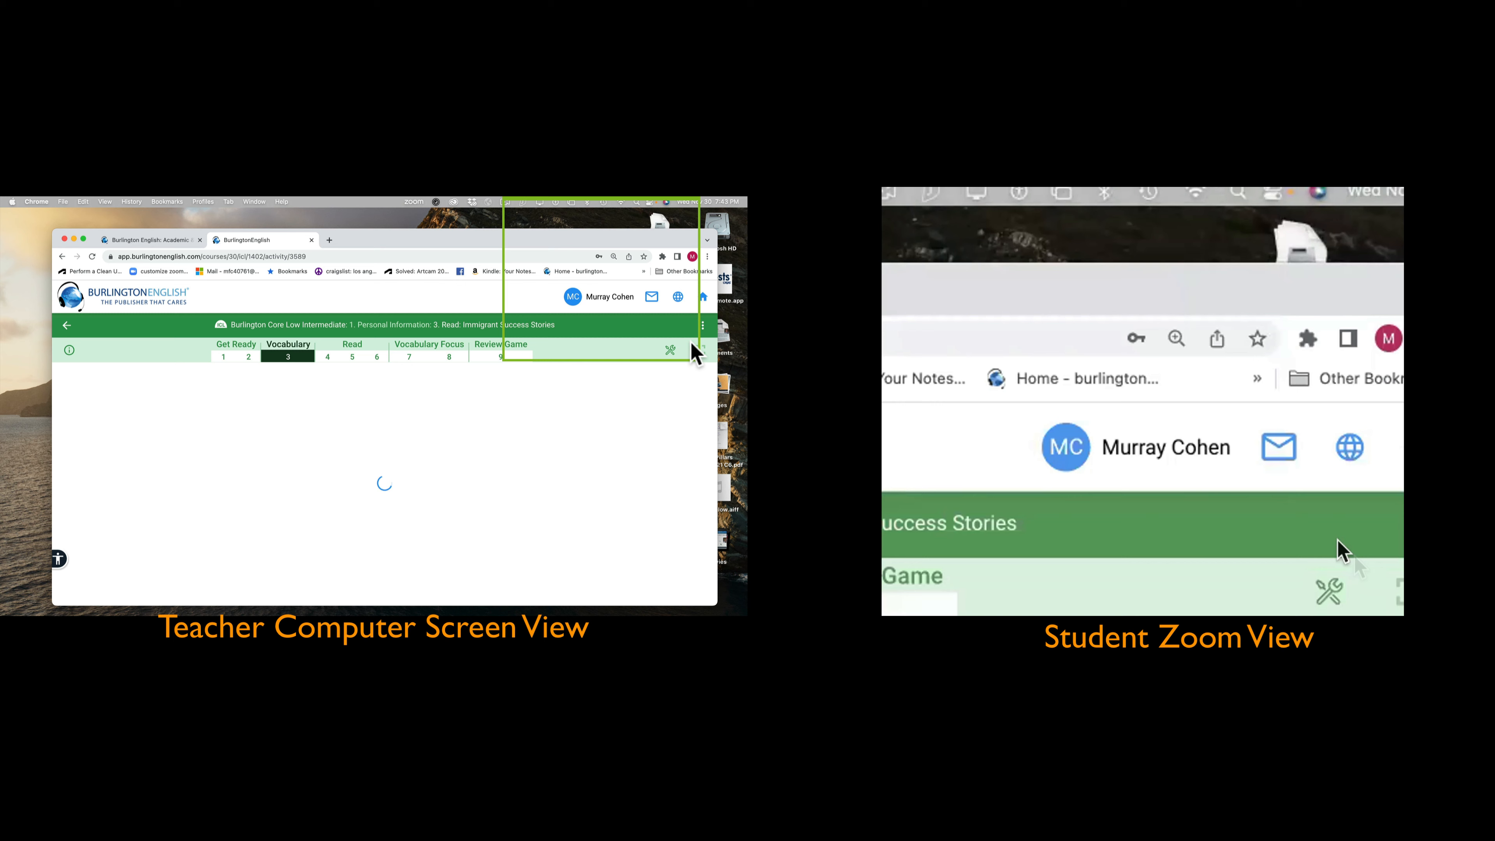
pyautogui.click(671, 349)
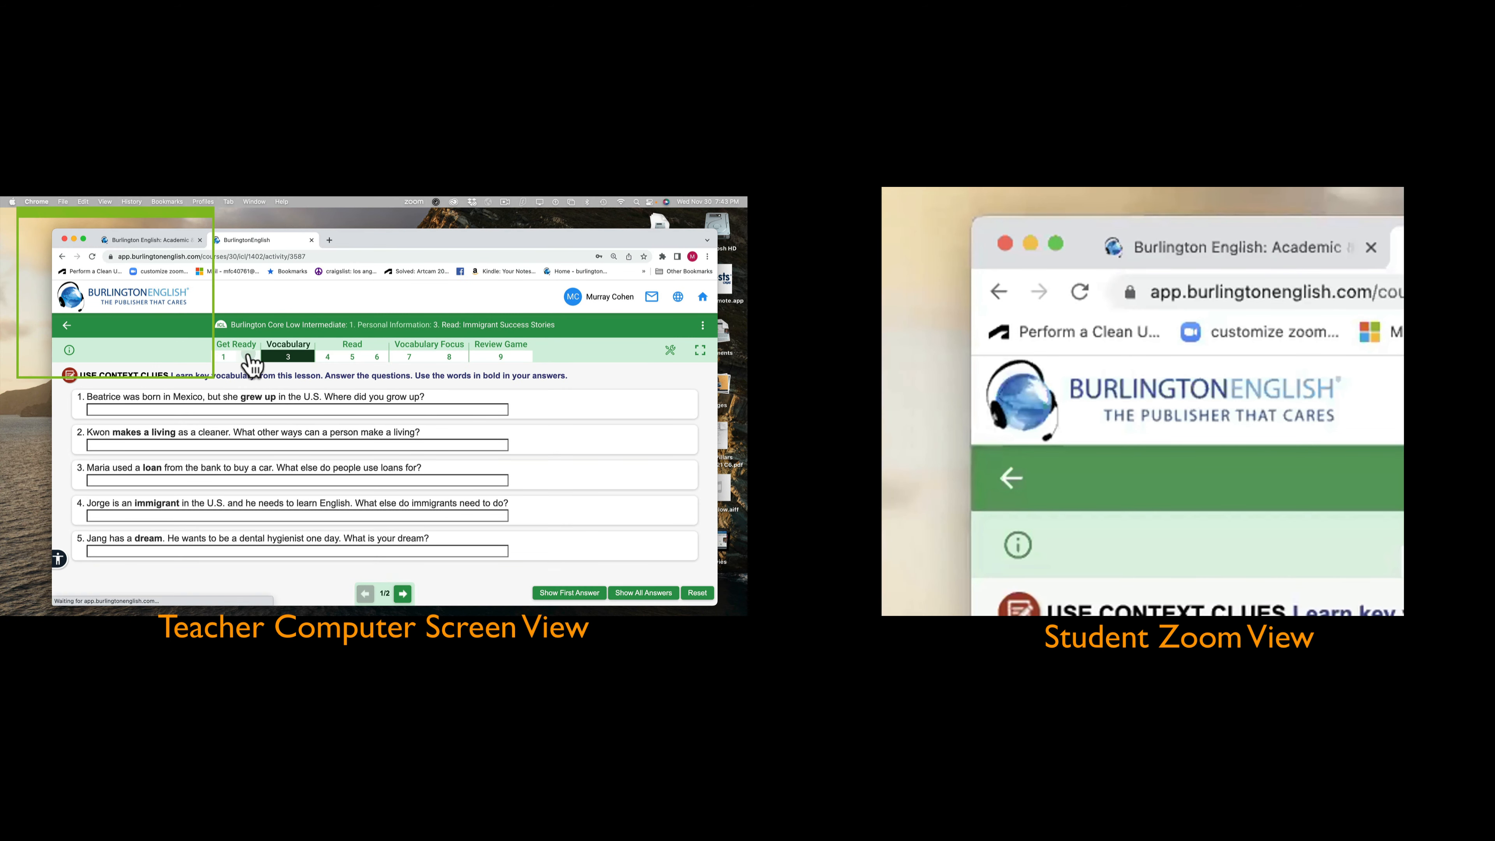
pyautogui.click(235, 351)
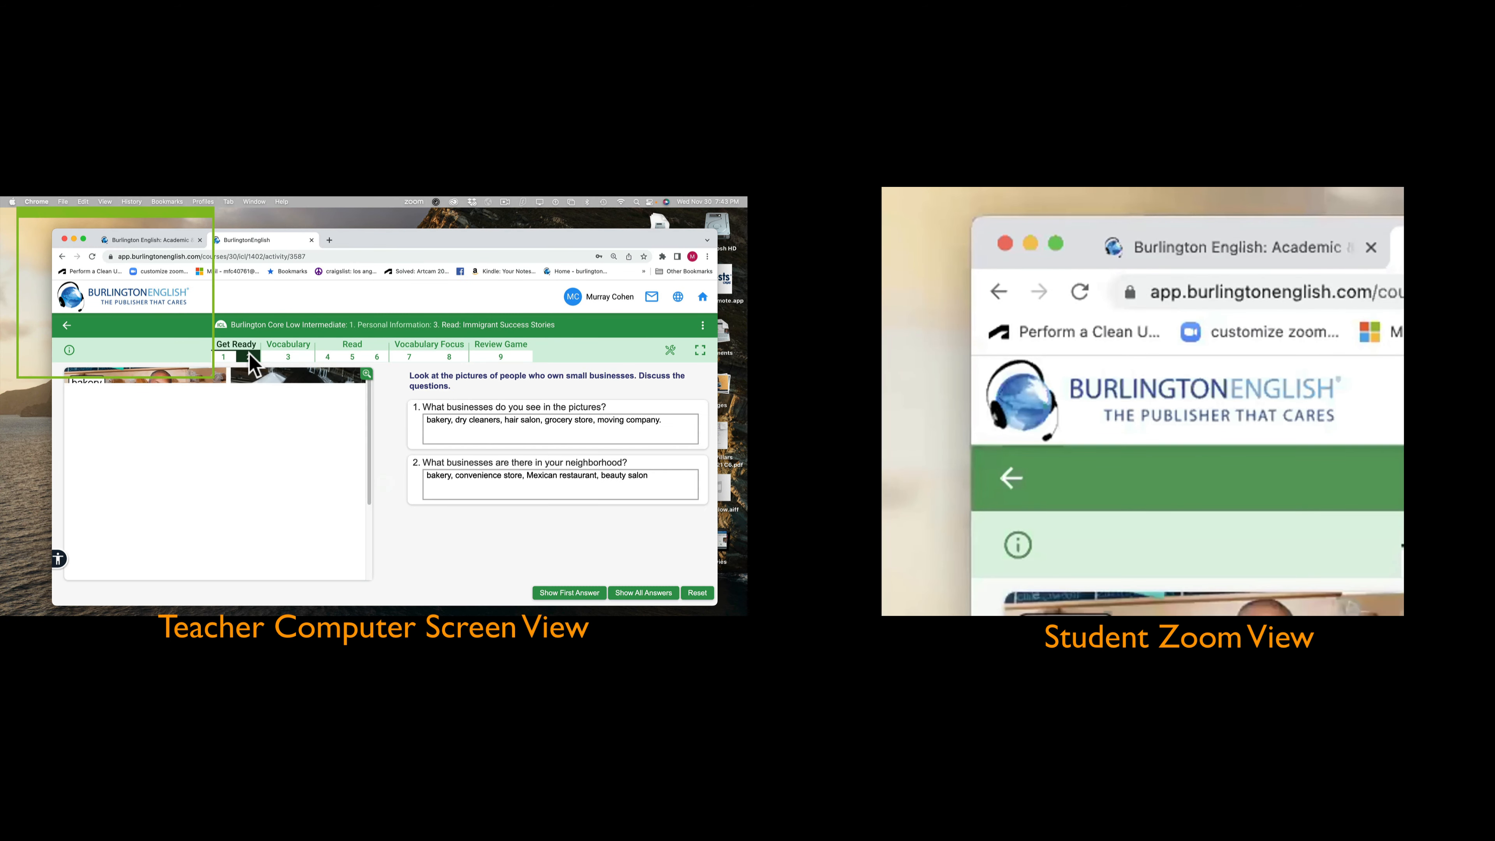
pyautogui.click(248, 356)
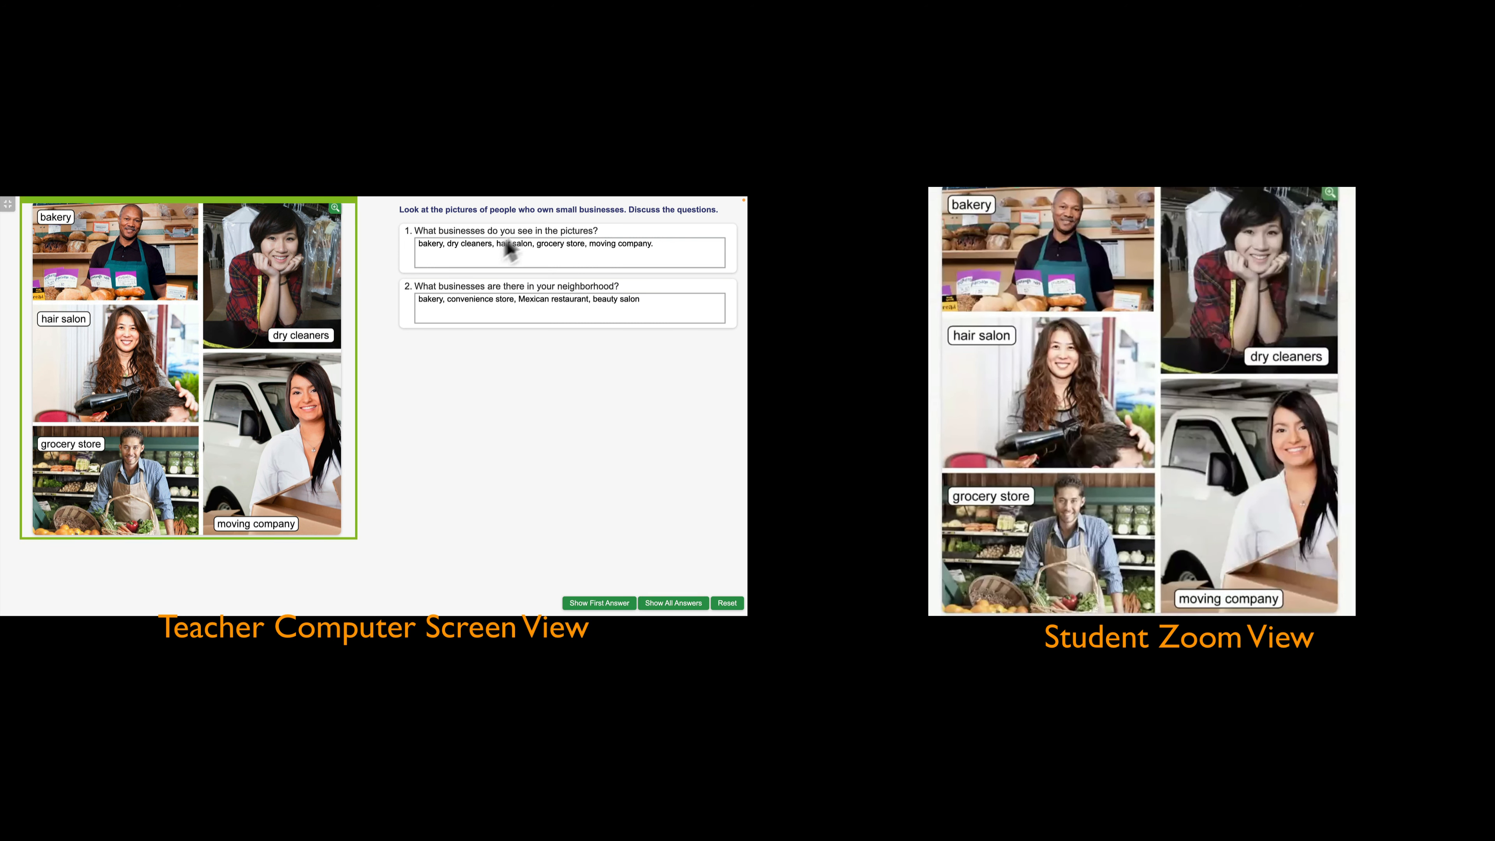
# - Clear the sample answers, fit the frame around the bakery photo, then shift it toward the questions
pyautogui.click(726, 603)
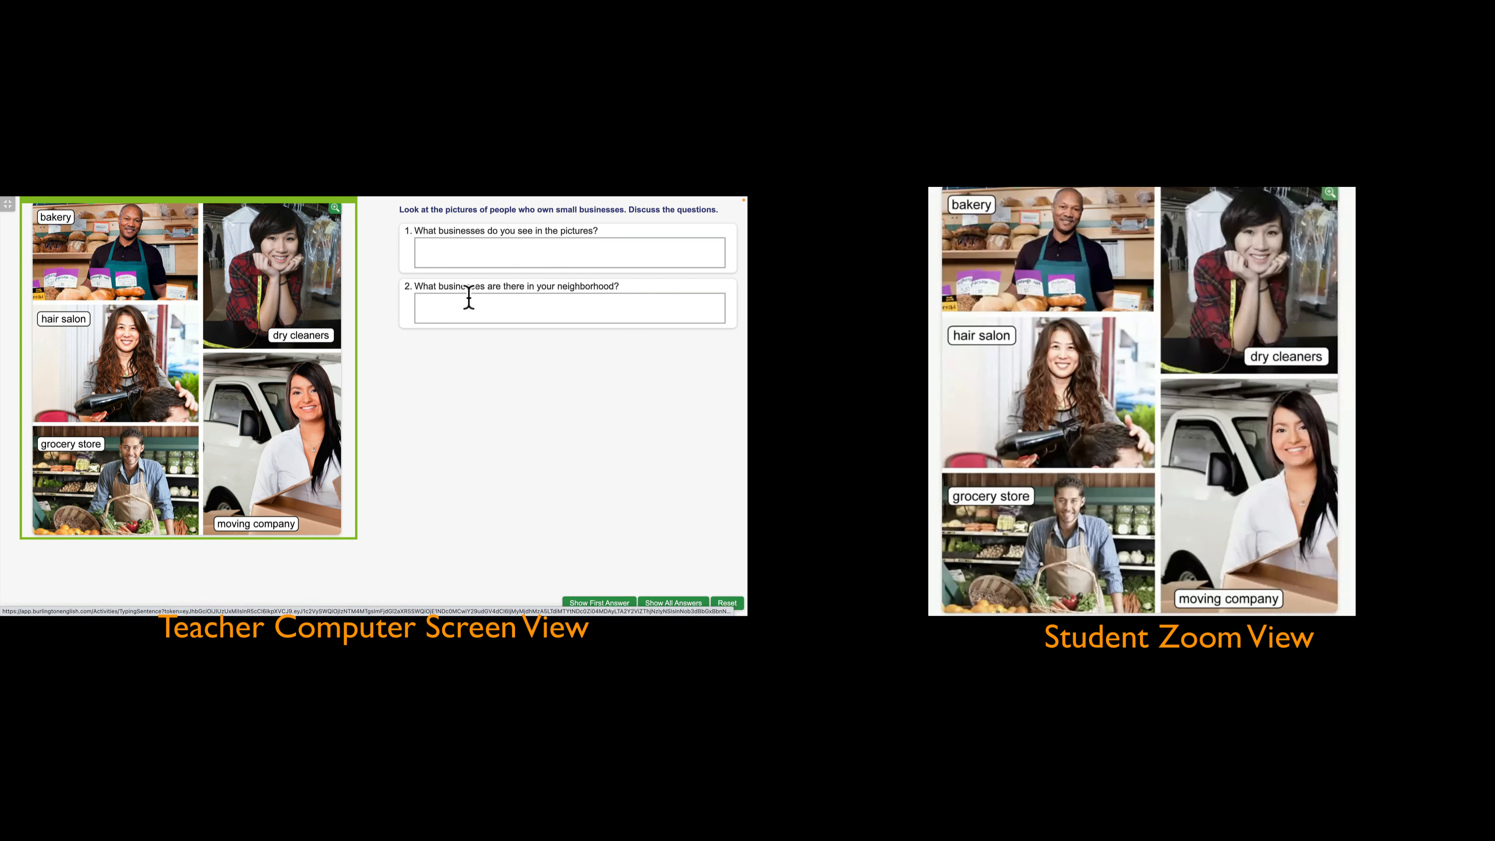
pyautogui.moveTo(183, 344)
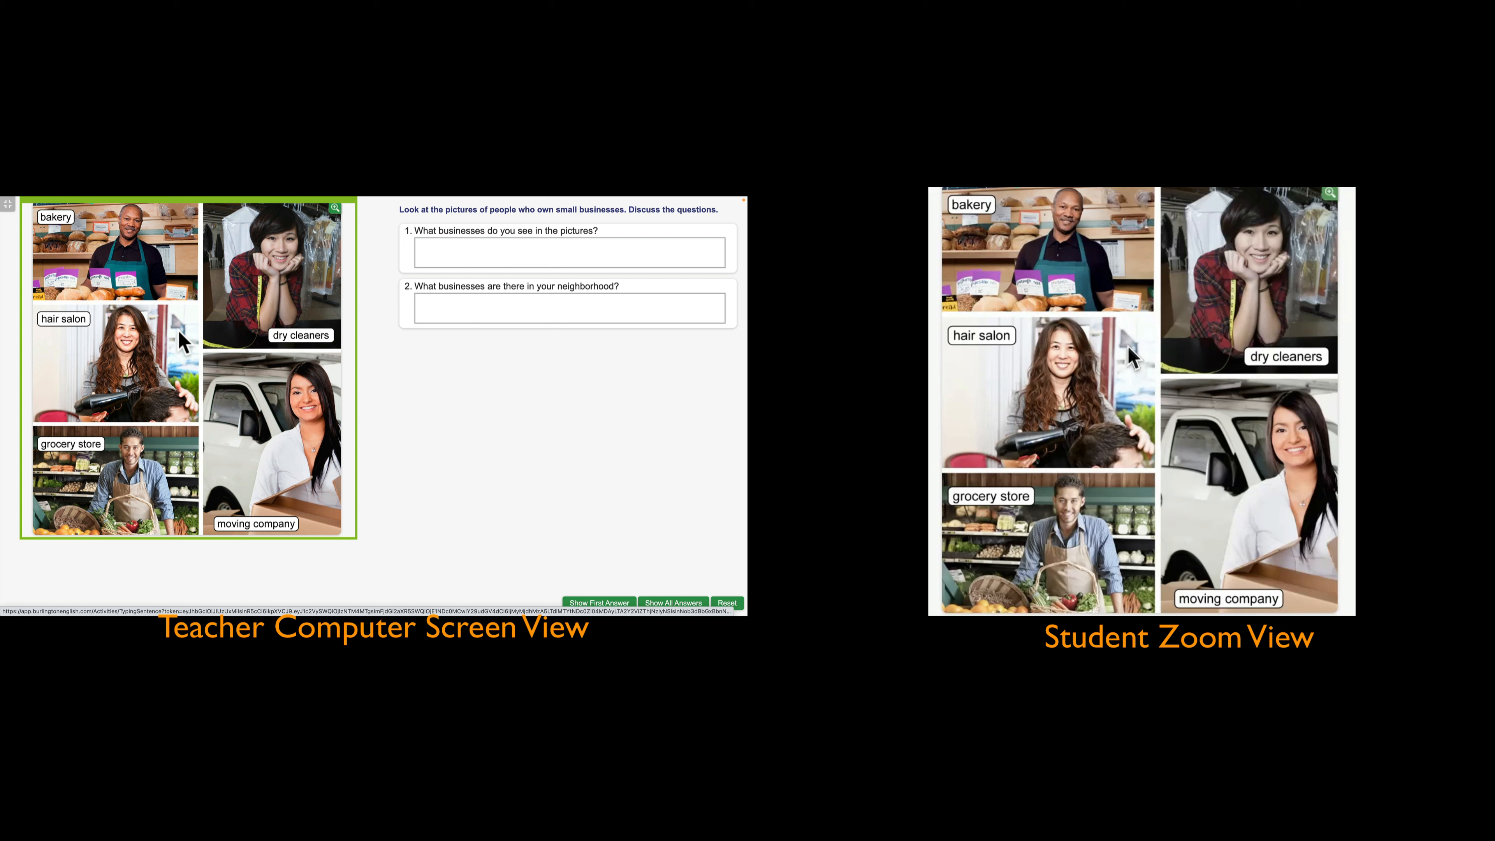
pyautogui.moveTo(362, 548)
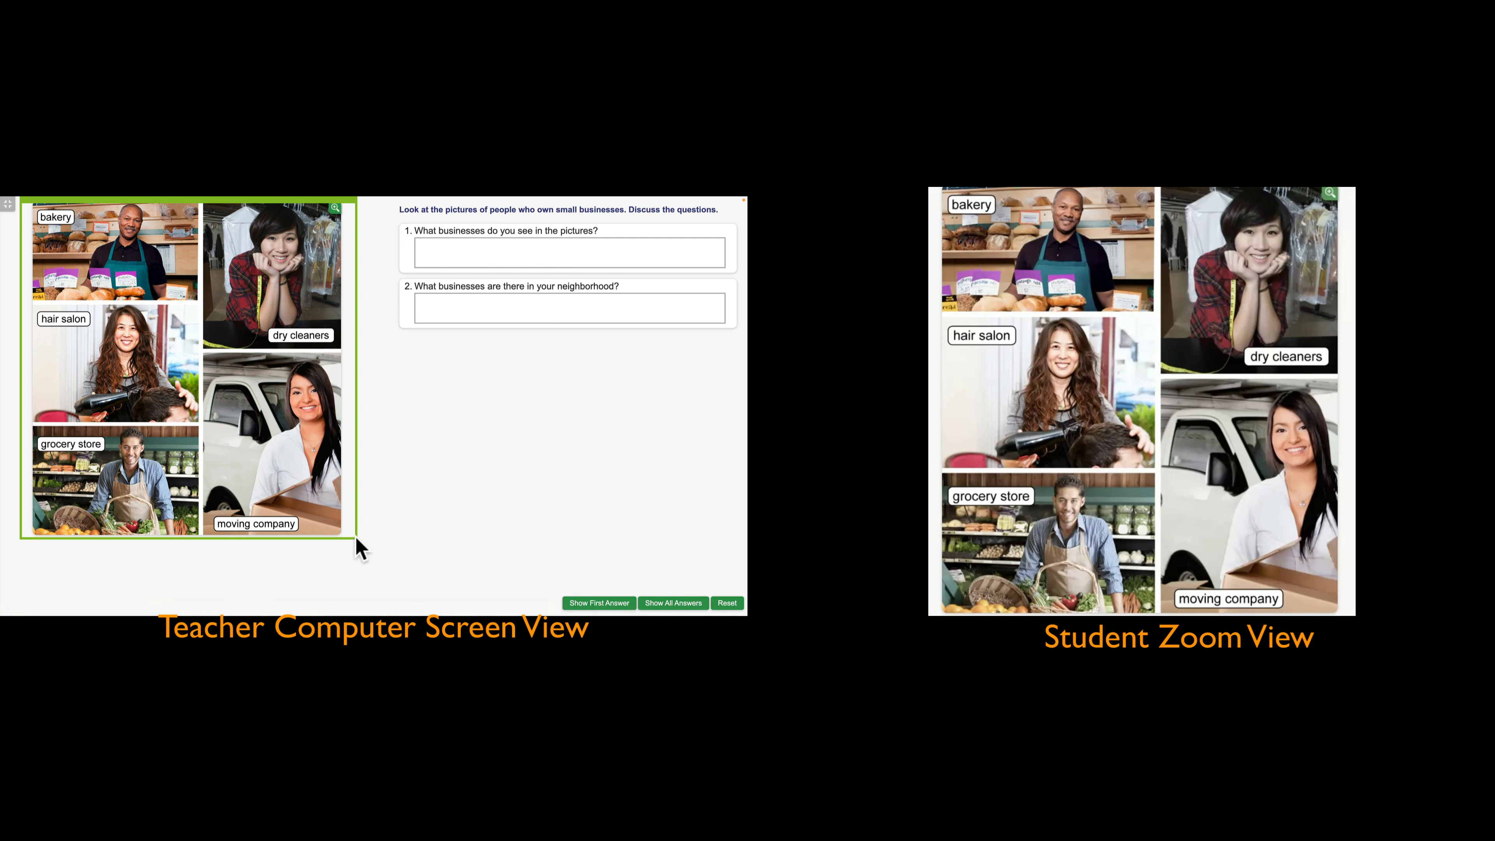
pyautogui.click(112, 250)
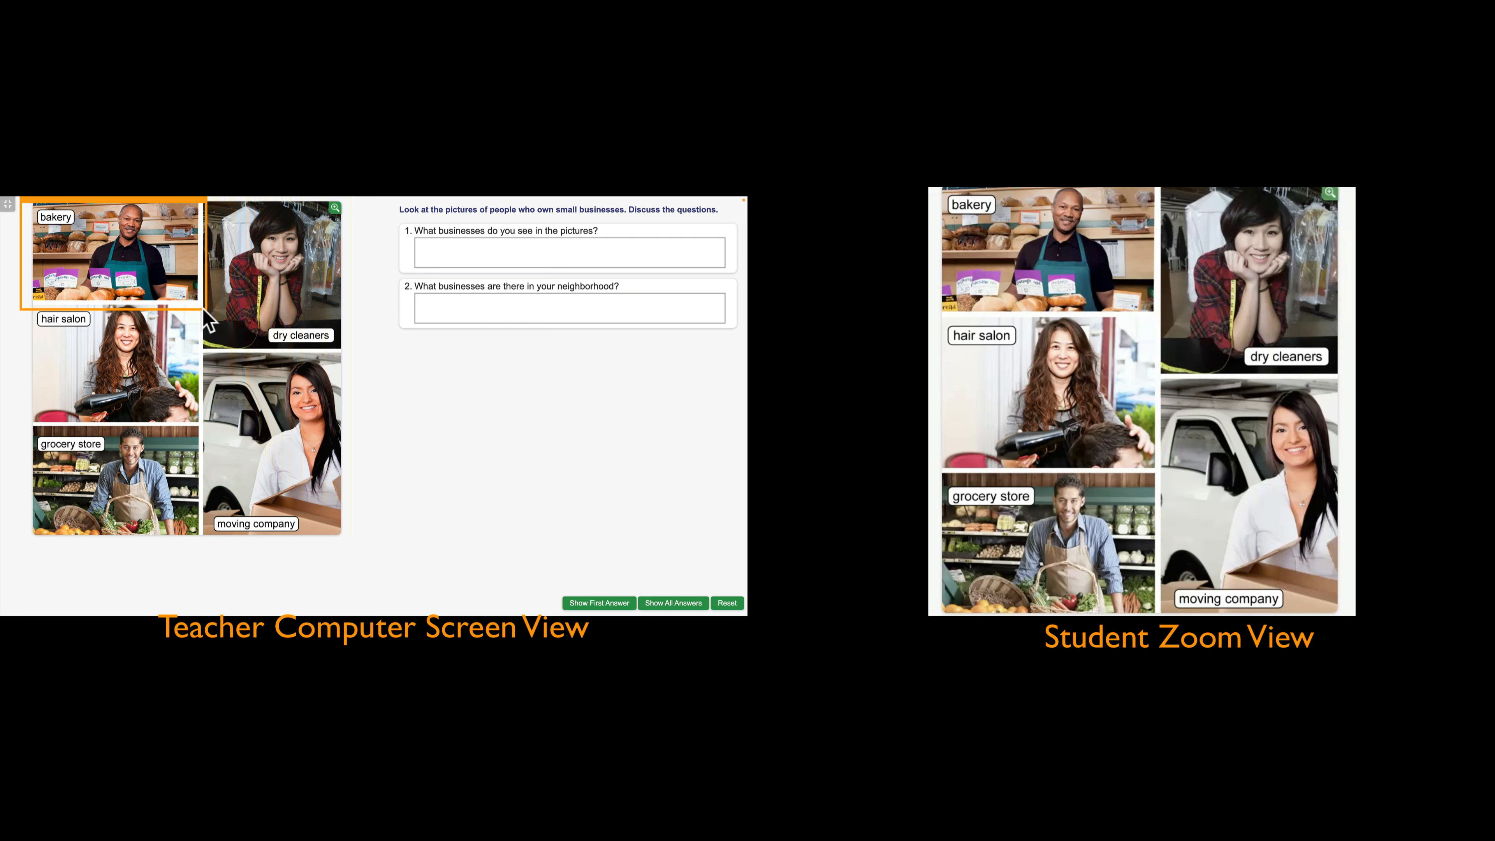
pyautogui.click(112, 251)
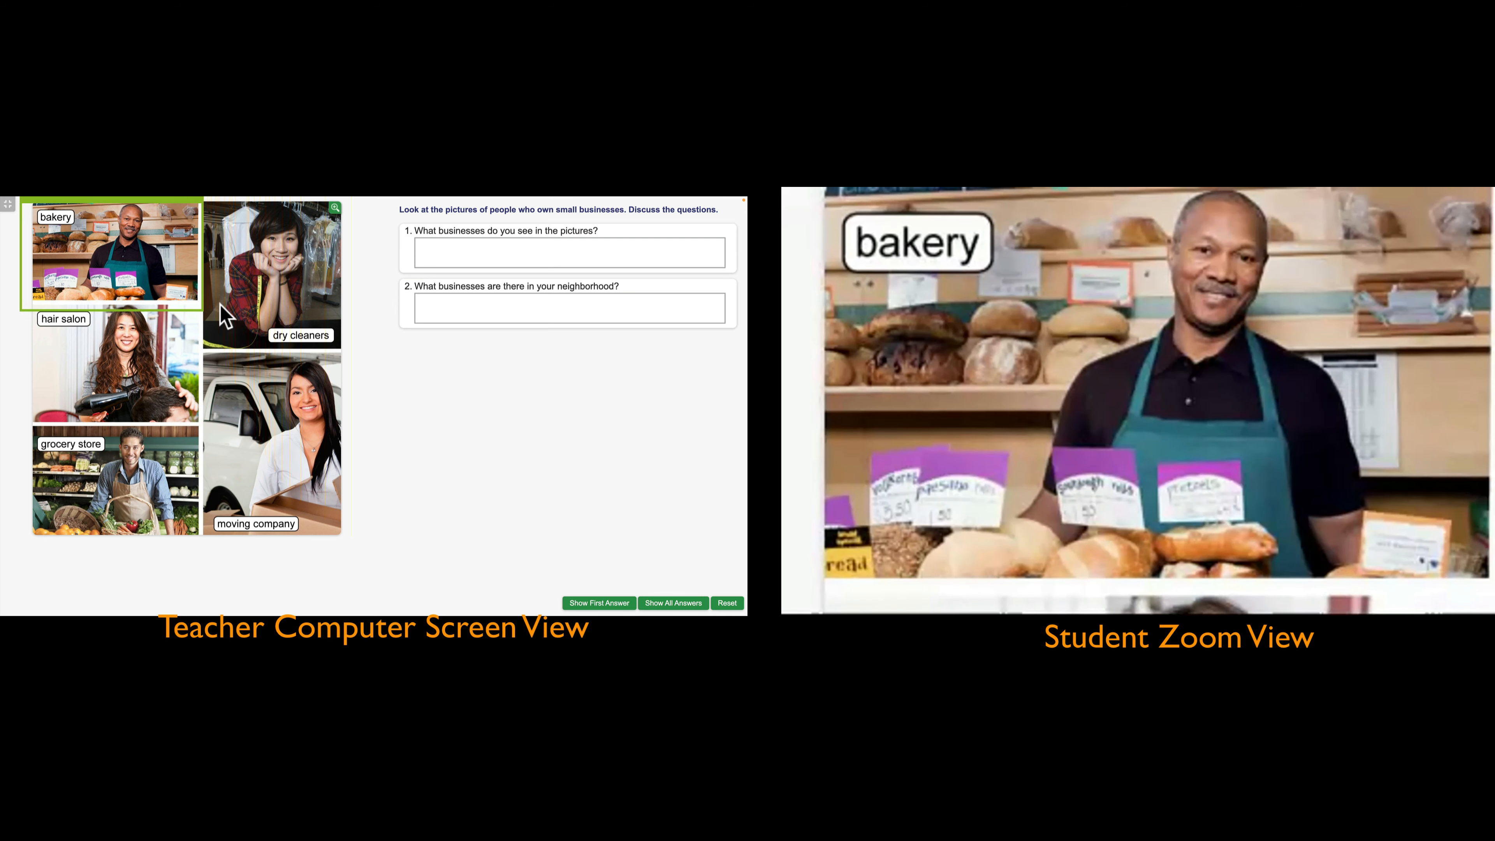
pyautogui.moveTo(1129, 508)
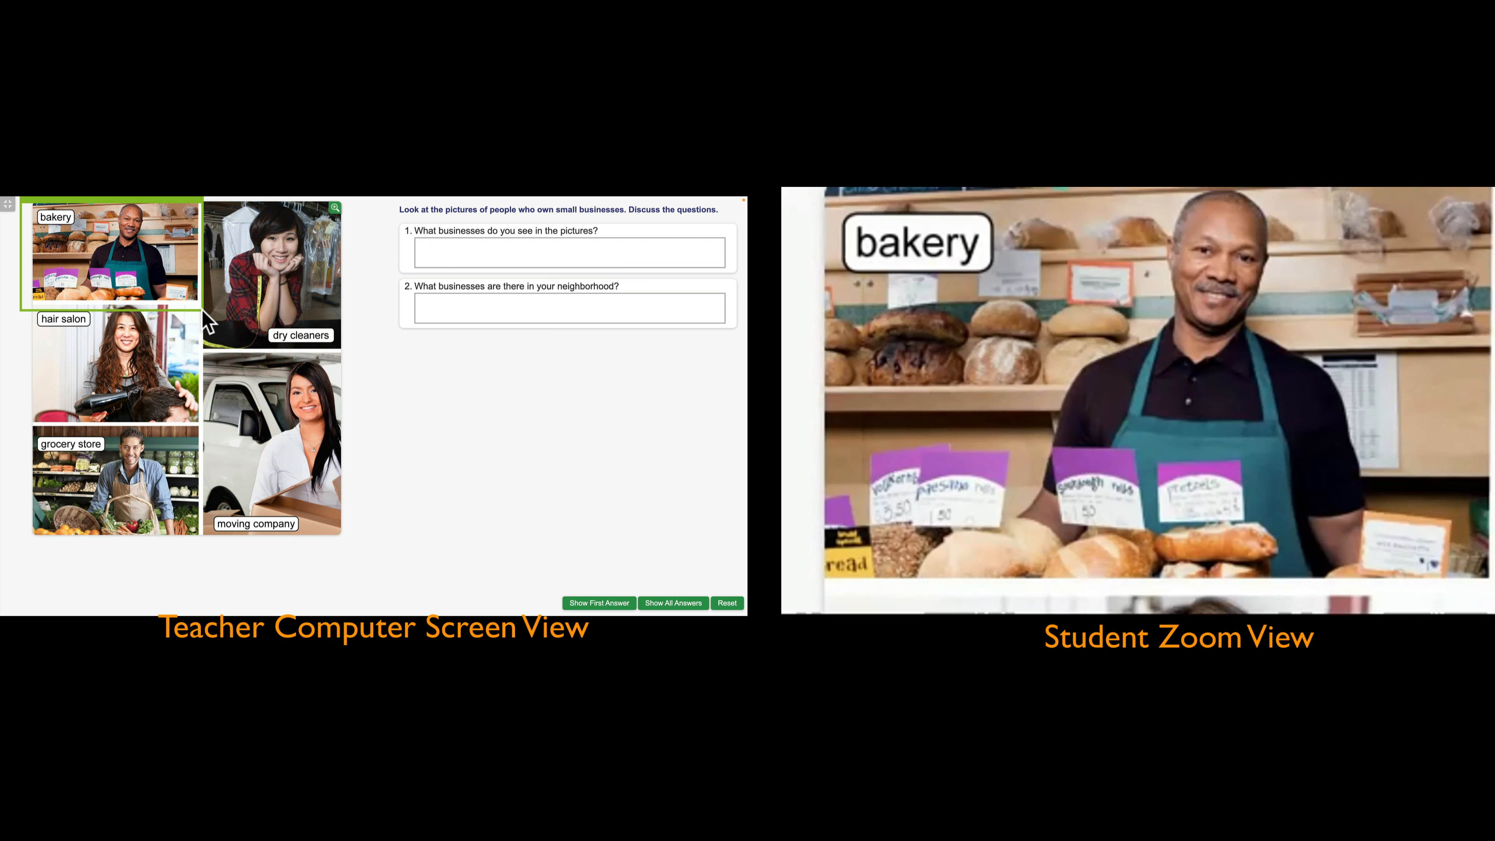
pyautogui.click(114, 369)
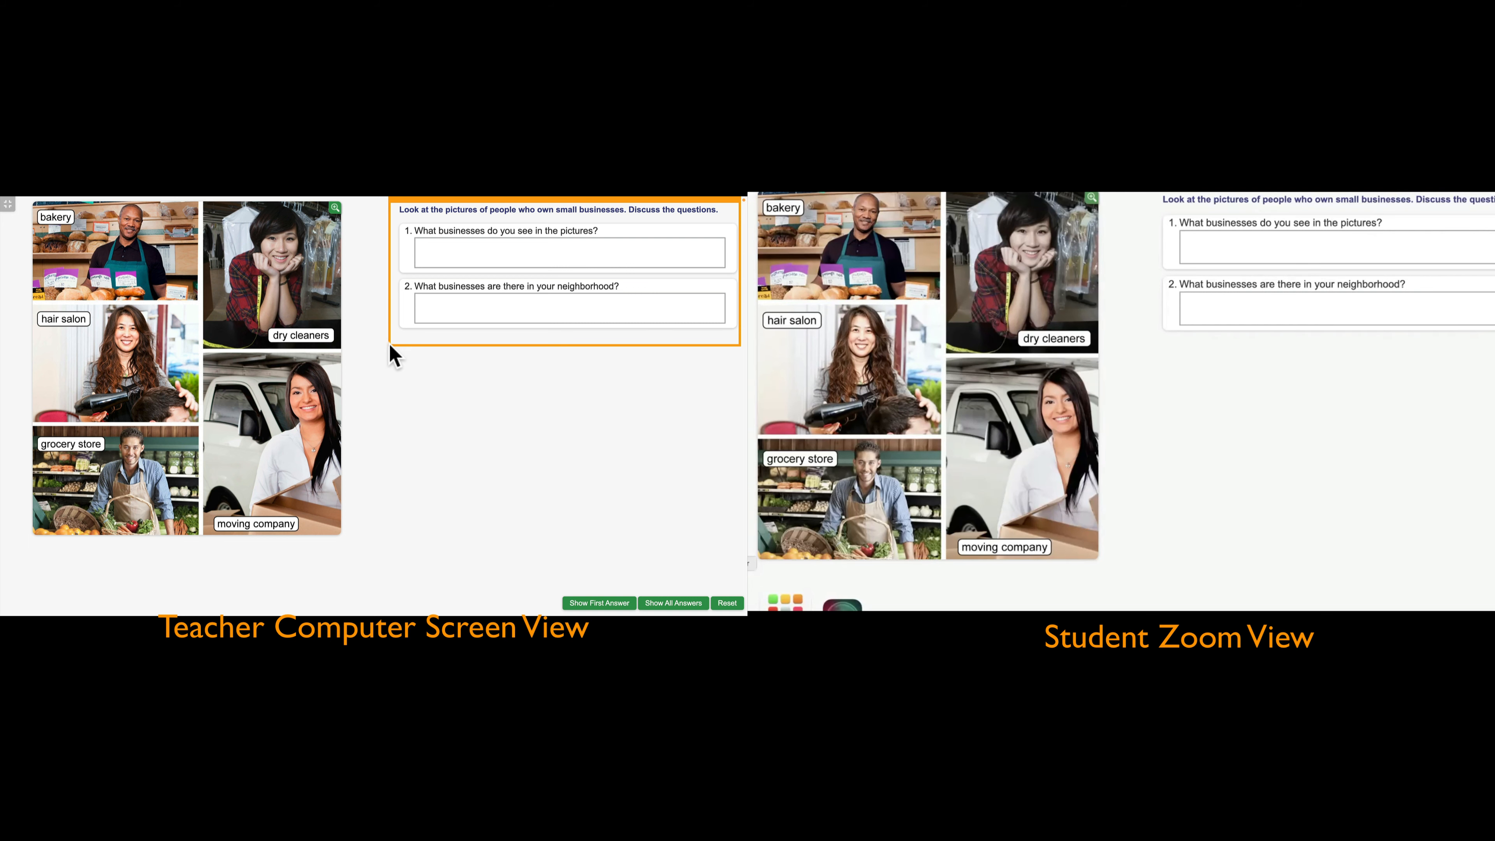
# - Frame the two discussion questions, then move and resize the share frame onto the hair salon picture
pyautogui.click(567, 272)
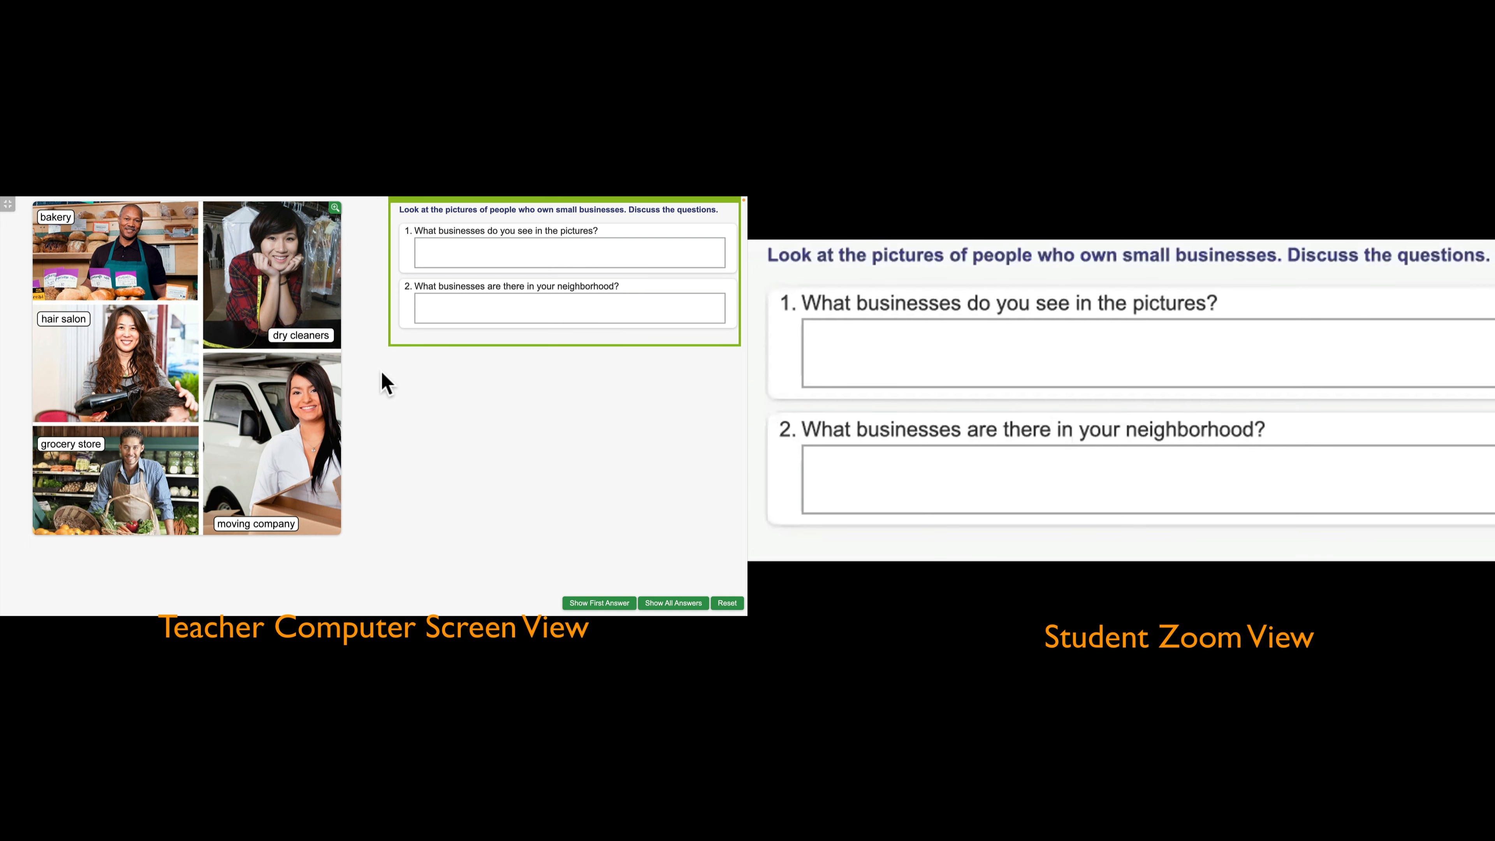
pyautogui.moveTo(376, 365)
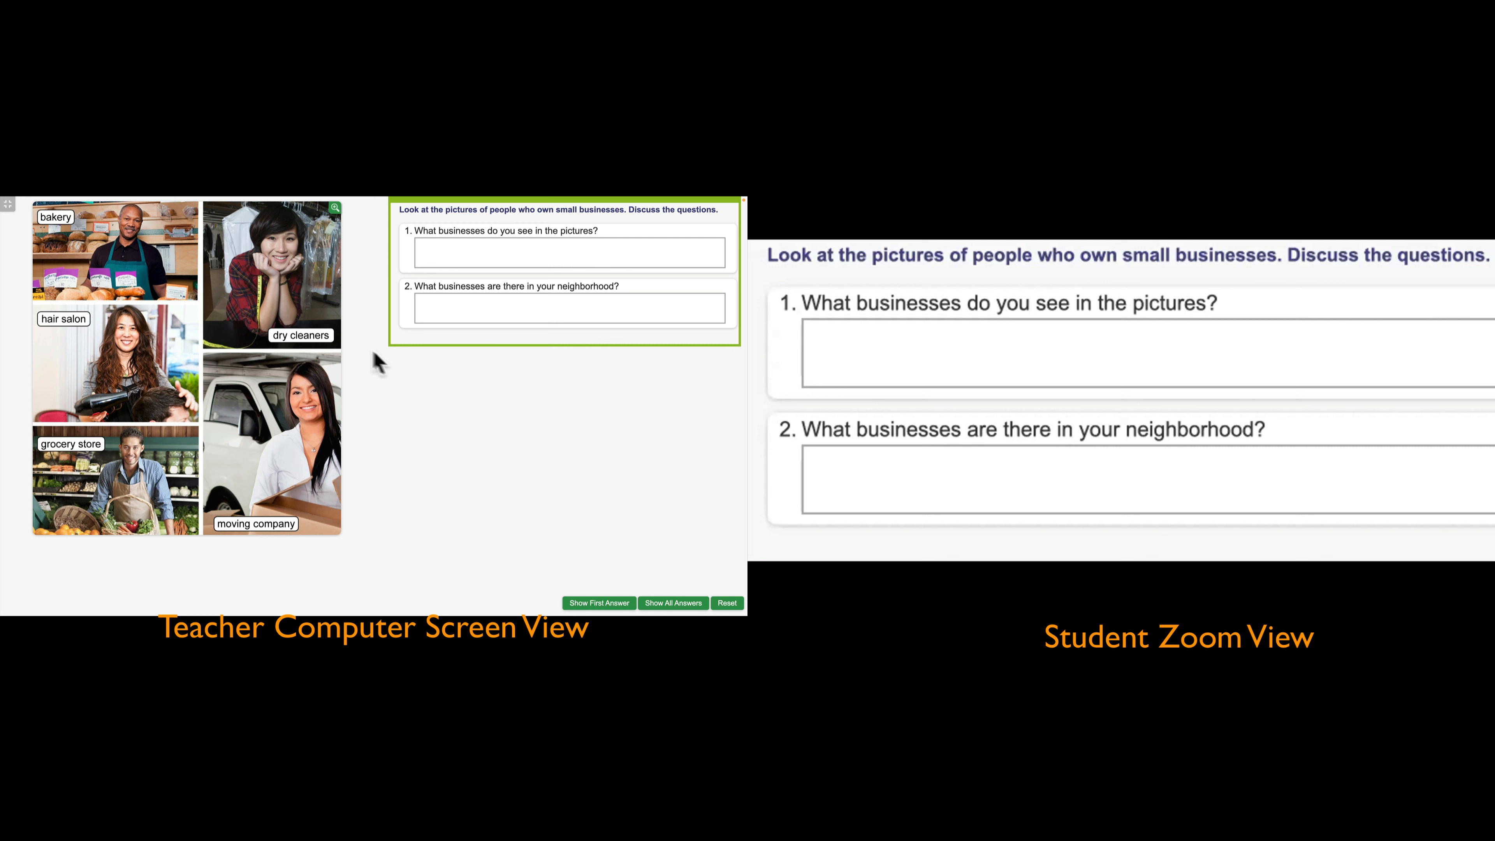
pyautogui.moveTo(356, 352)
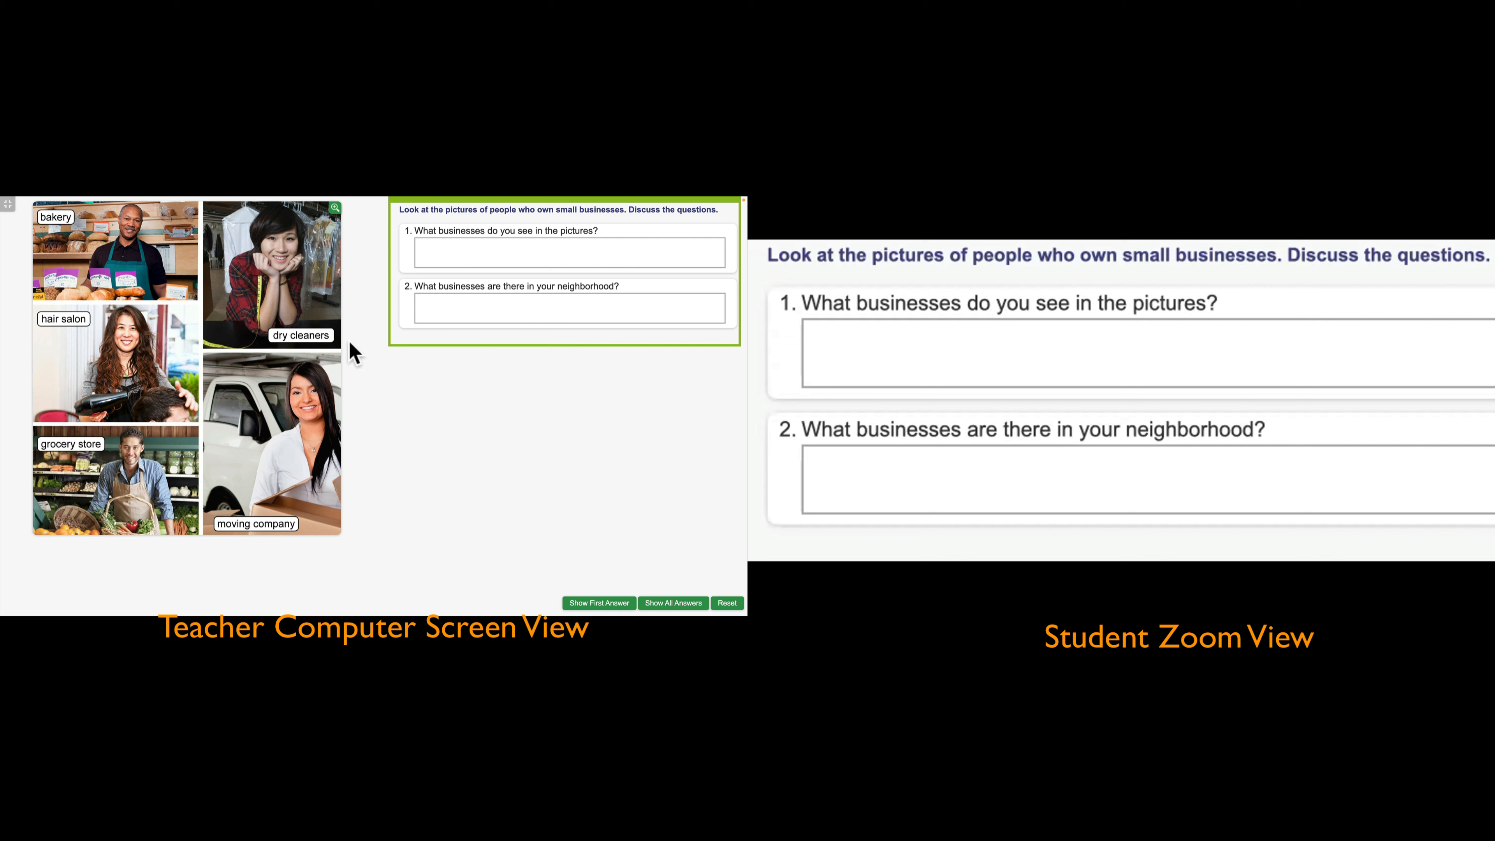
pyautogui.moveTo(512, 207)
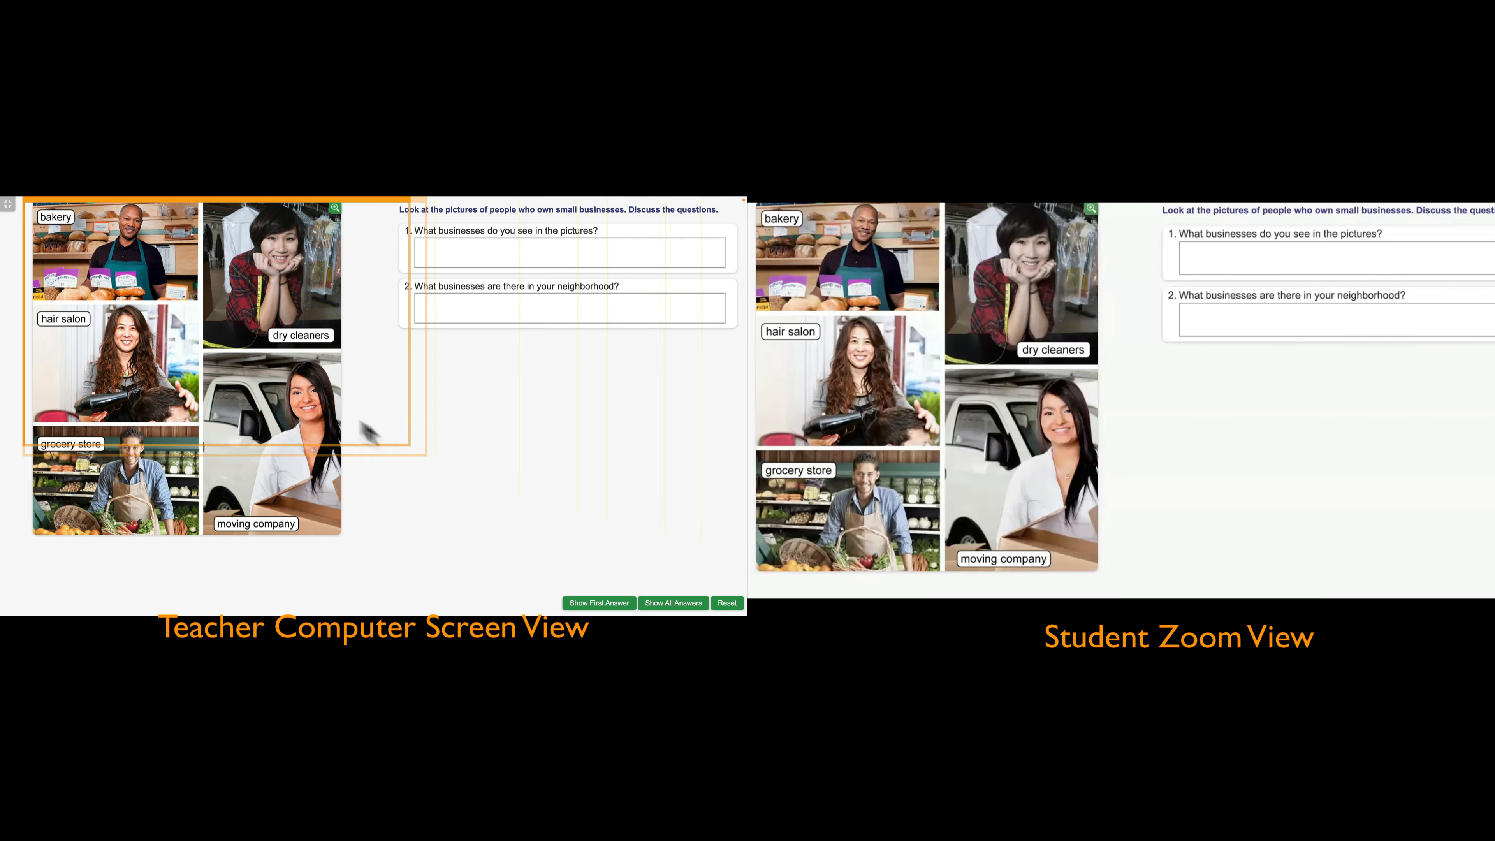
pyautogui.click(115, 251)
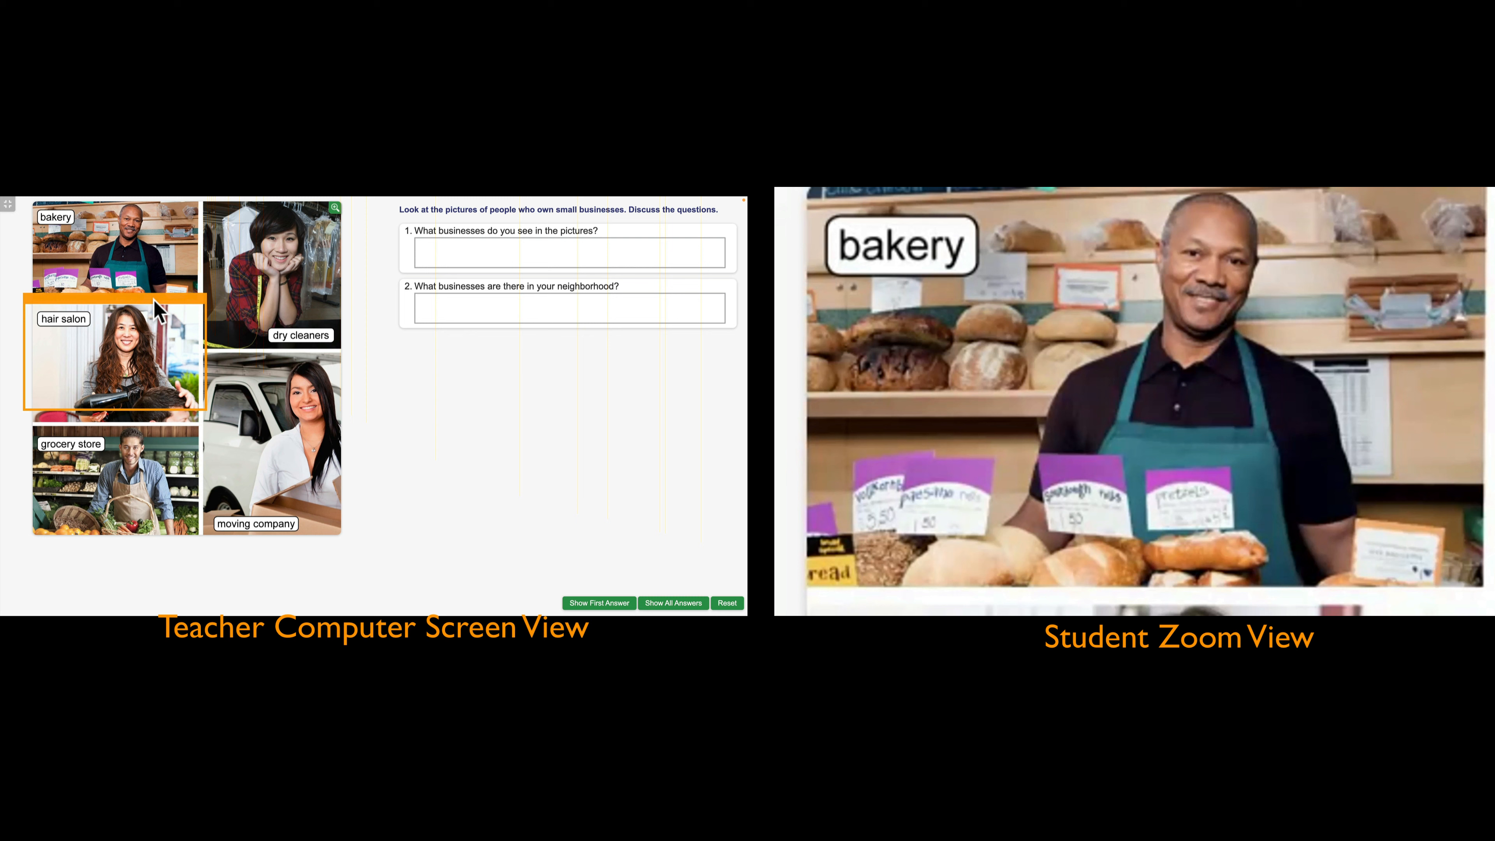
pyautogui.click(114, 357)
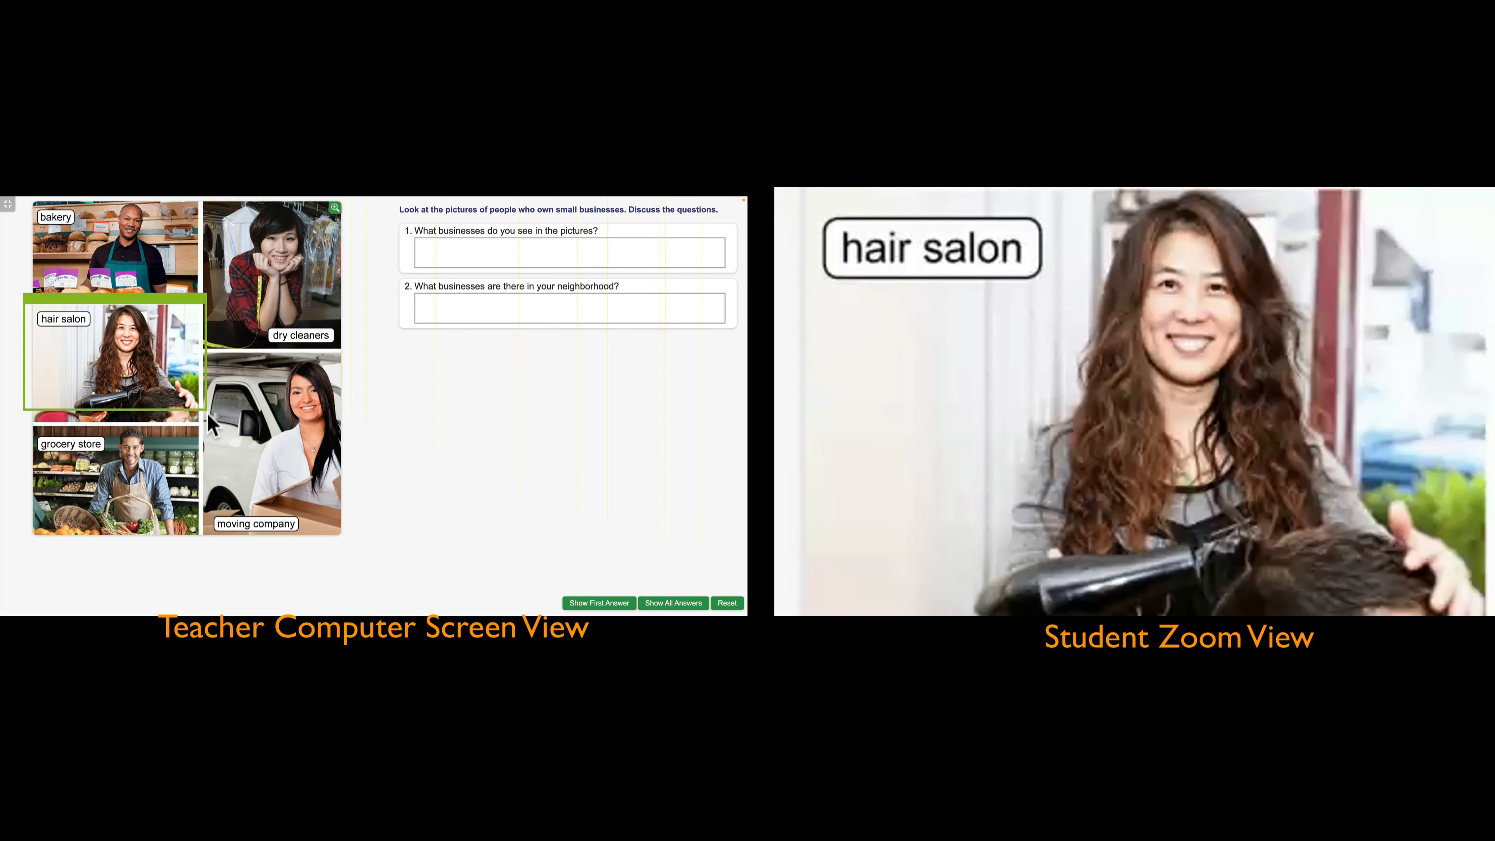